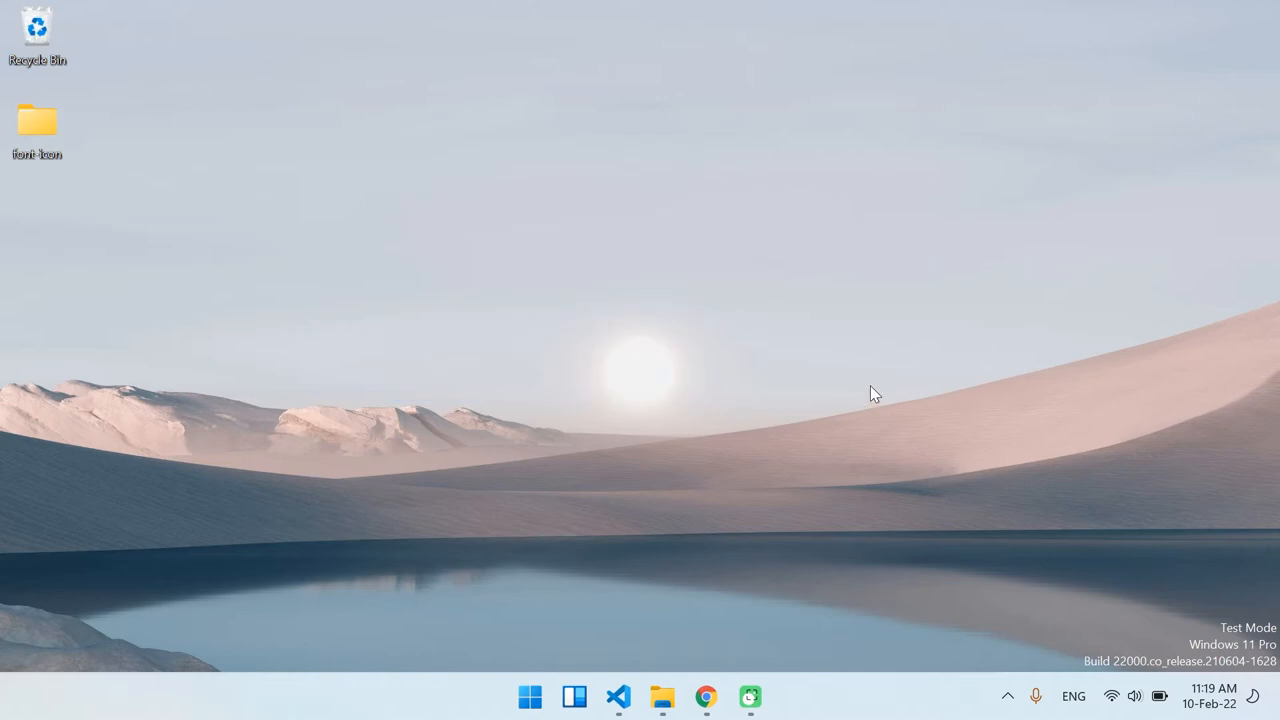
pyautogui.moveTo(856, 393)
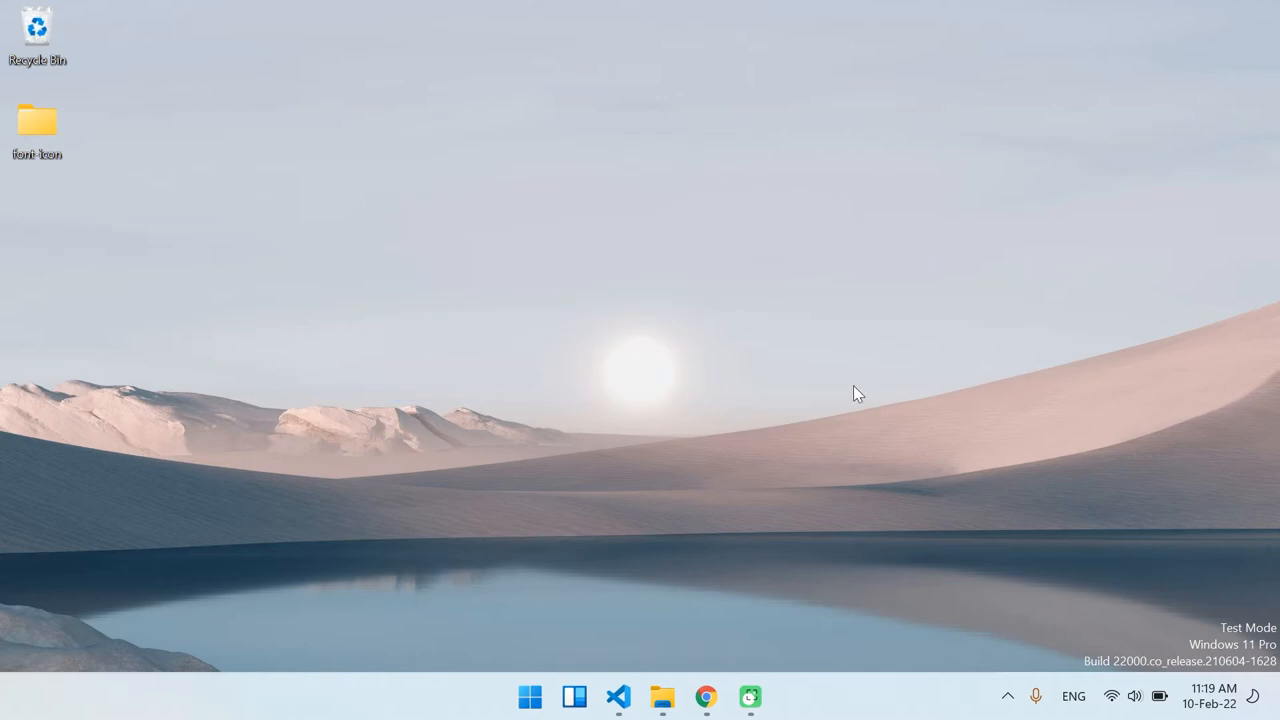
pyautogui.moveTo(755, 143)
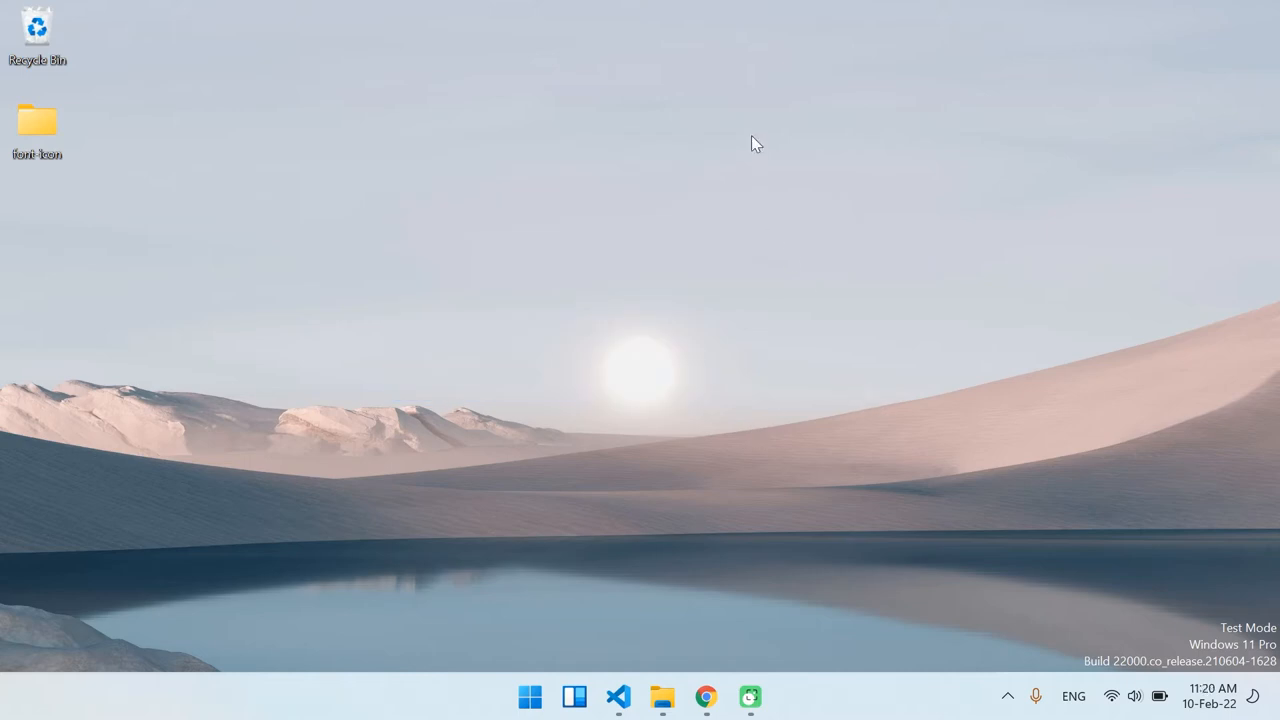
pyautogui.moveTo(722, 667)
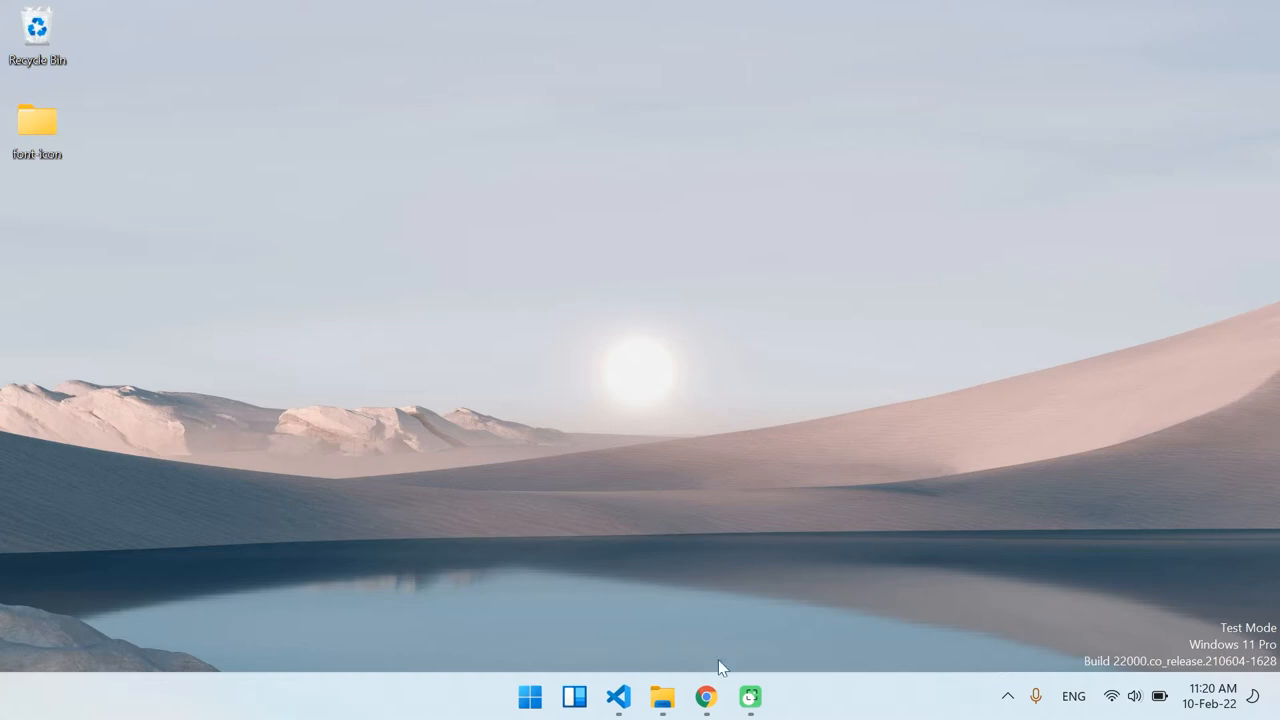
# - Launch Chrome from the taskbar so a blank New Tab appears
pyautogui.click(705, 696)
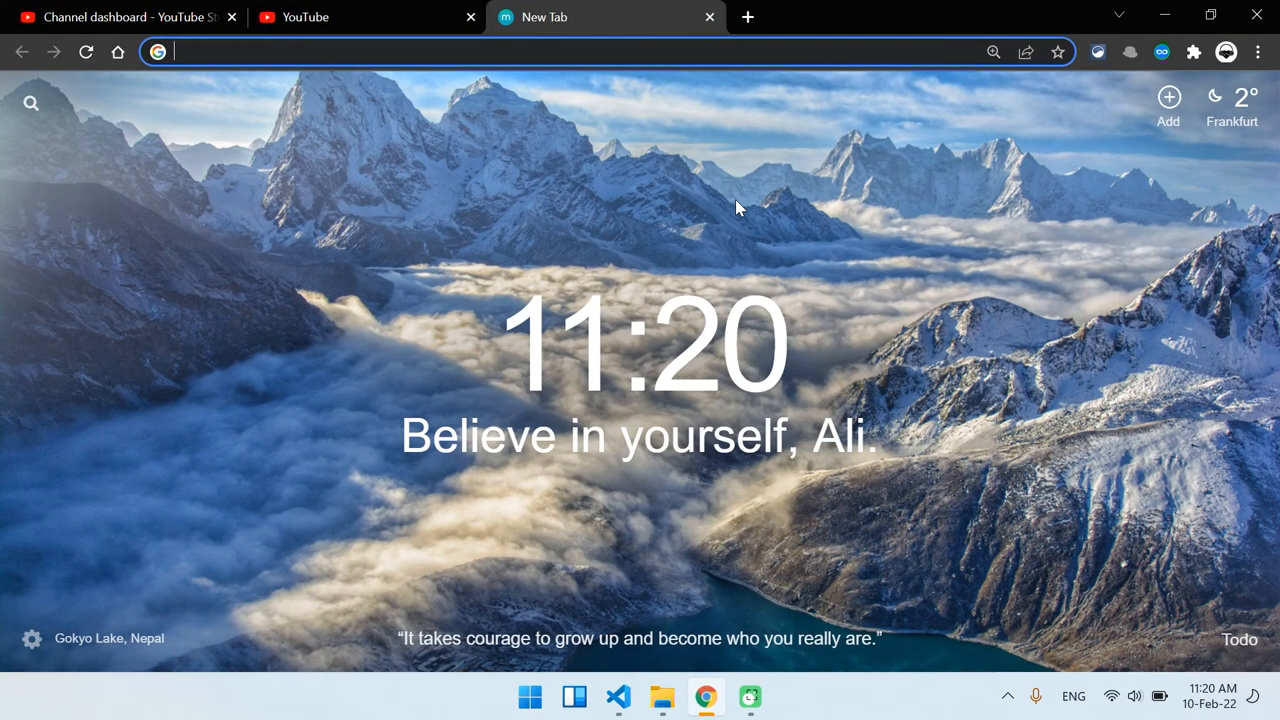
pyautogui.moveTo(812, 175)
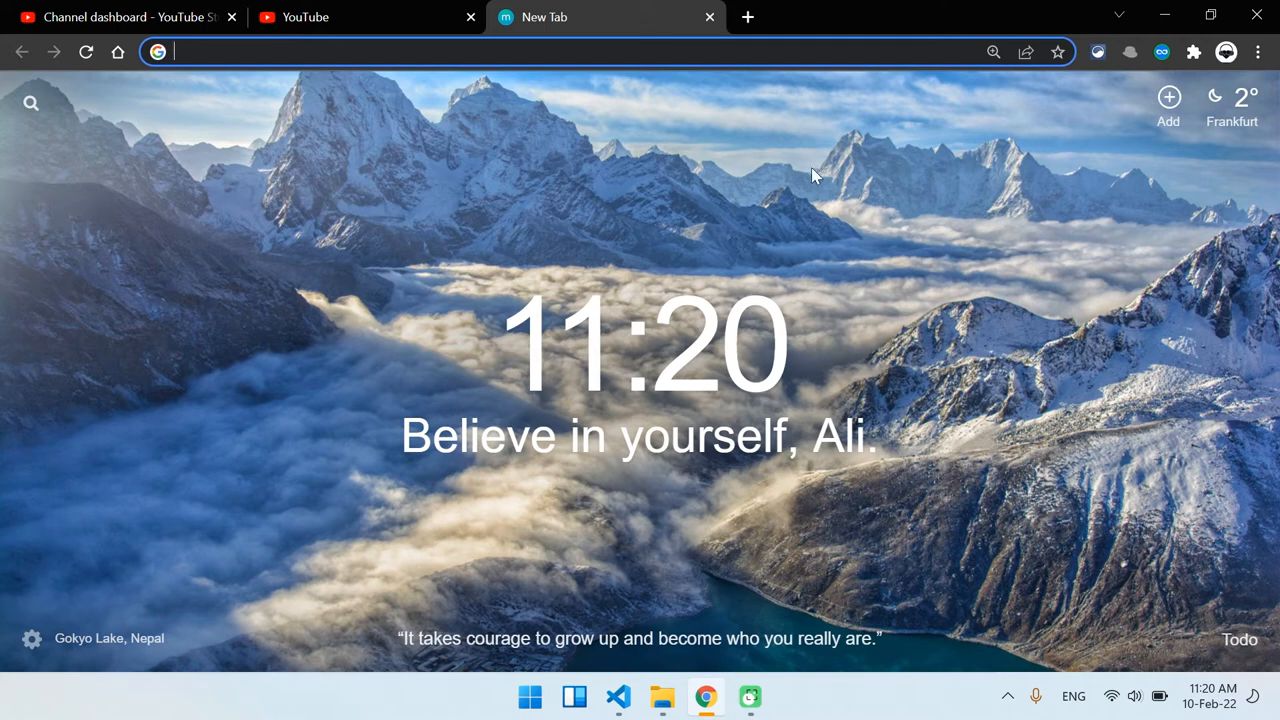
pyautogui.moveTo(1098, 18)
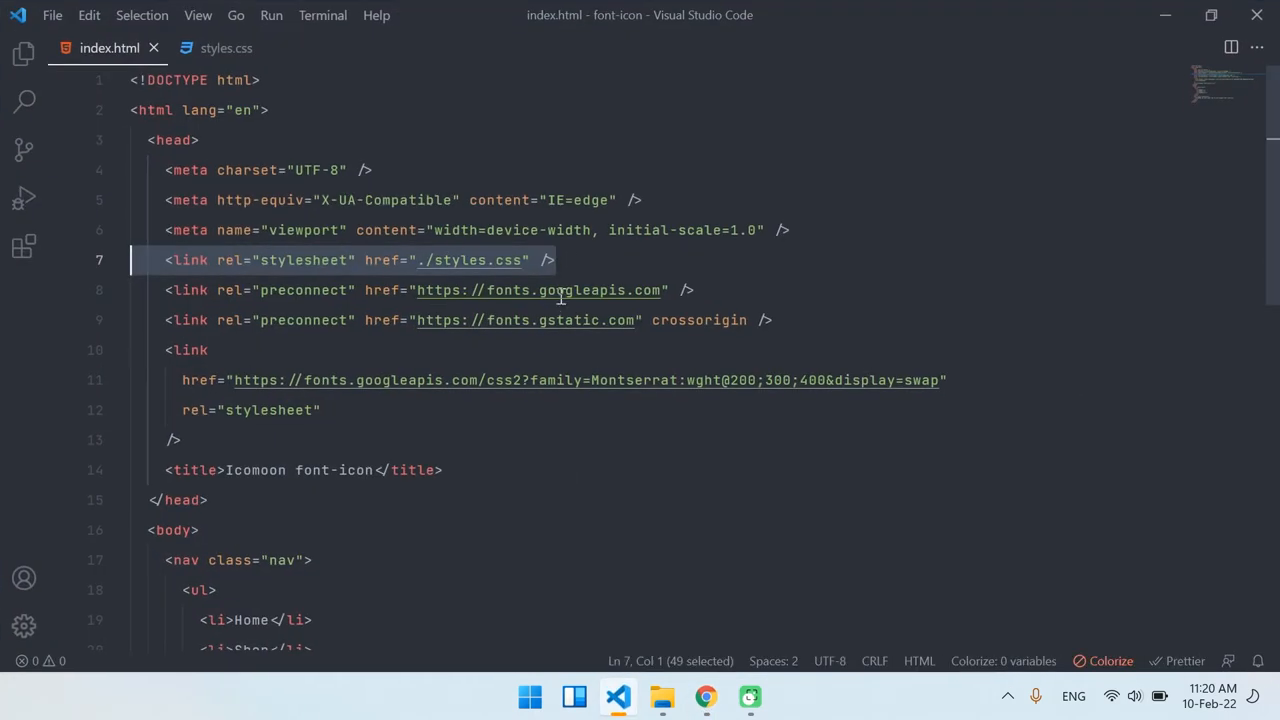
pyautogui.click(560, 260)
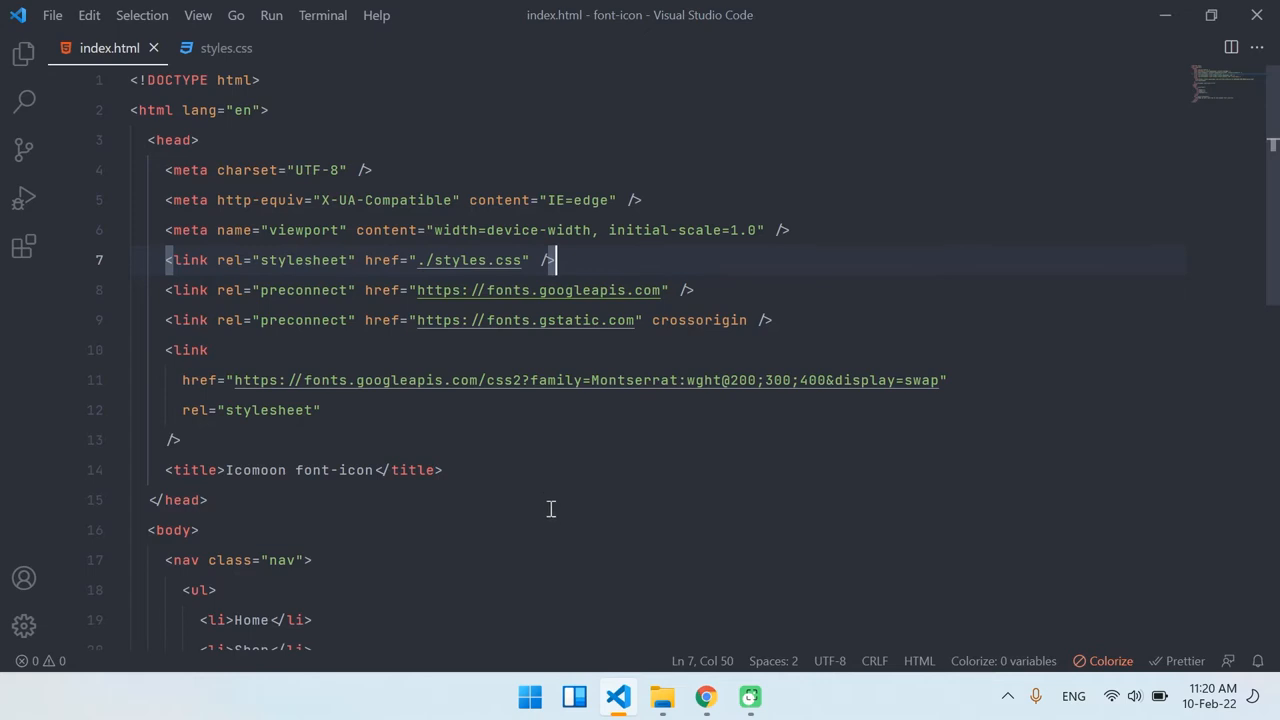
pyautogui.moveTo(566, 484)
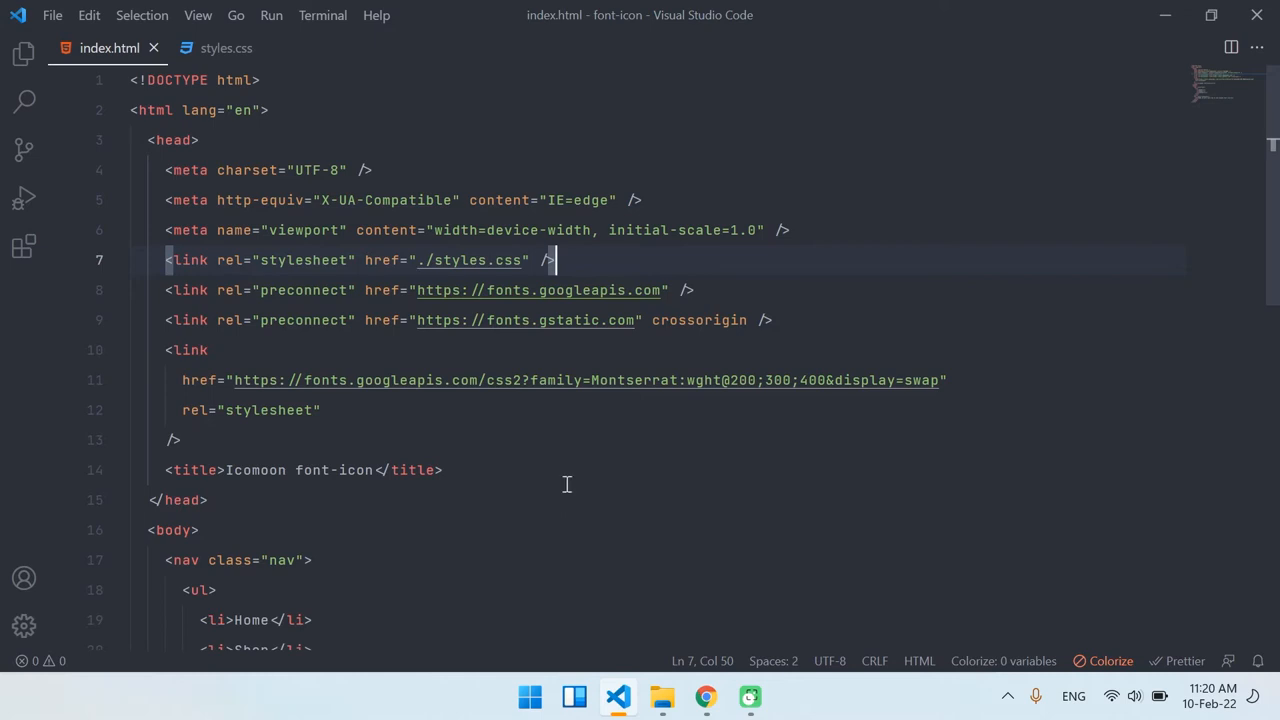
pyautogui.moveTo(329, 550)
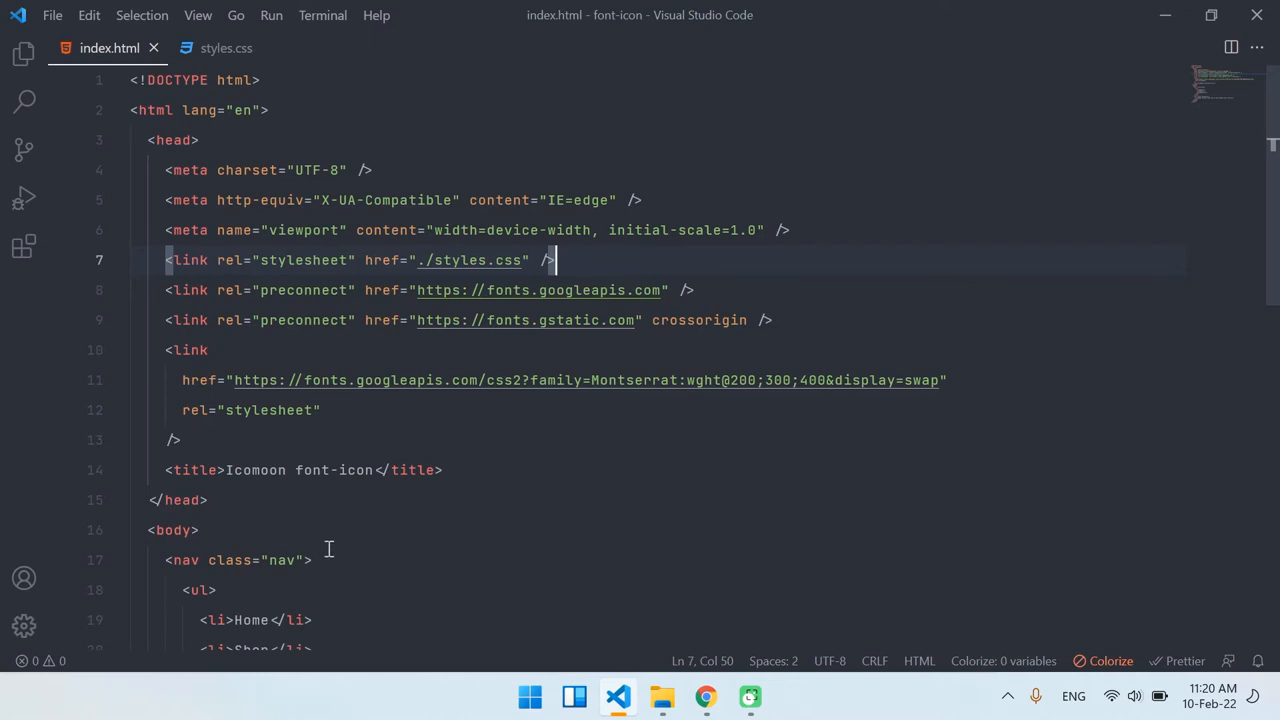
pyautogui.moveTo(350, 560)
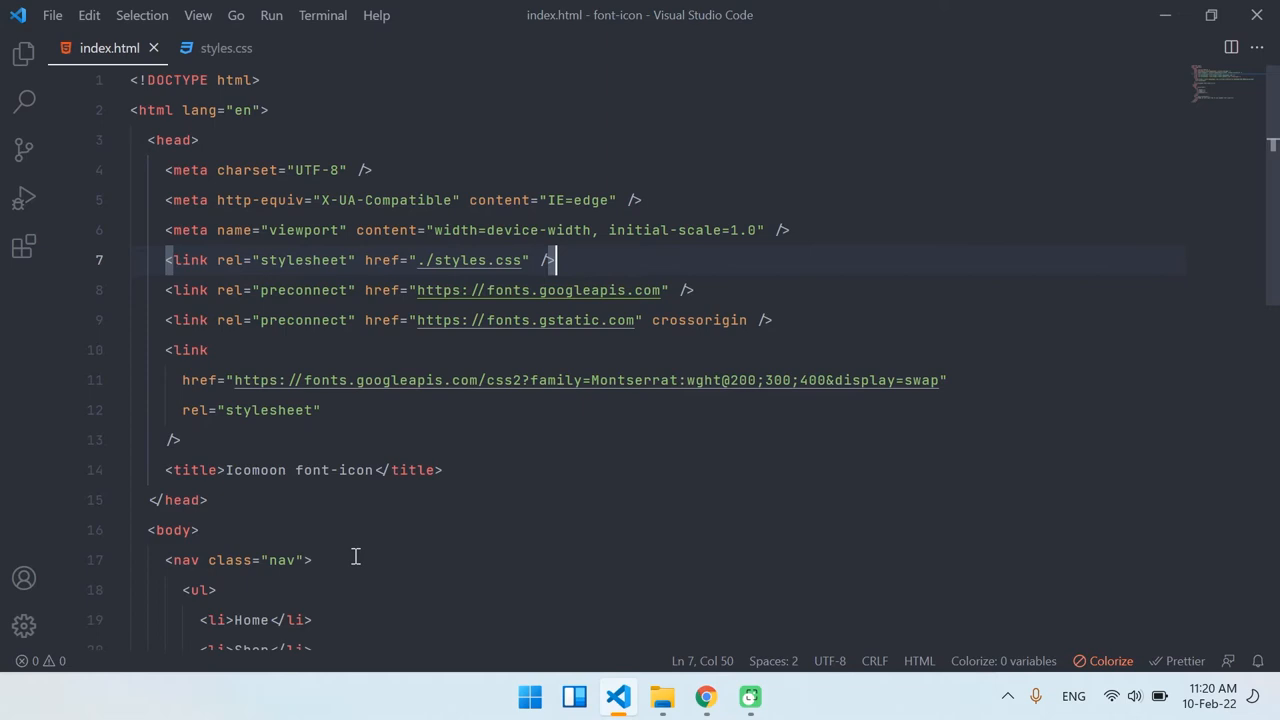
pyautogui.moveTo(445, 530)
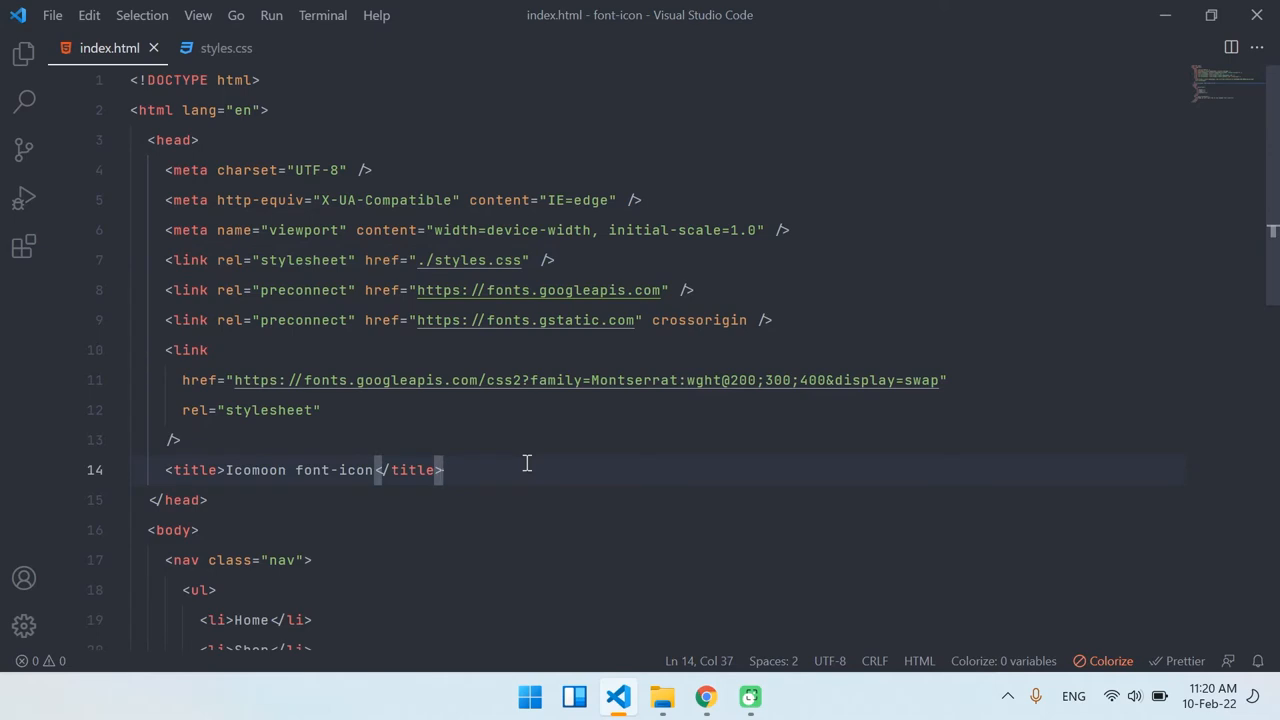
pyautogui.moveTo(1164, 14)
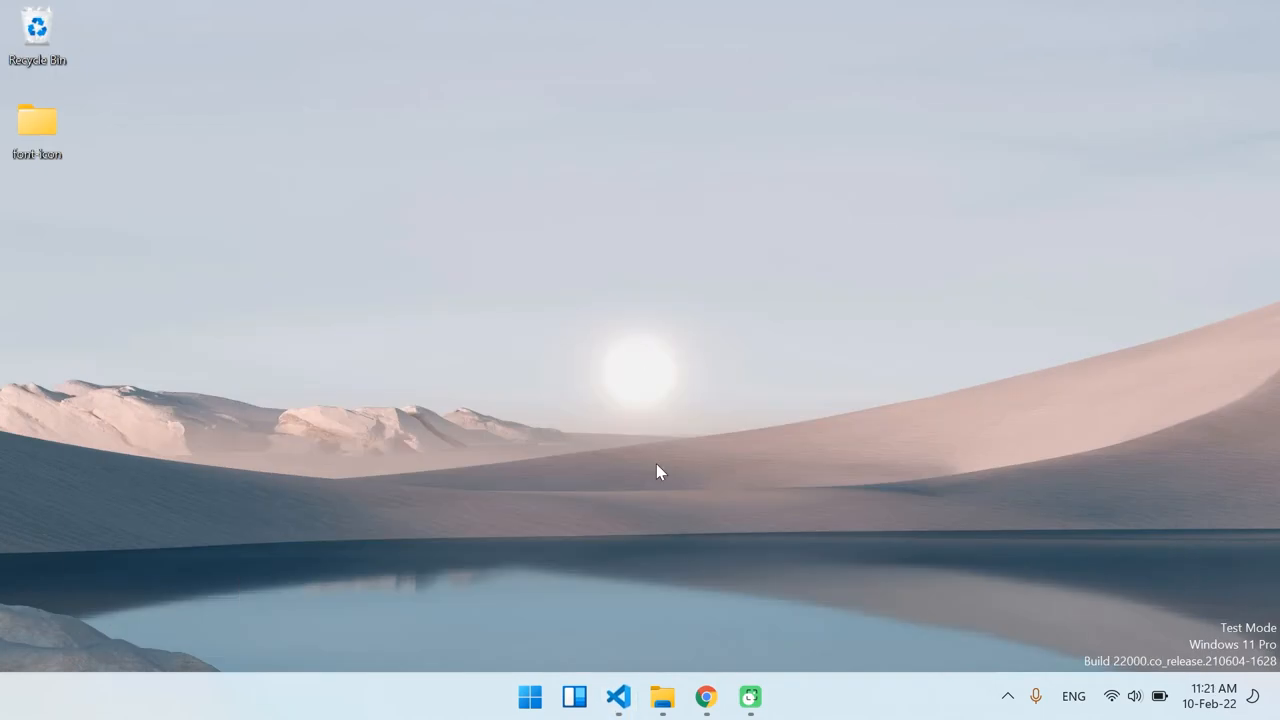
pyautogui.moveTo(743, 598)
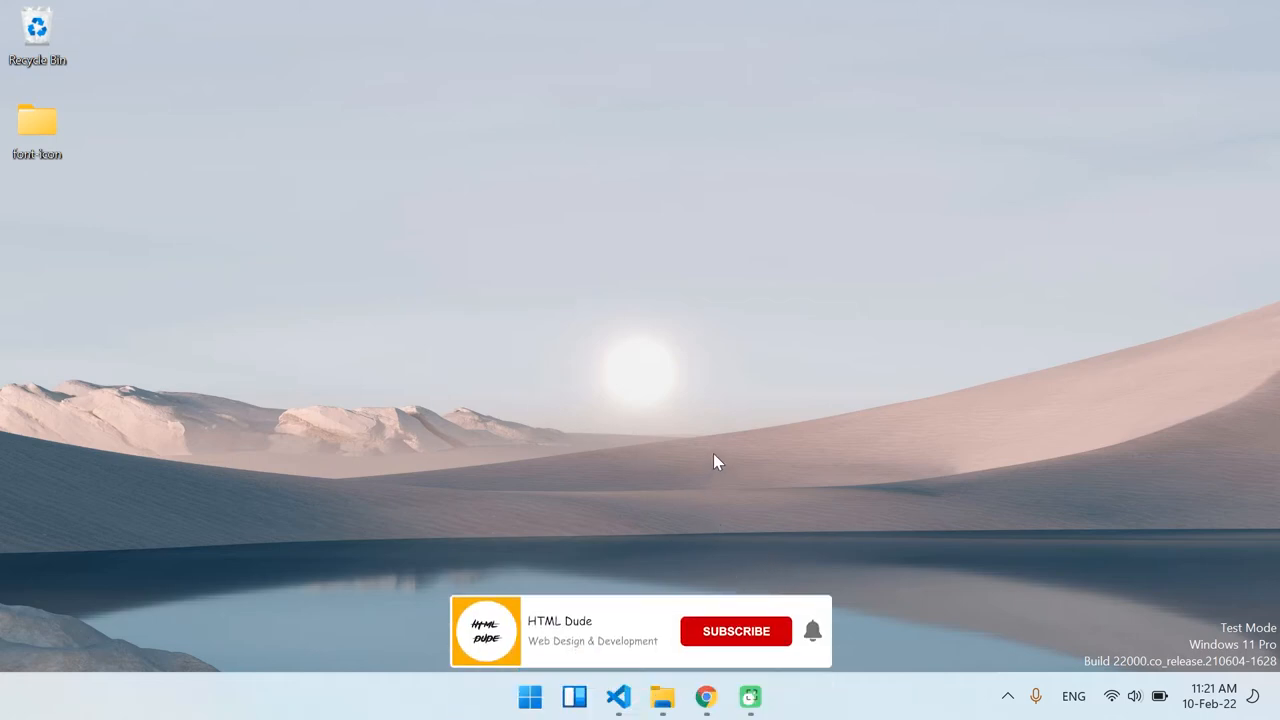
pyautogui.click(736, 631)
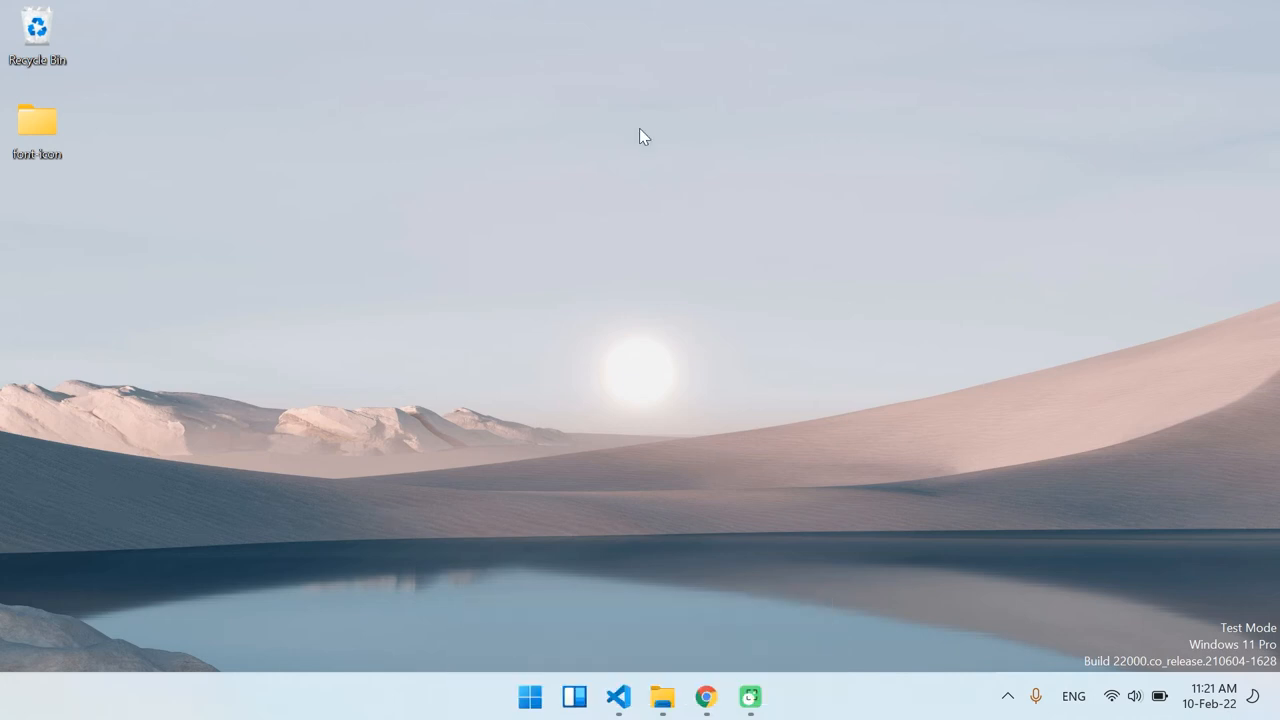
pyautogui.moveTo(551, 296)
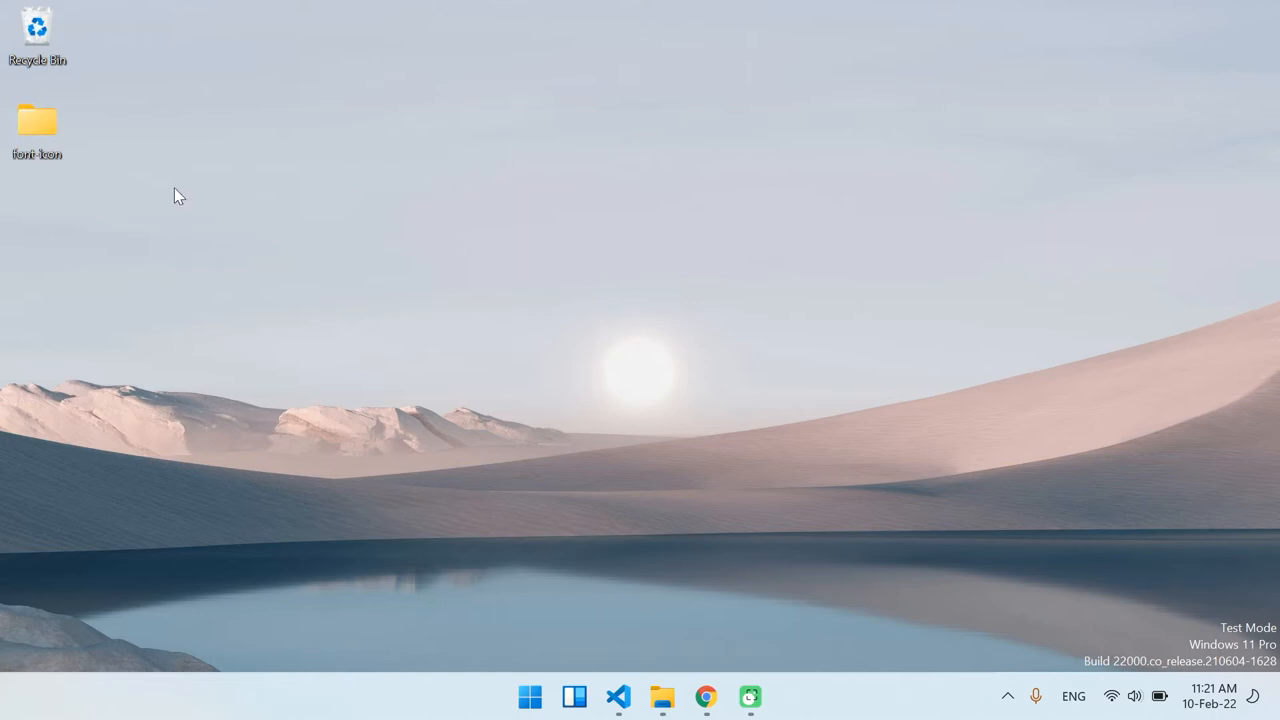
# - Open the desktop font-icon folder, select and deselect index.html, and minimize VS Code
pyautogui.doubleClick(36, 120)
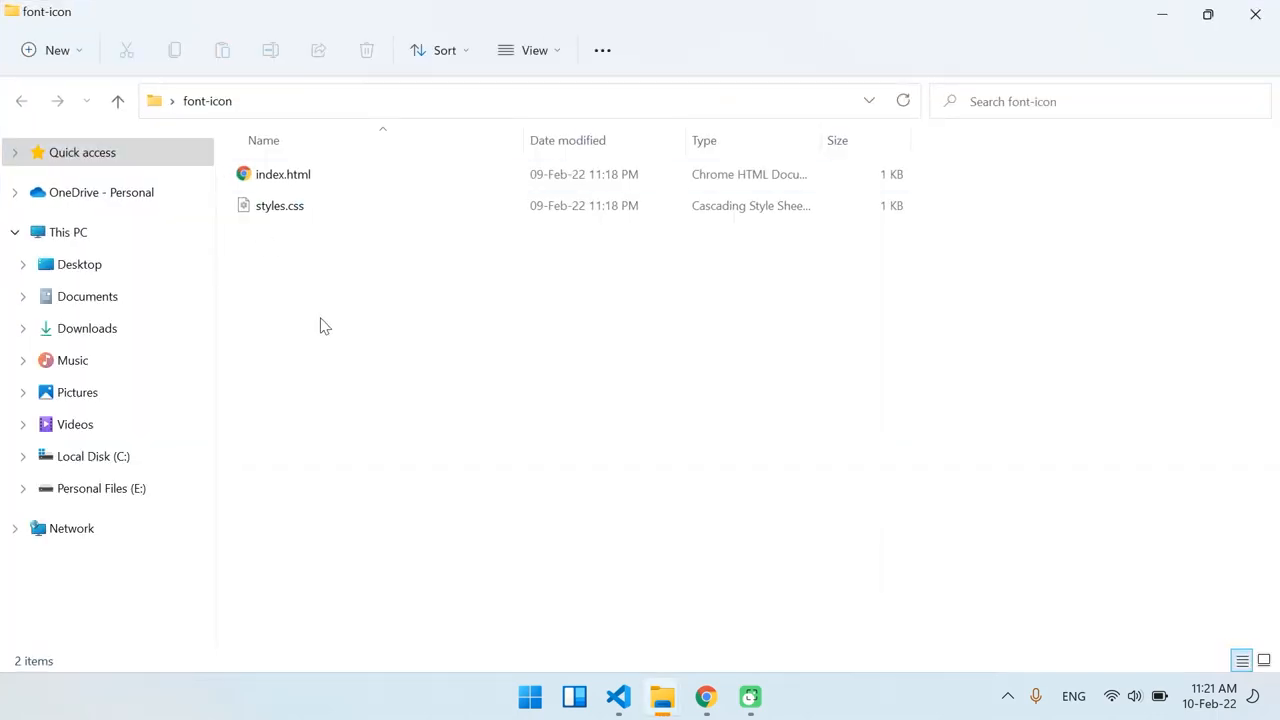
pyautogui.click(283, 174)
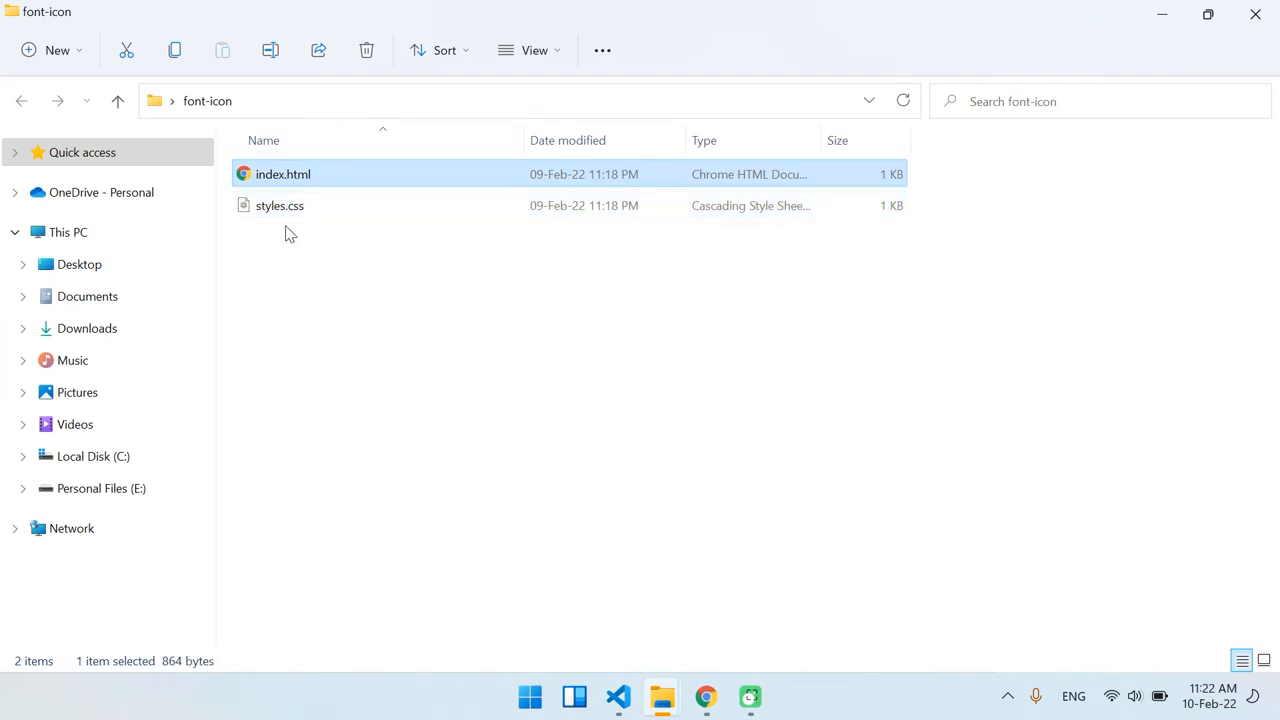
pyautogui.click(705, 372)
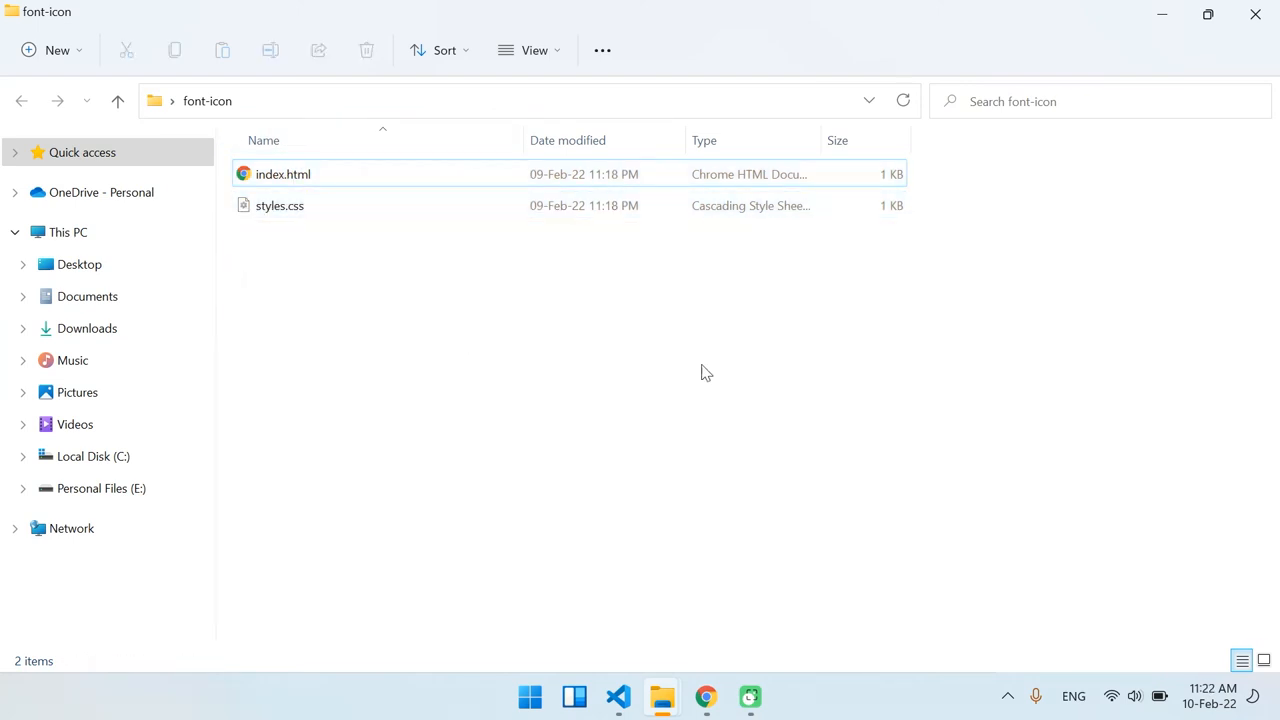
pyautogui.moveTo(574, 590)
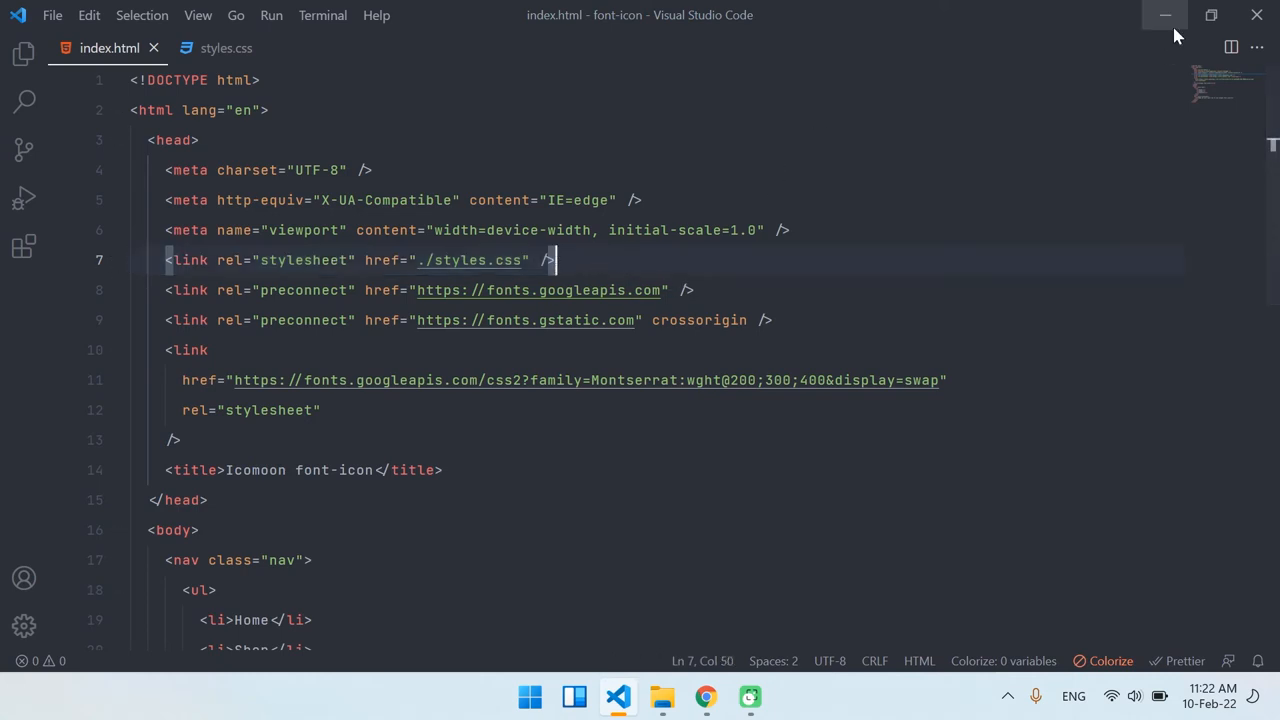
pyautogui.click(662, 697)
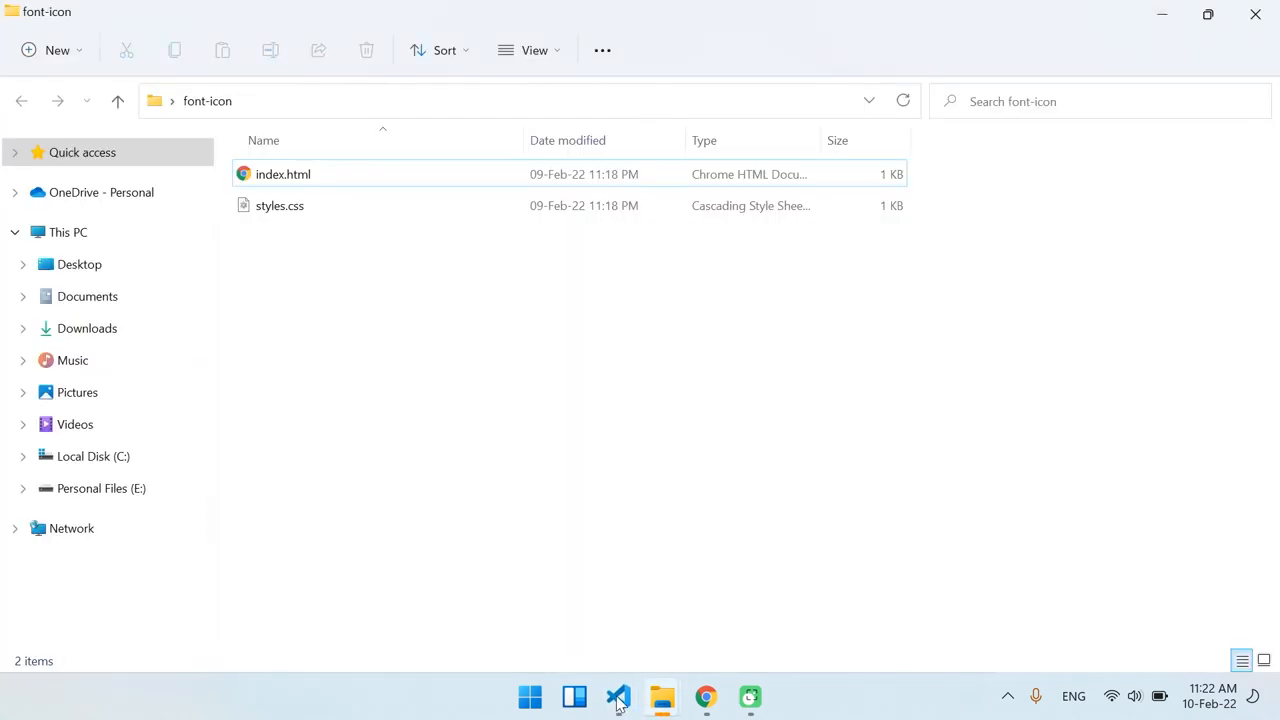
# - Go to icomoon.io in Chrome and launch the IcoMoon App
pyautogui.click(705, 697)
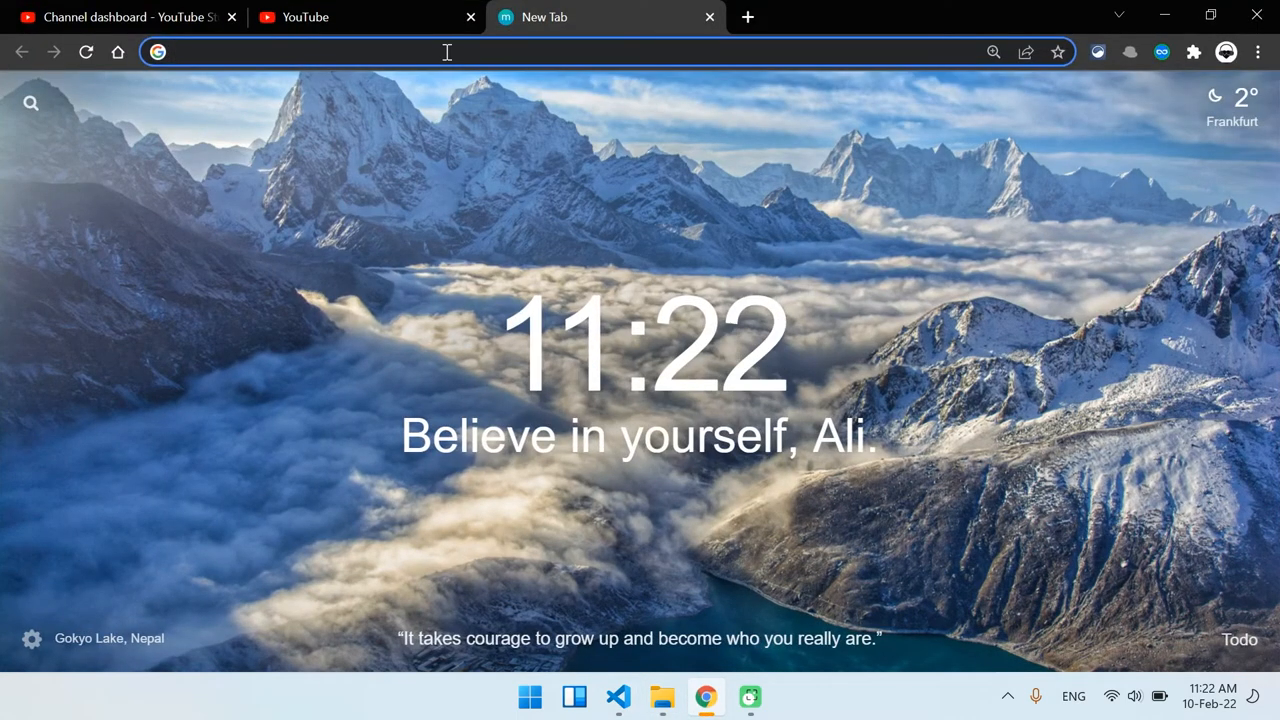
pyautogui.write('icomoon')
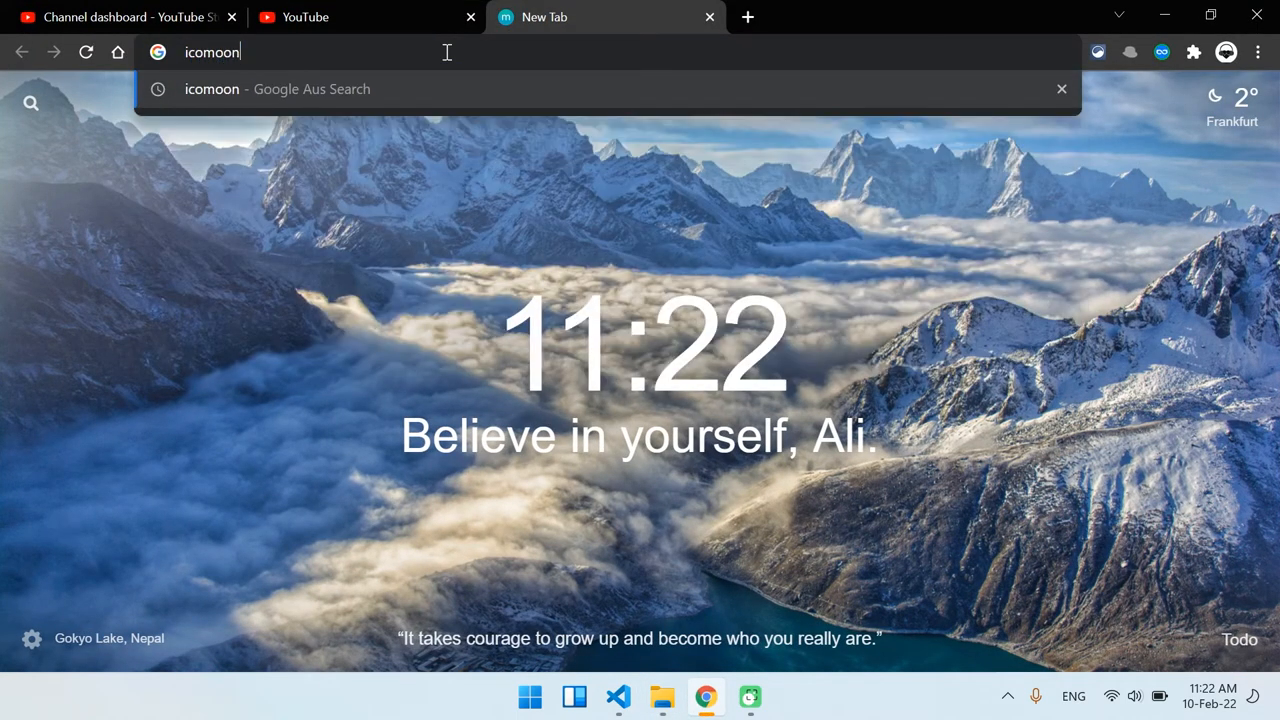
pyautogui.write('.io')
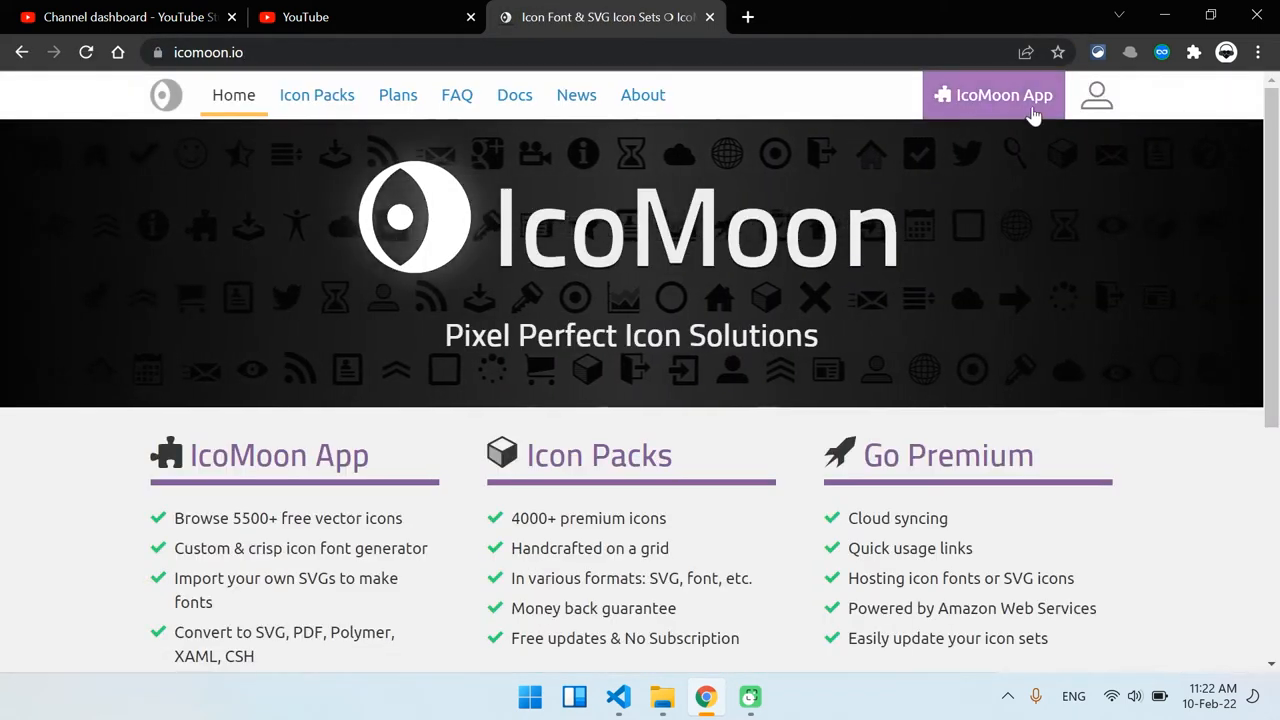
pyautogui.click(992, 94)
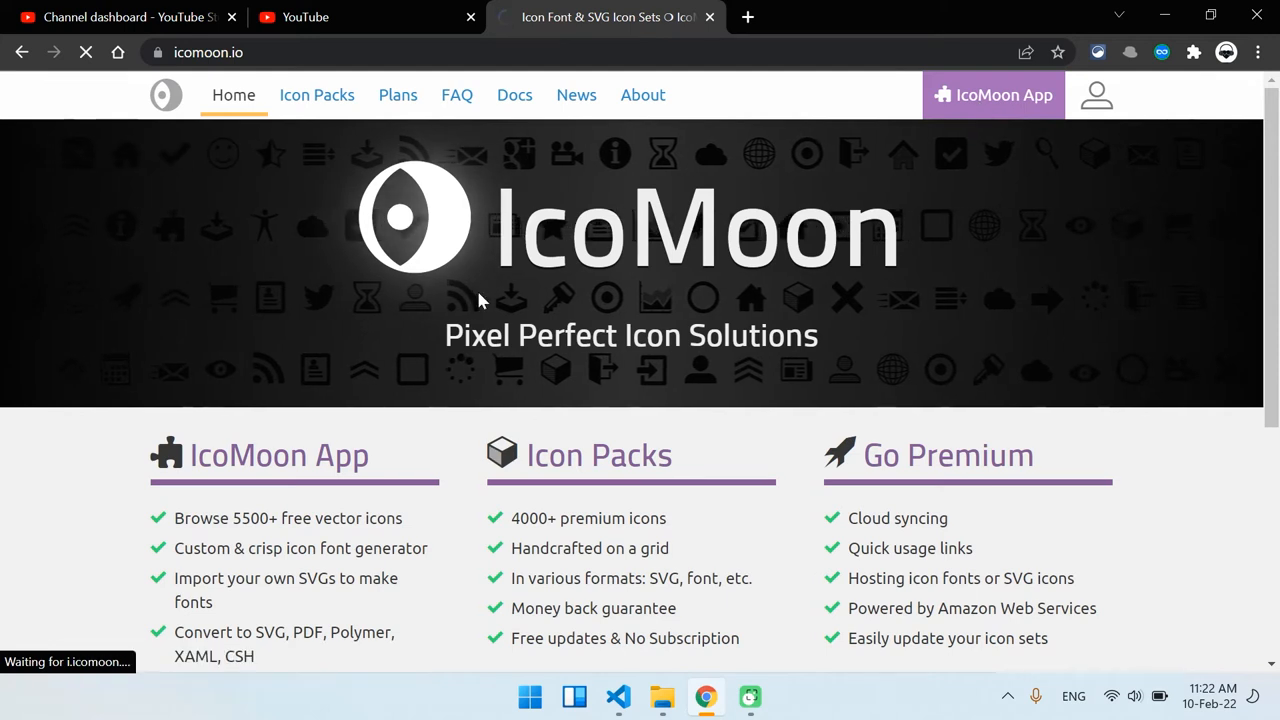
pyautogui.click(992, 94)
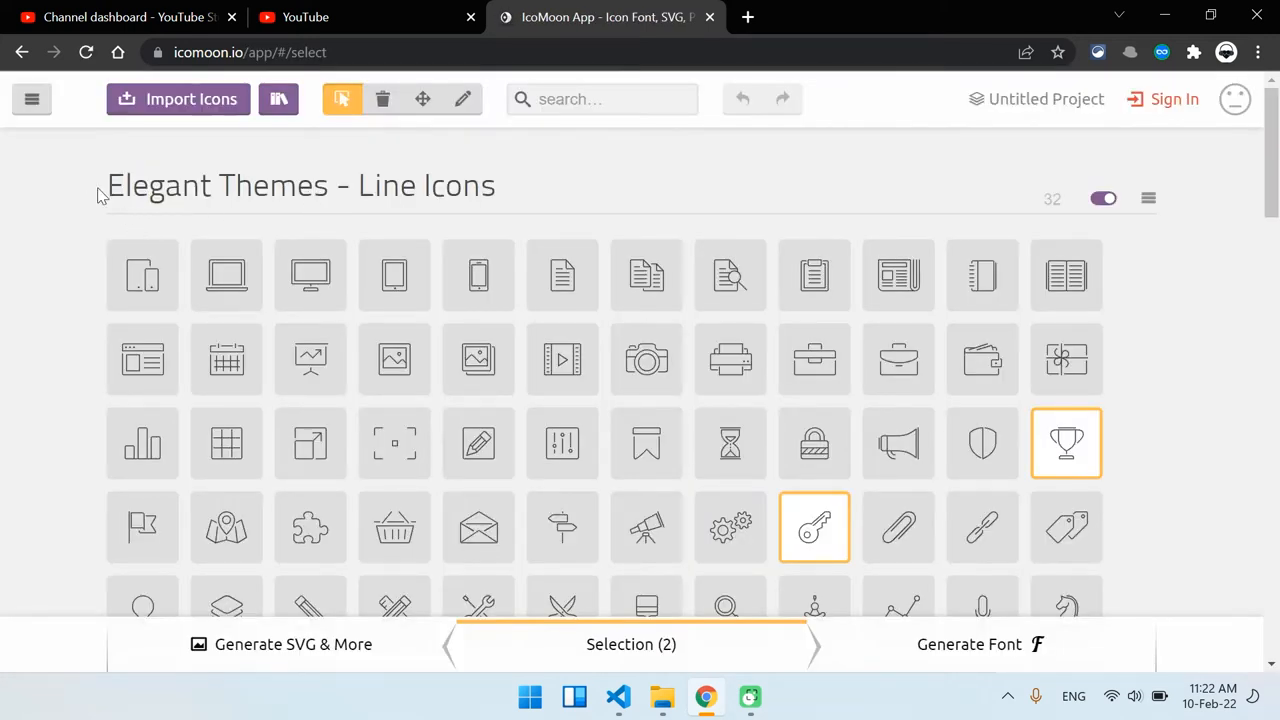
pyautogui.scroll(-3)
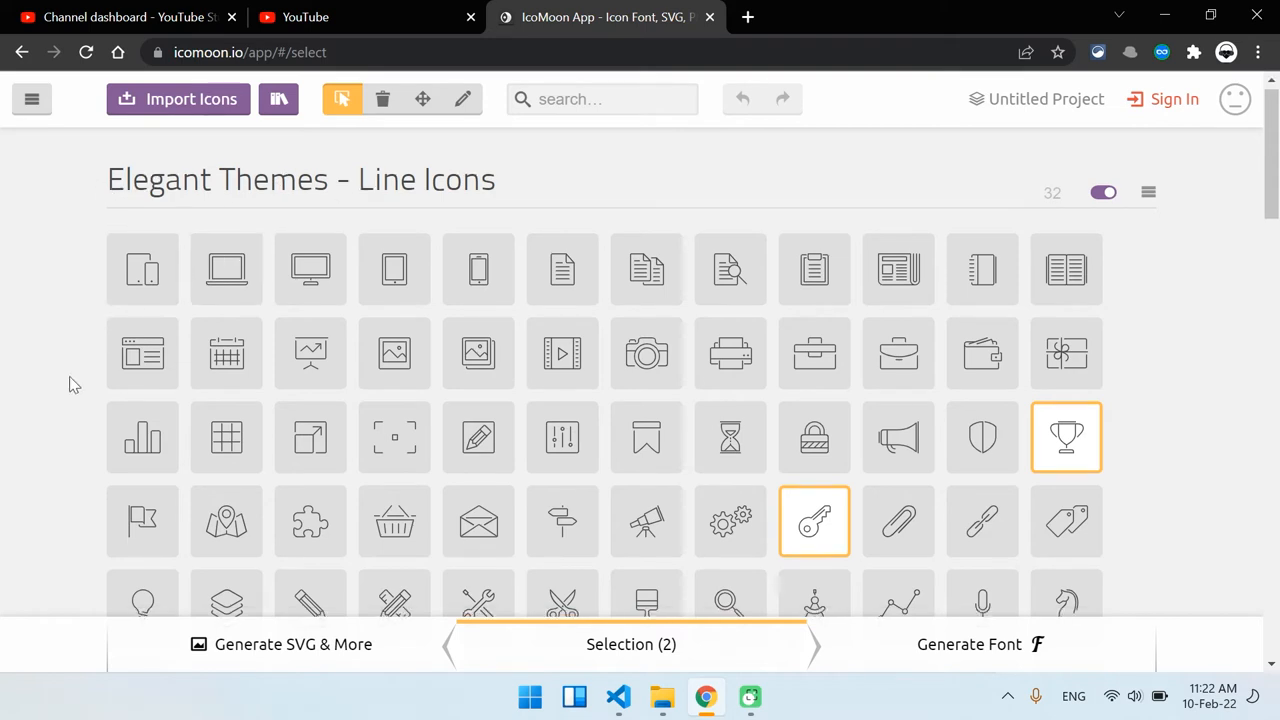
pyautogui.scroll(-3)
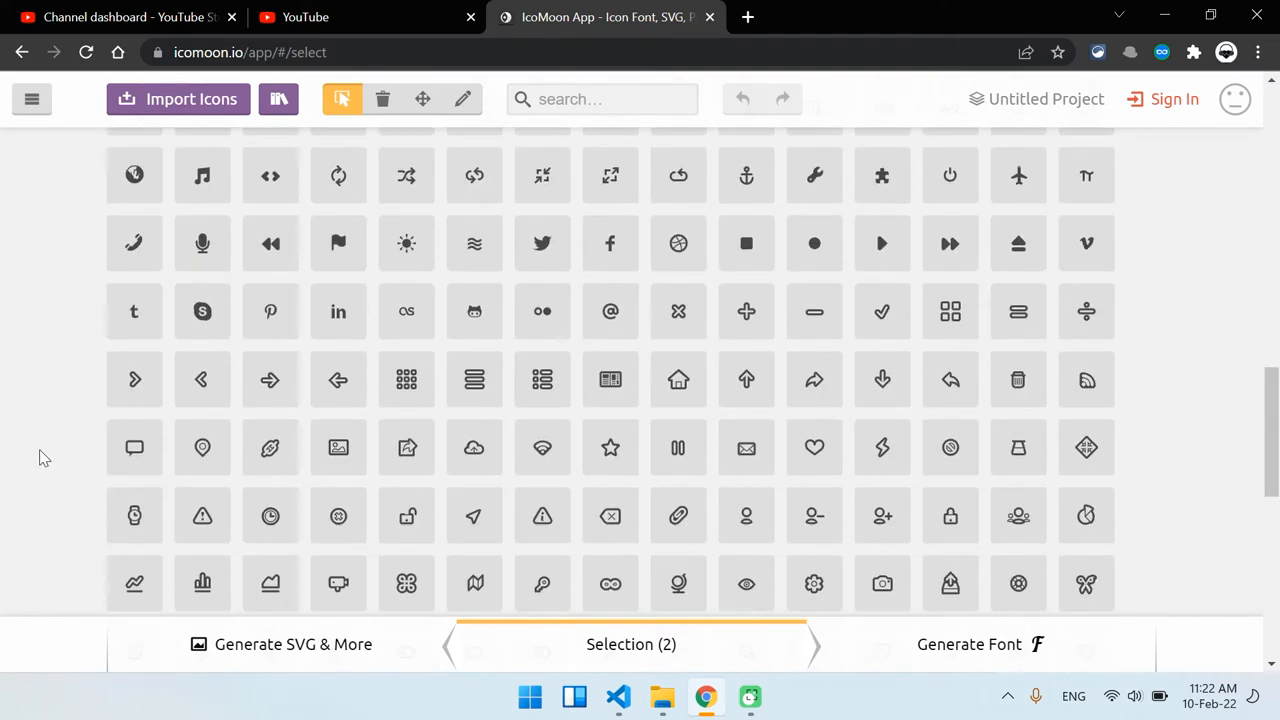
pyautogui.scroll(3)
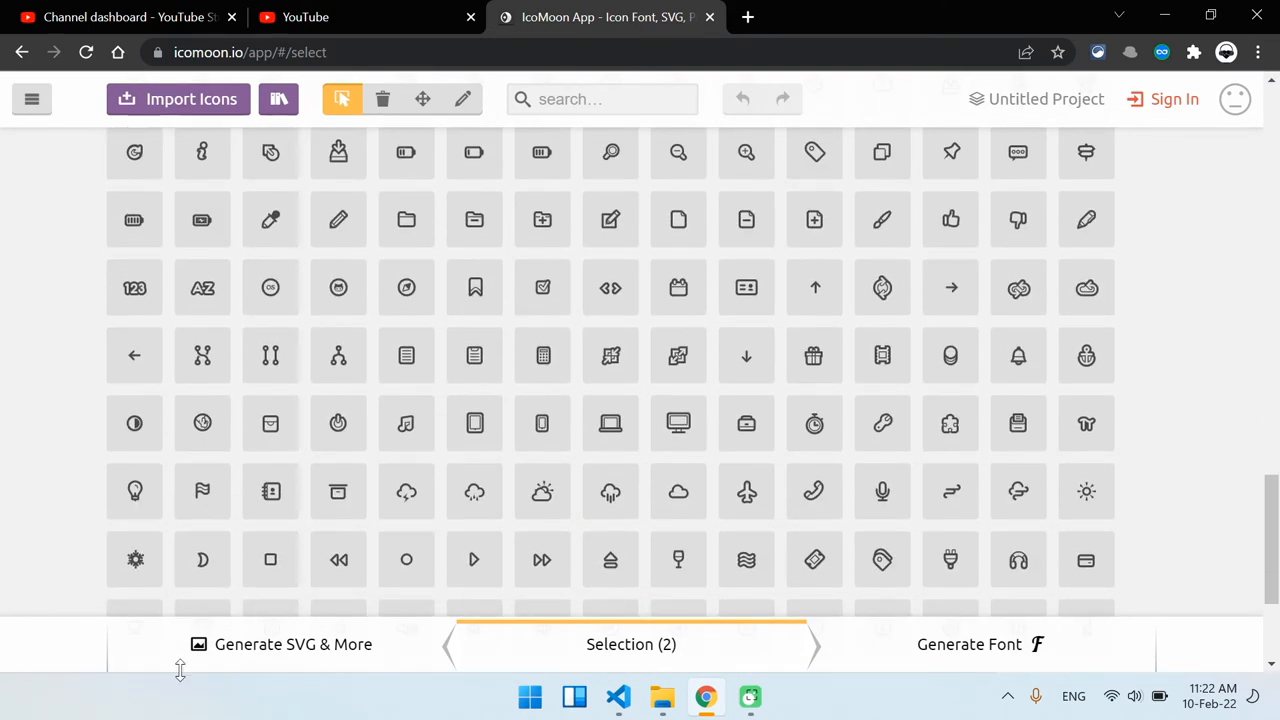
pyautogui.scroll(-3)
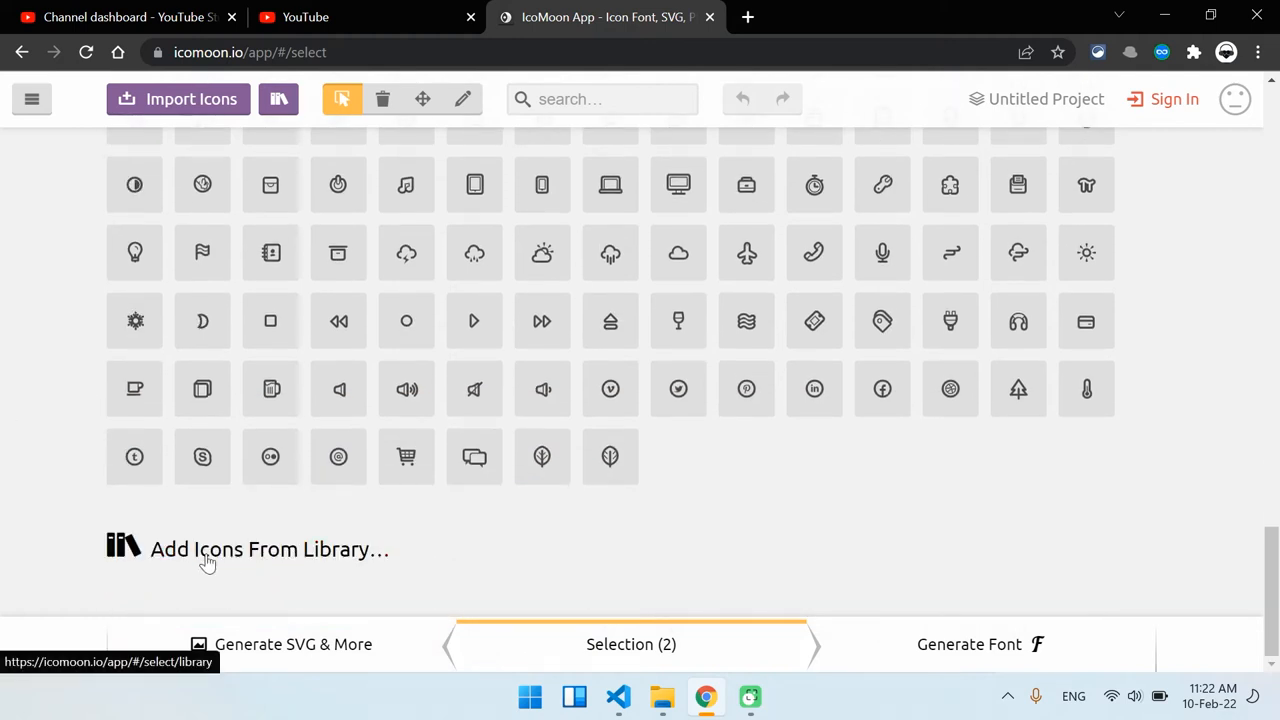
pyautogui.moveTo(325, 563)
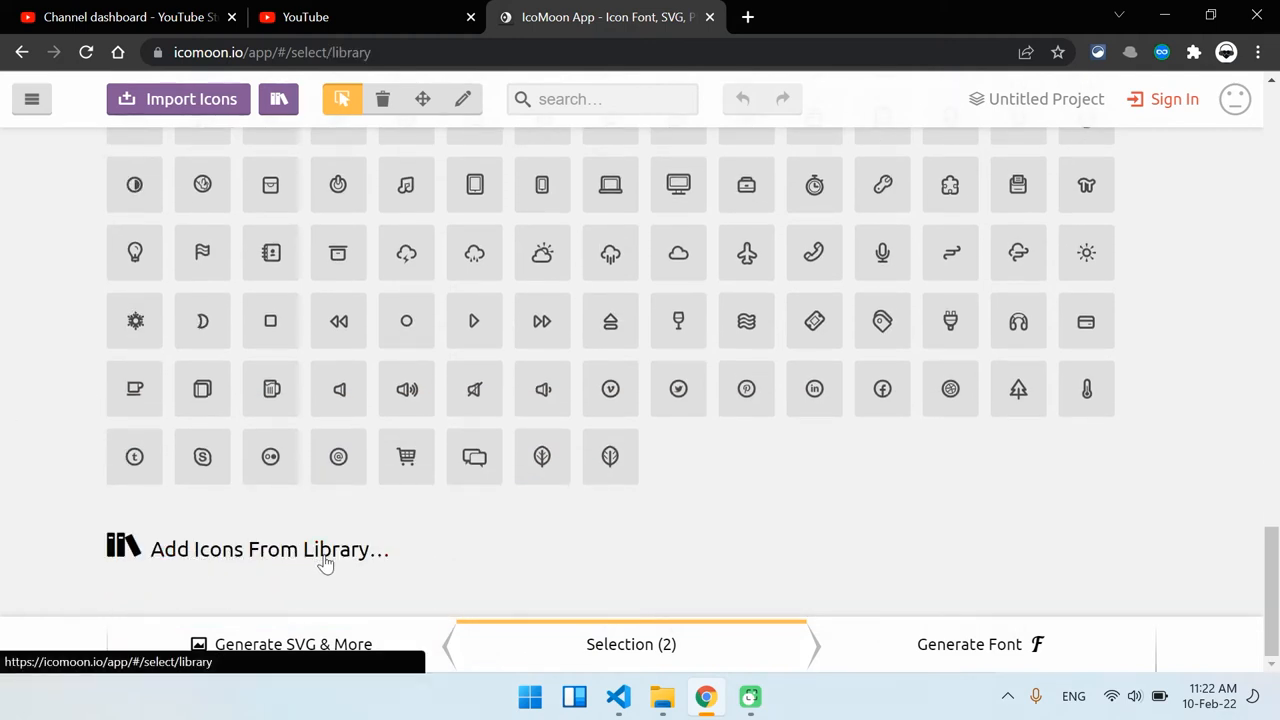
# - Open 'Add Icons From Library...' and scroll through the available icon sets
pyautogui.click(269, 549)
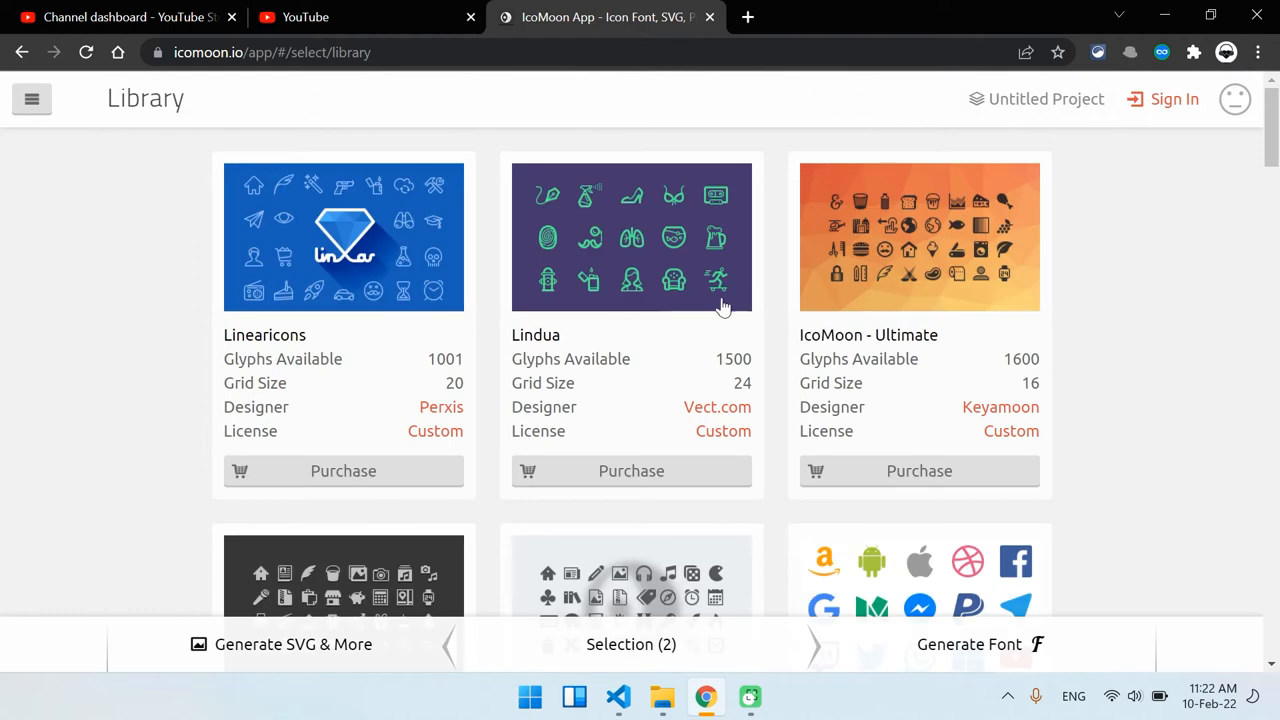
pyautogui.moveTo(264, 332)
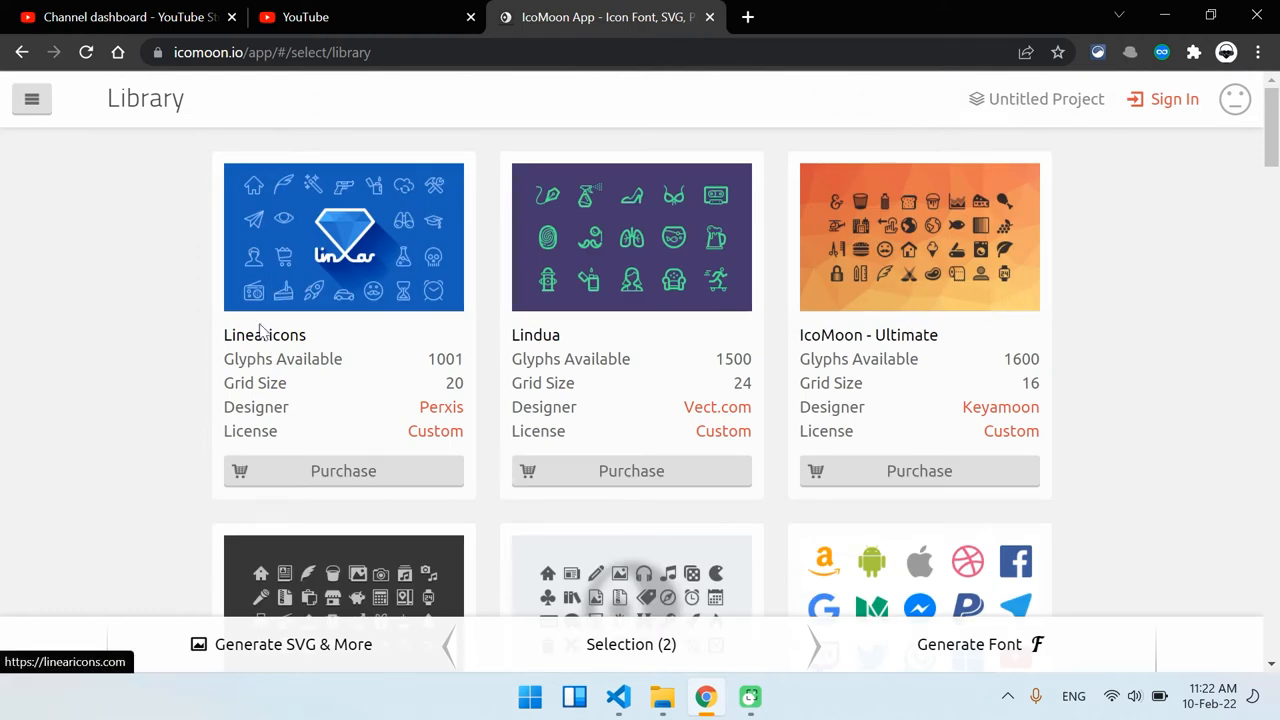
pyautogui.scroll(-3)
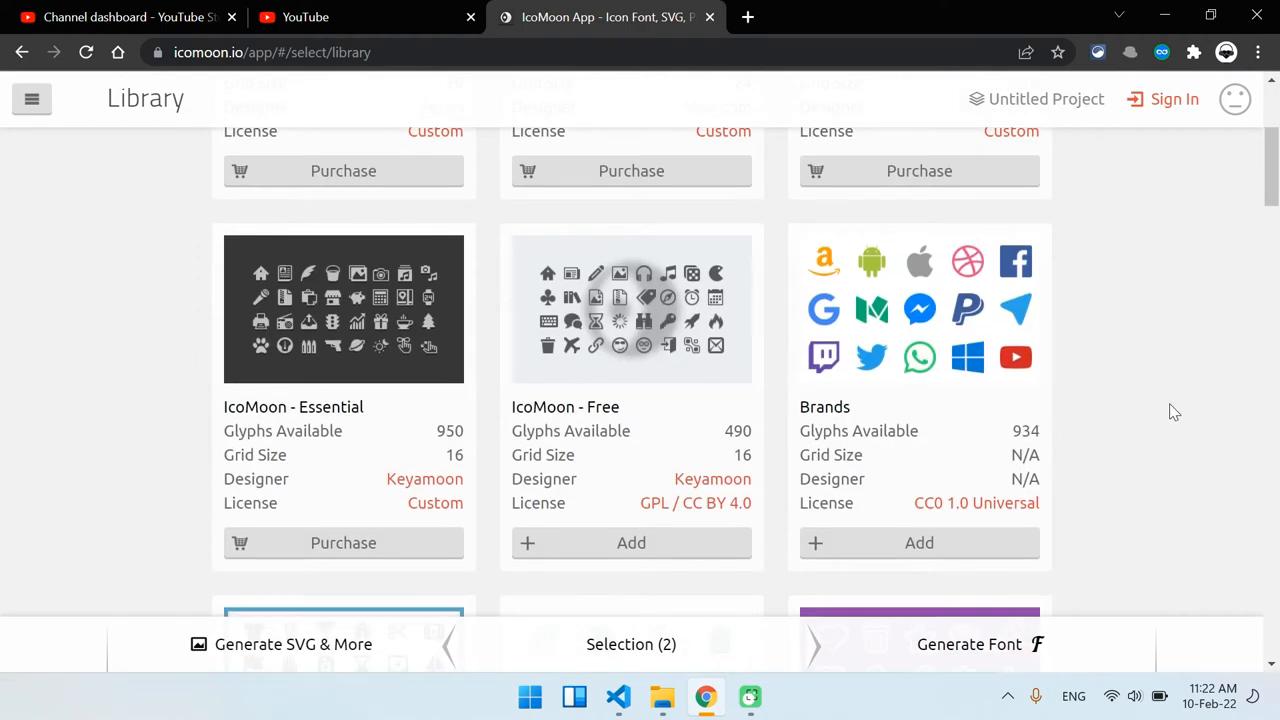
pyautogui.scroll(-3)
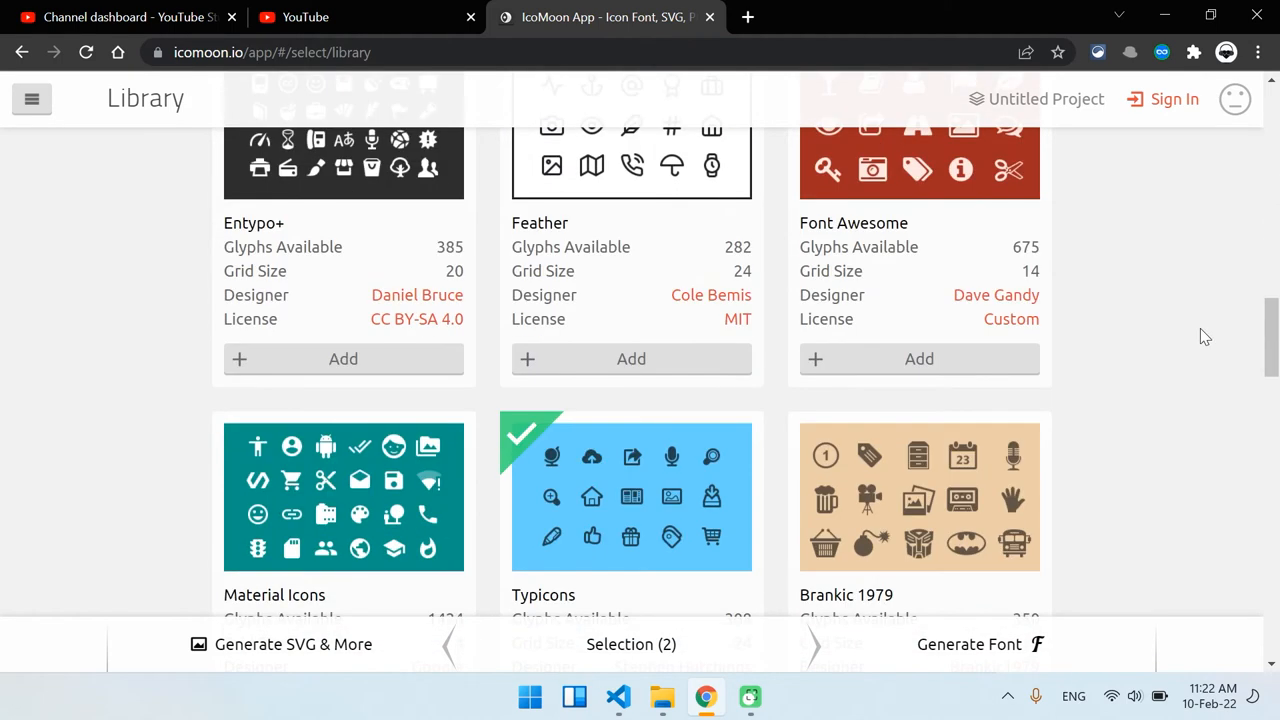
pyautogui.scroll(-3)
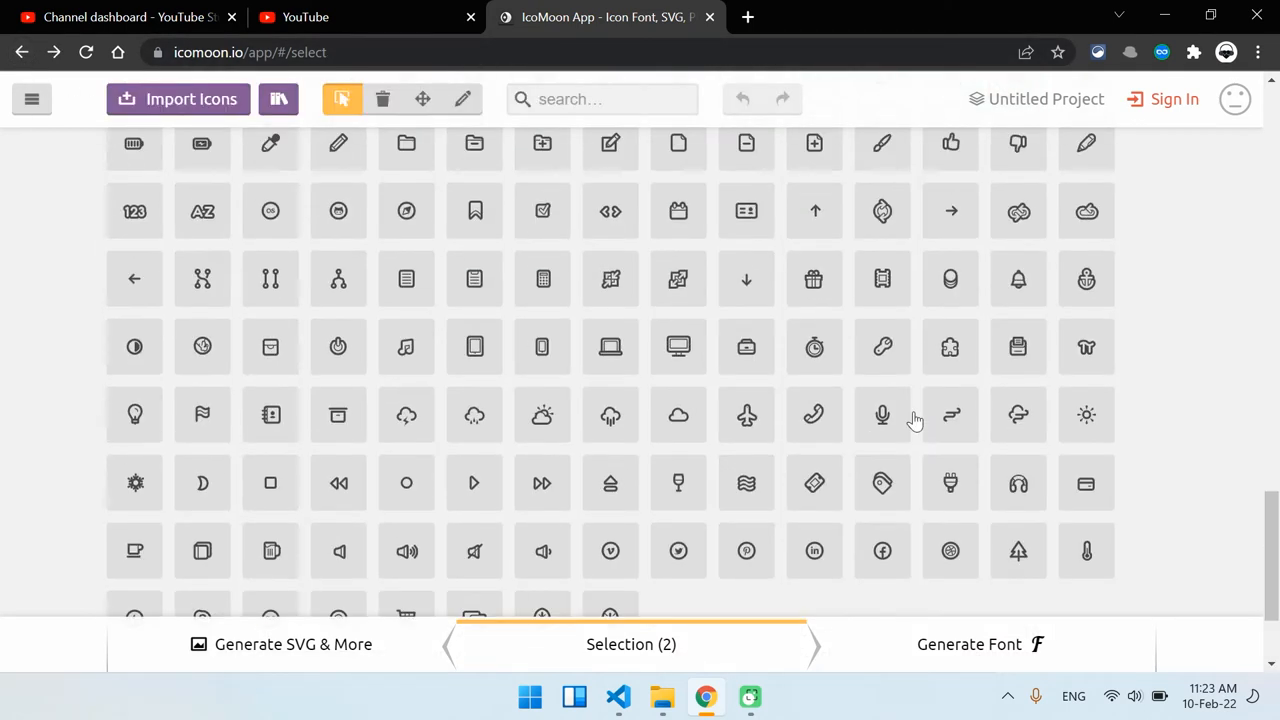
pyautogui.scroll(3)
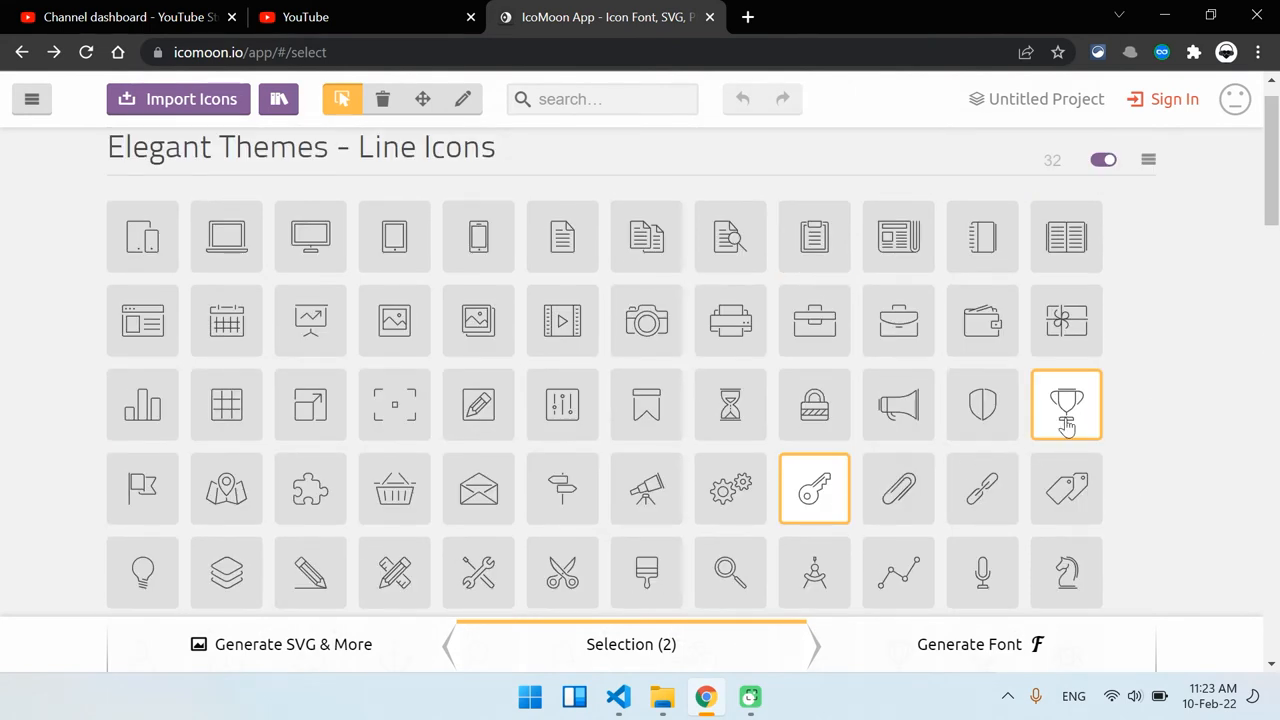
pyautogui.scroll(-3)
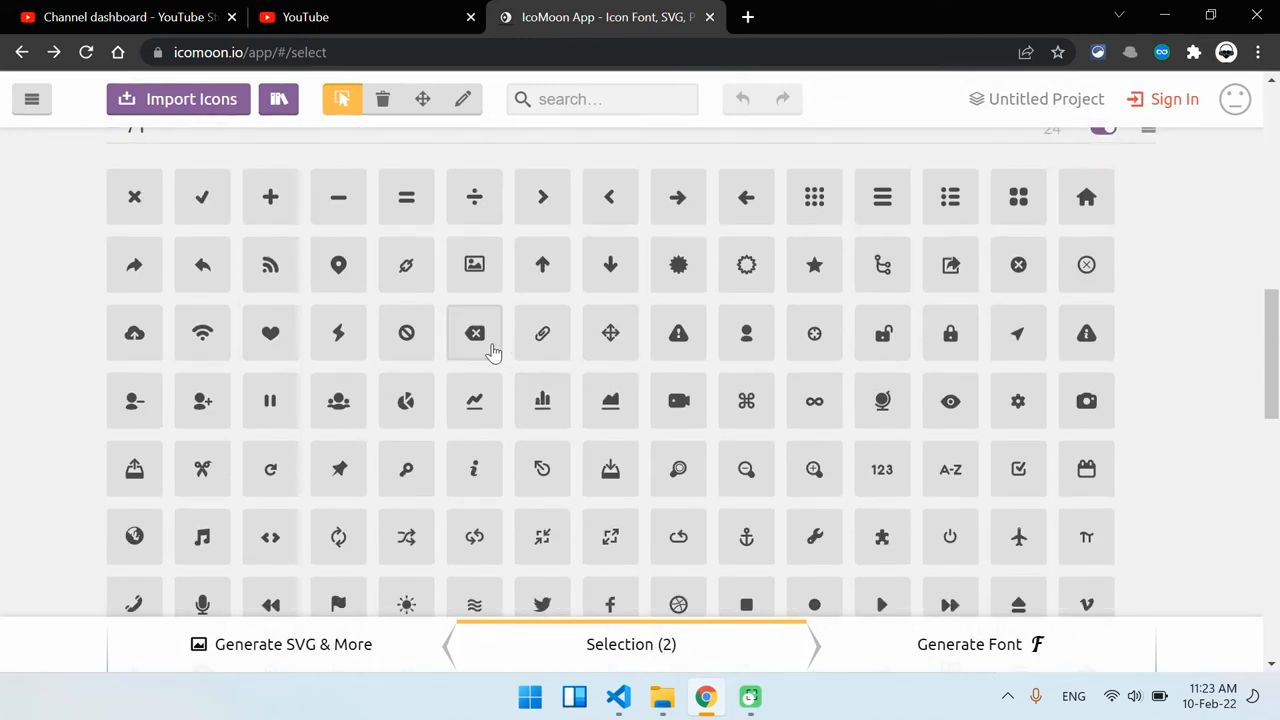
pyautogui.scroll(-3)
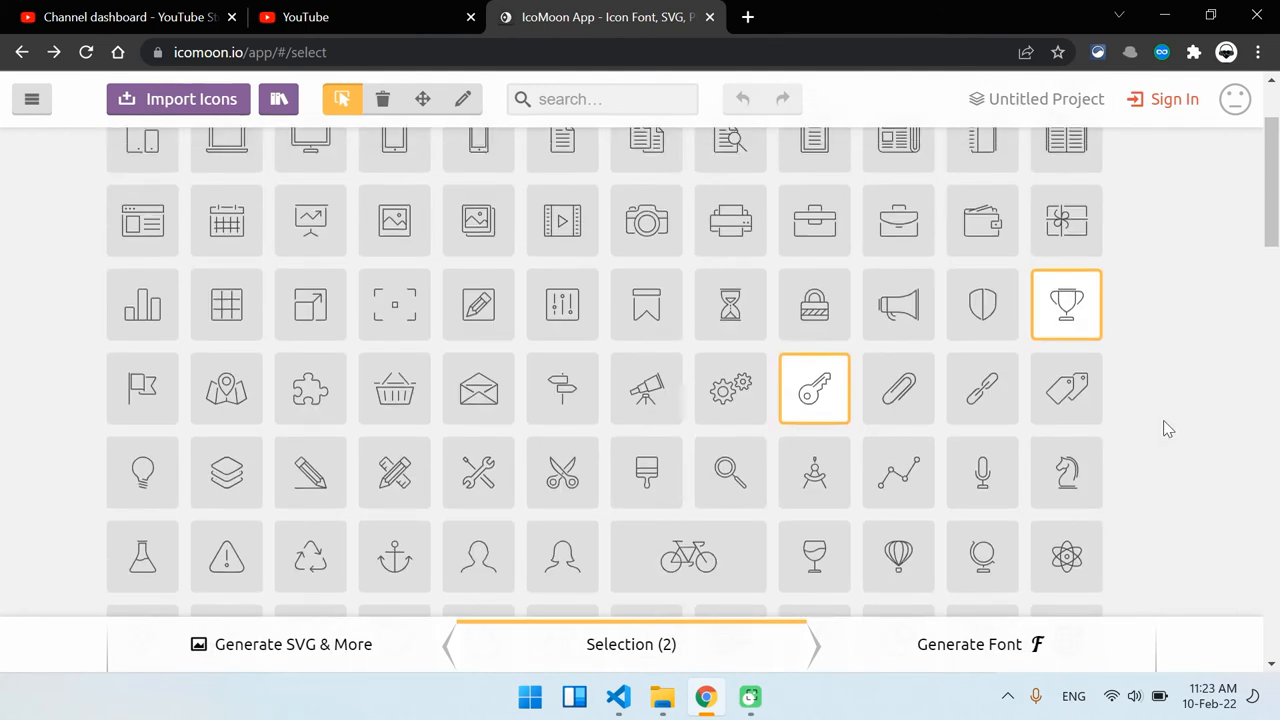
pyautogui.moveTo(897, 388)
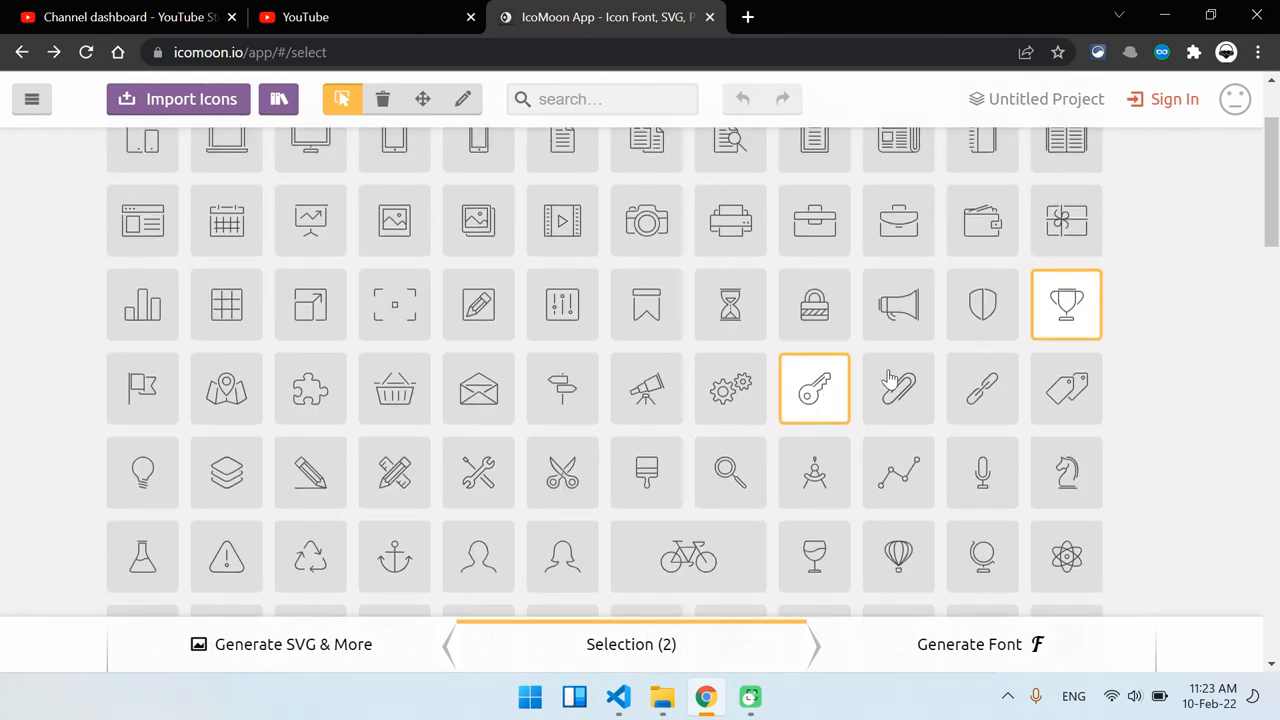
pyautogui.scroll(-3)
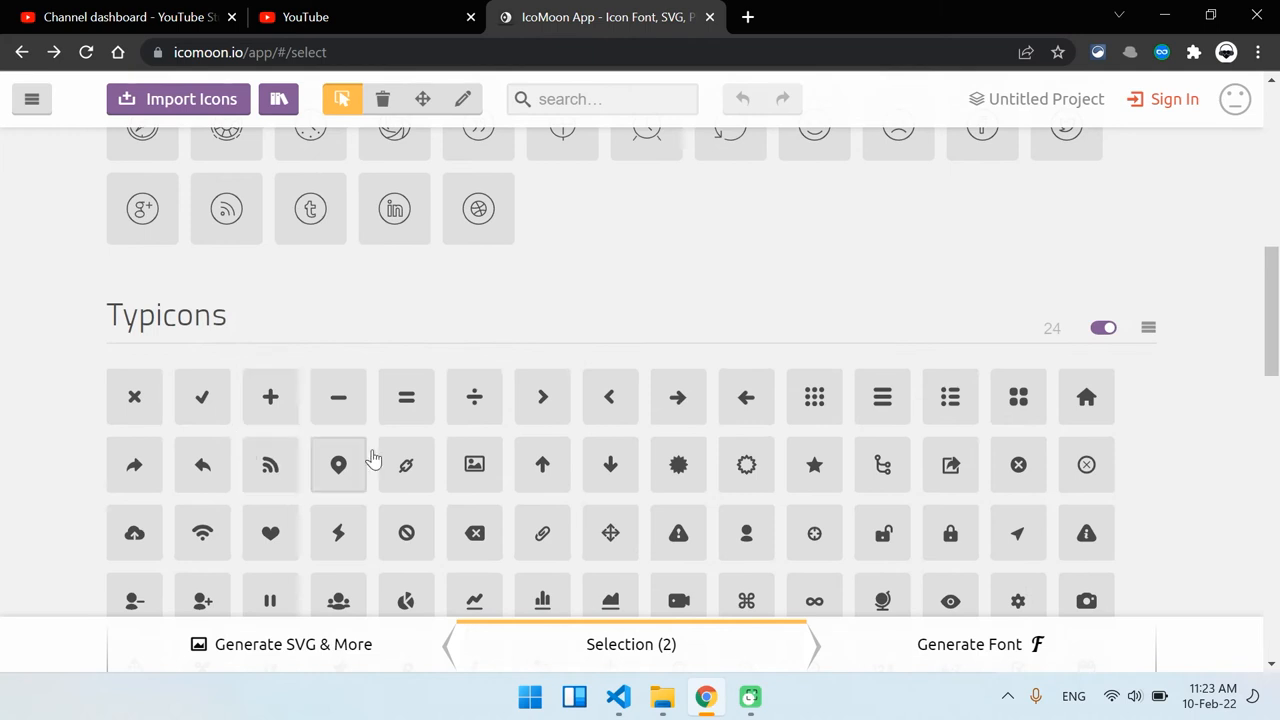
pyautogui.moveTo(255, 660)
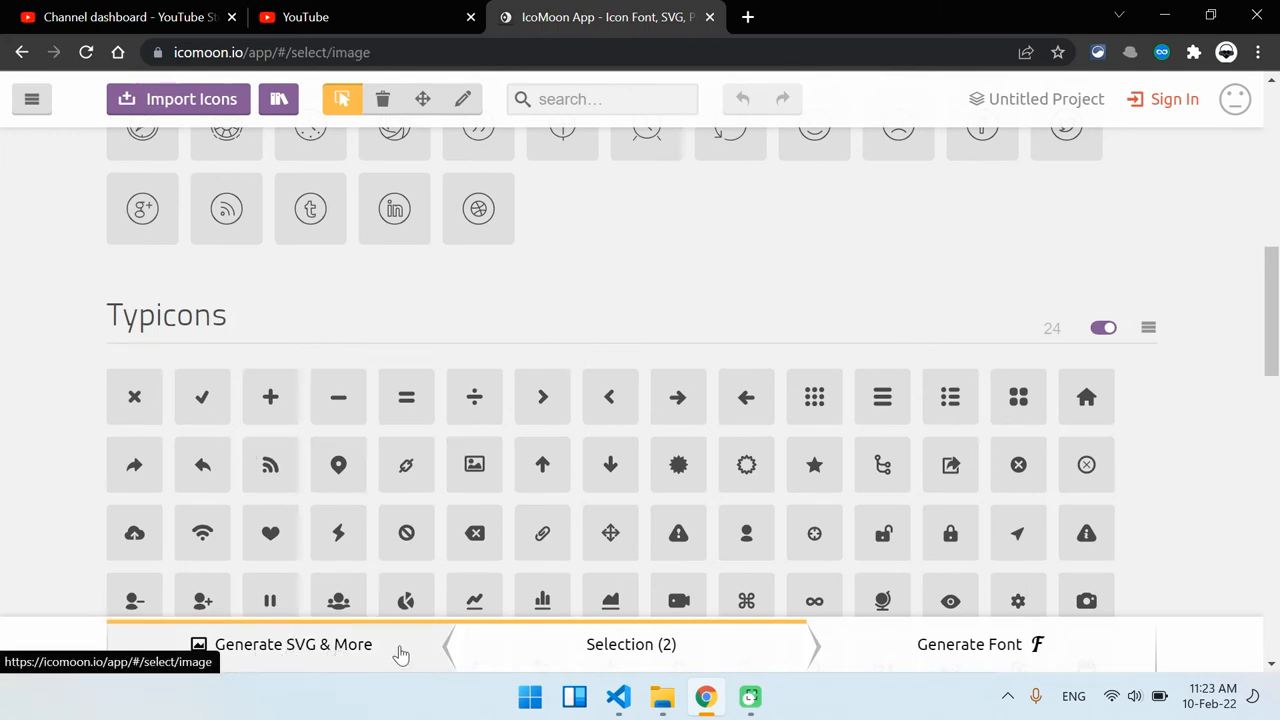
# - Generate the SVG export of the trophy and key icons, review preferences, and download icomoon.zip
pyautogui.click(294, 644)
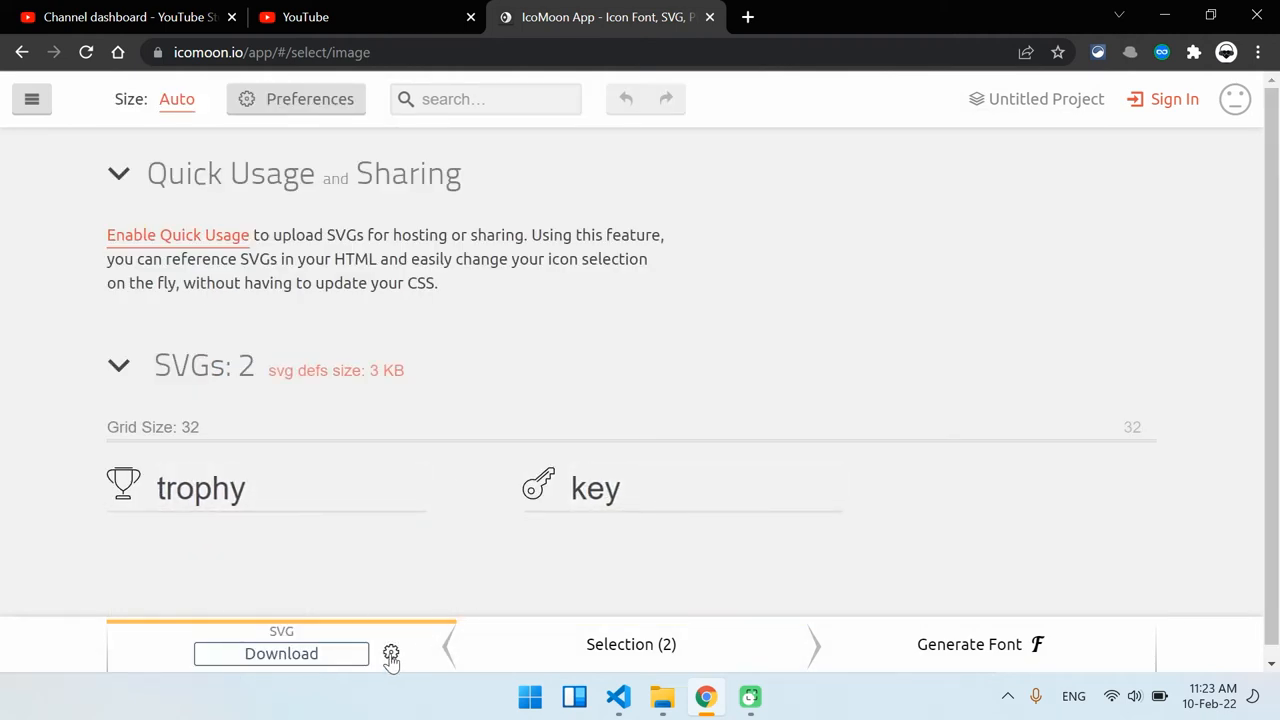
pyautogui.click(391, 653)
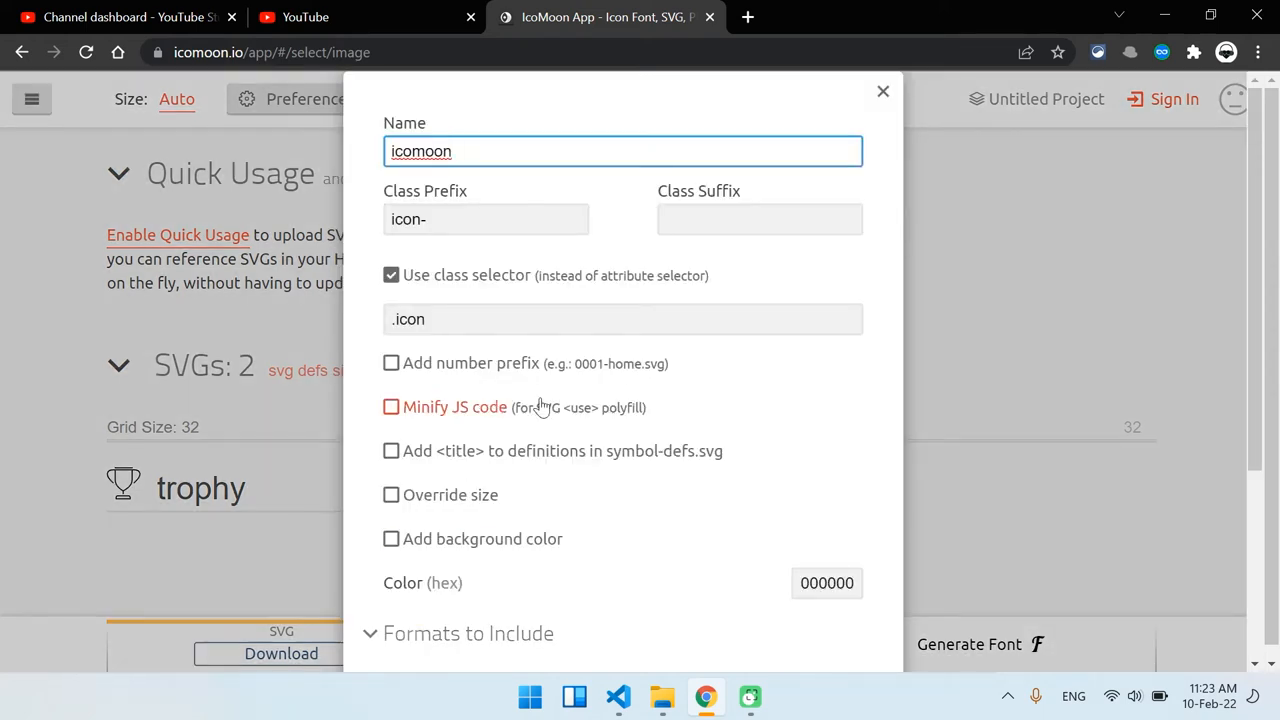
pyautogui.scroll(-3)
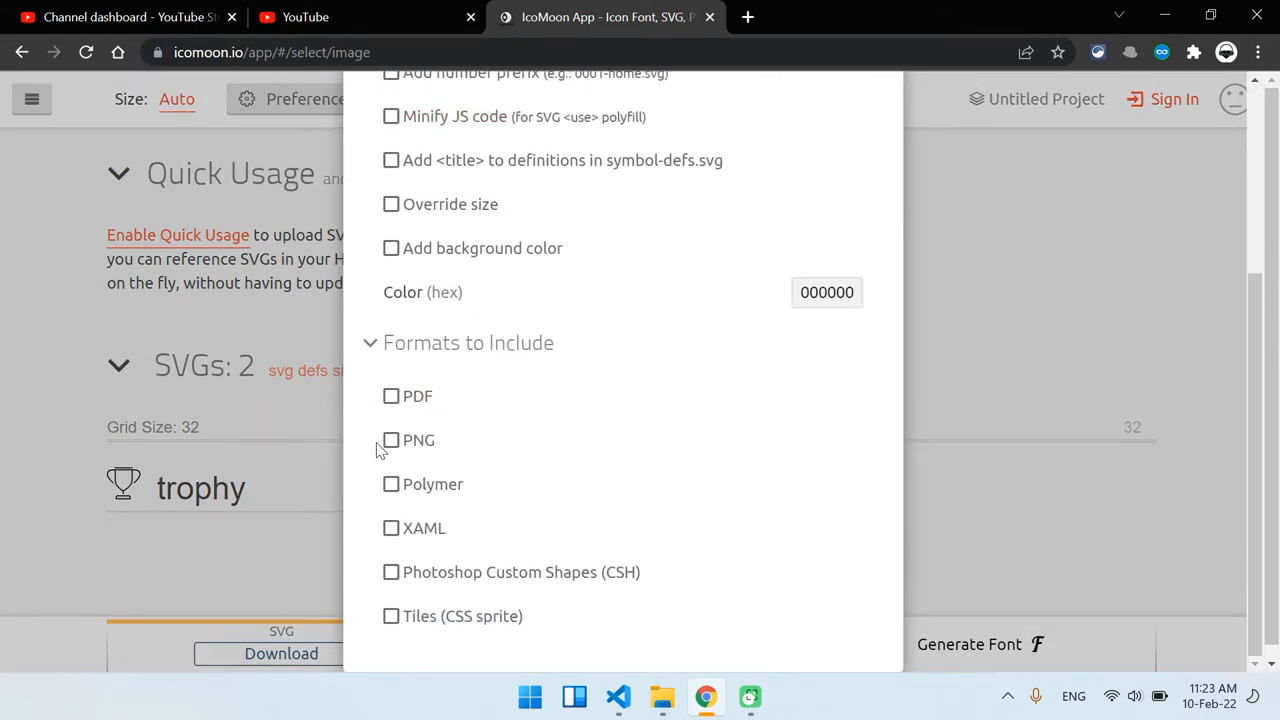
pyautogui.moveTo(647, 530)
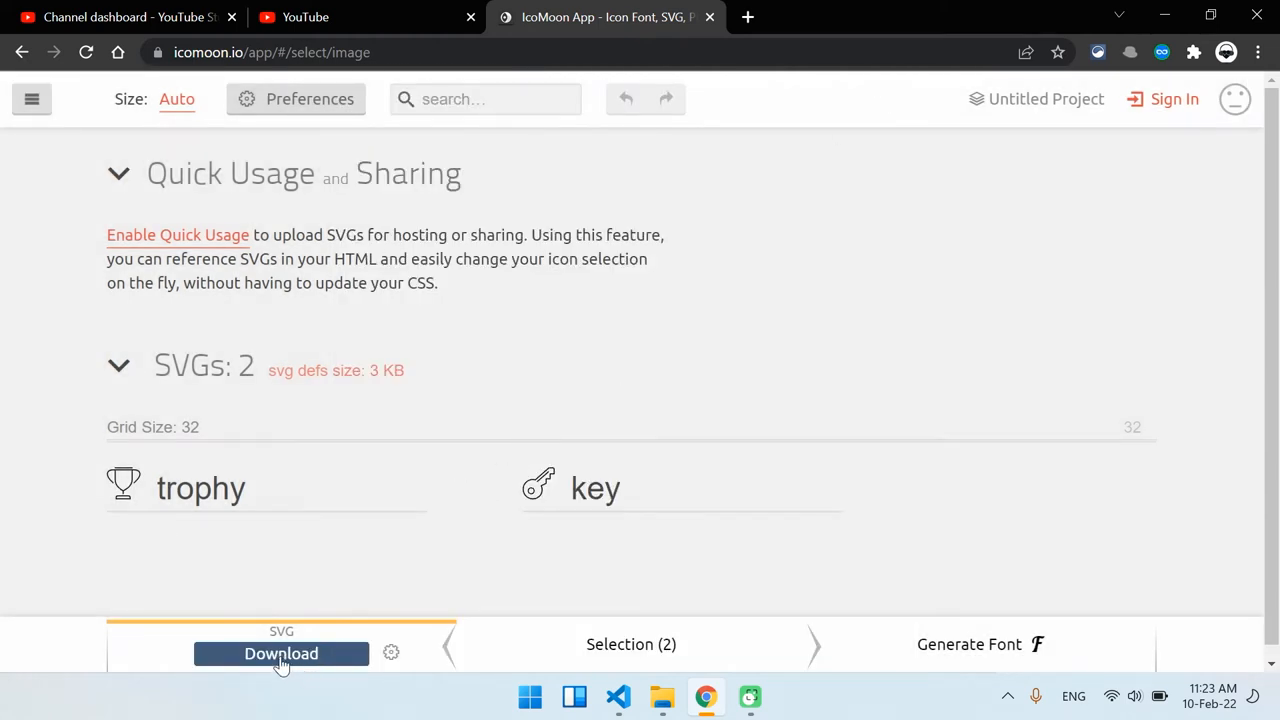
pyautogui.click(281, 653)
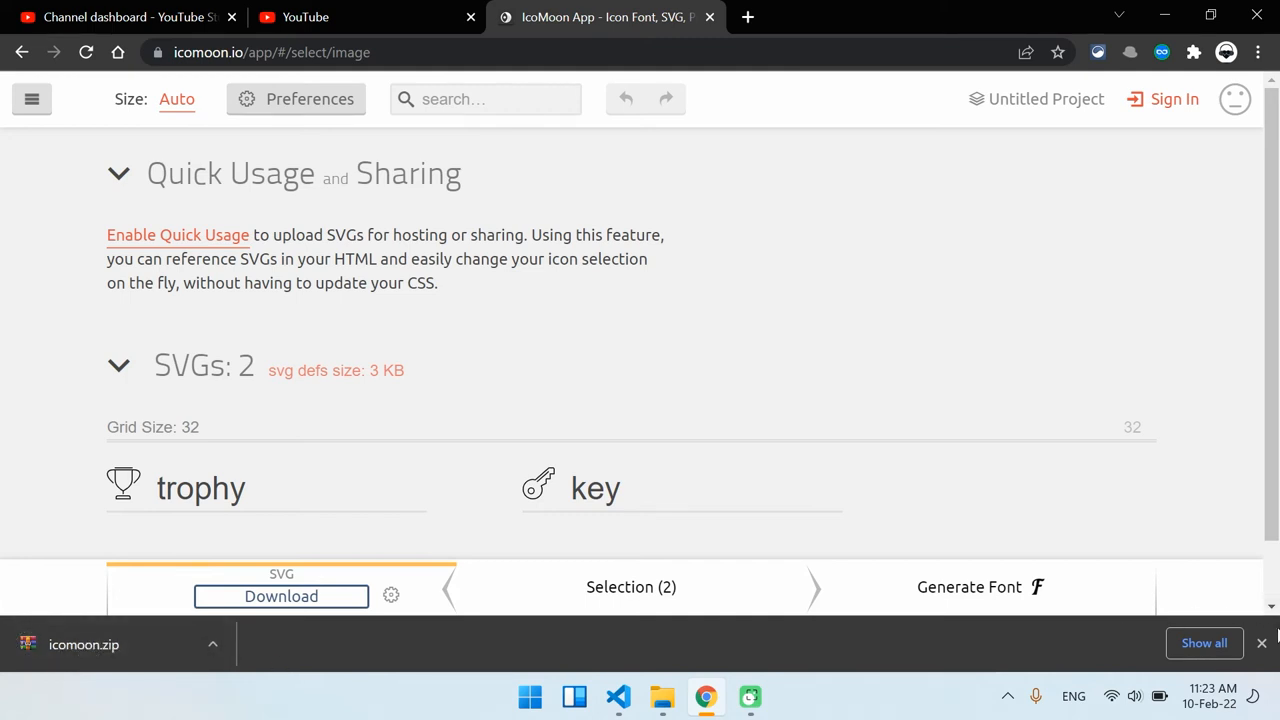
# - Extract icomoon.zip in Downloads with Extract Here, then copy symbol-defs.svg
pyautogui.click(662, 697)
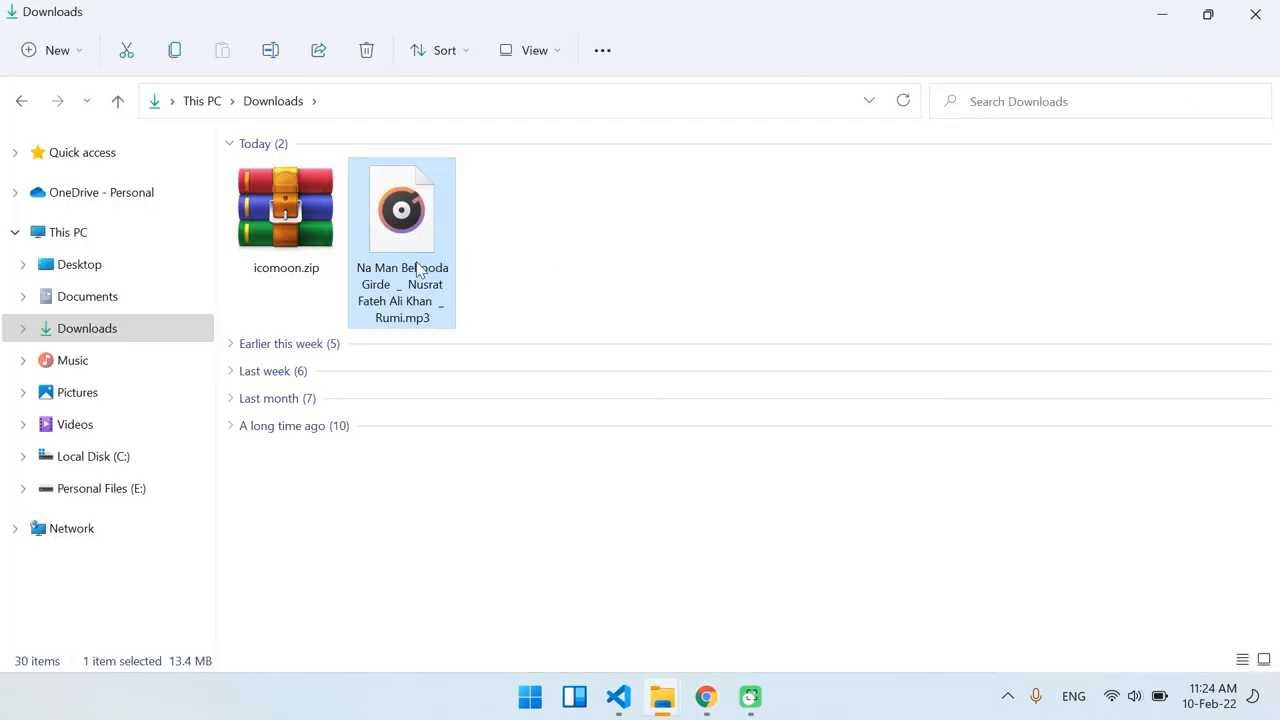
pyautogui.rightClick(285, 207)
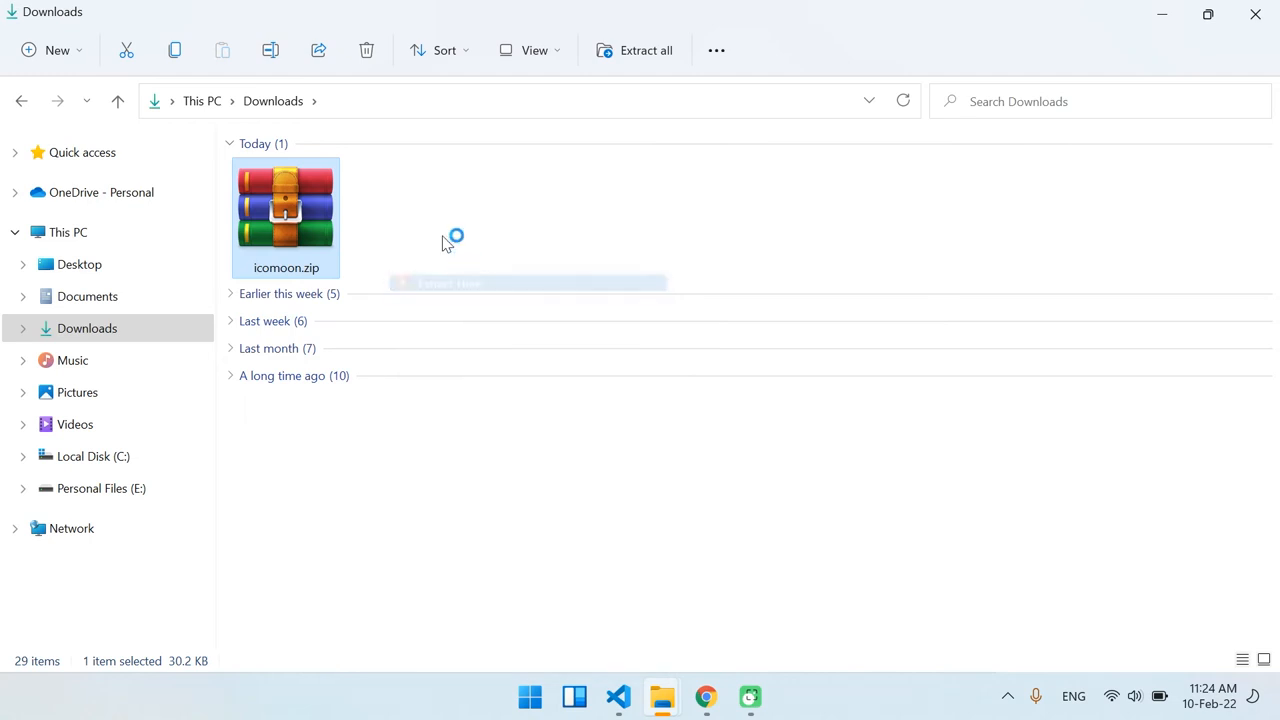
pyautogui.moveTo(450, 214)
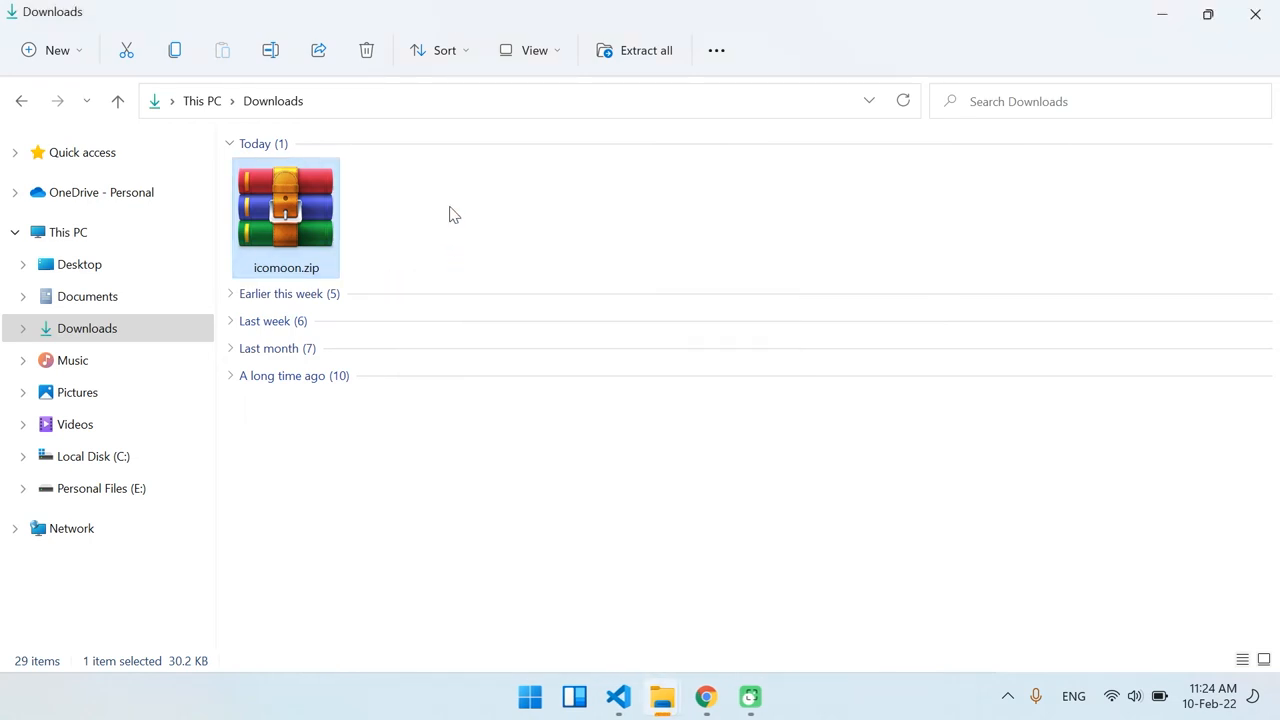
pyautogui.click(645, 50)
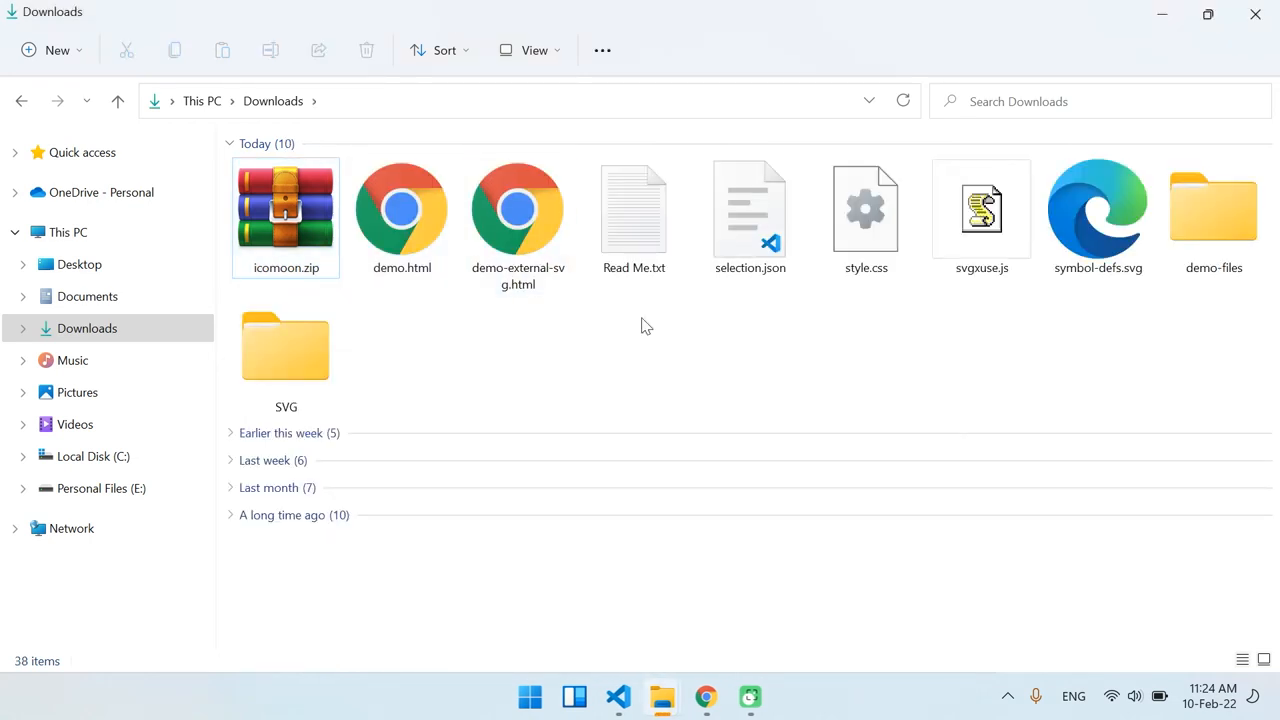
pyautogui.click(1097, 210)
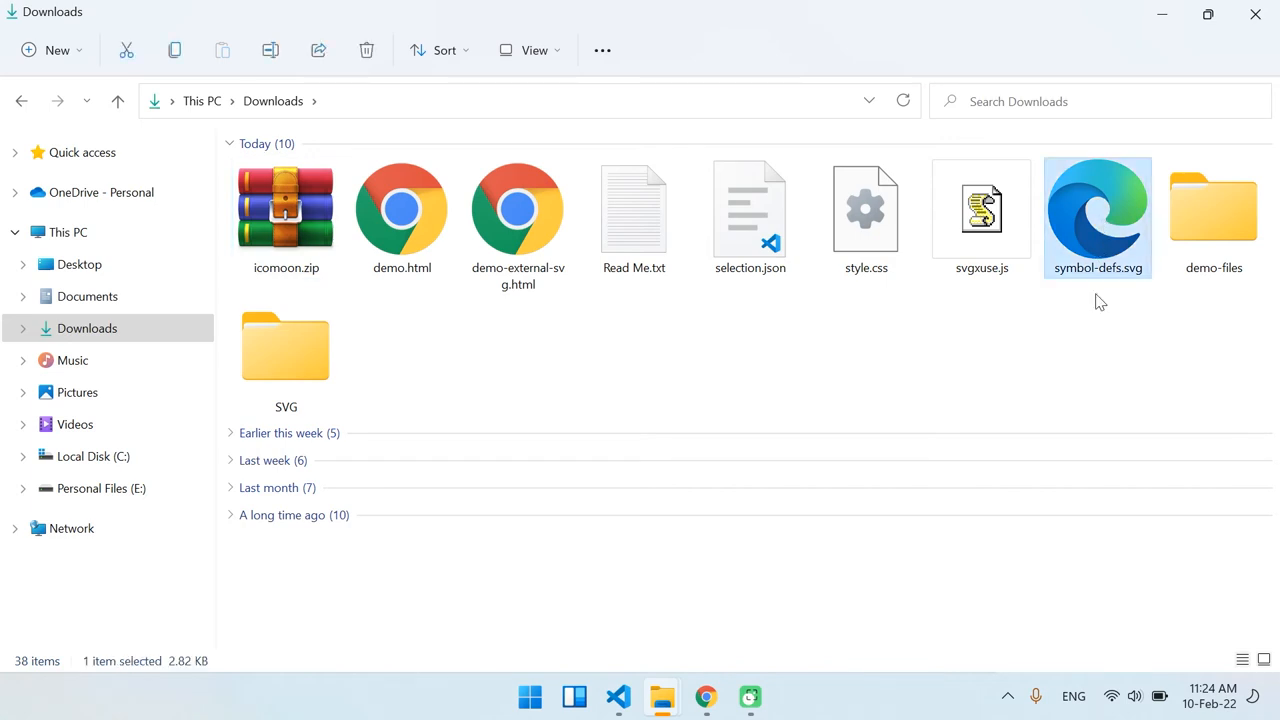
pyautogui.click(286, 348)
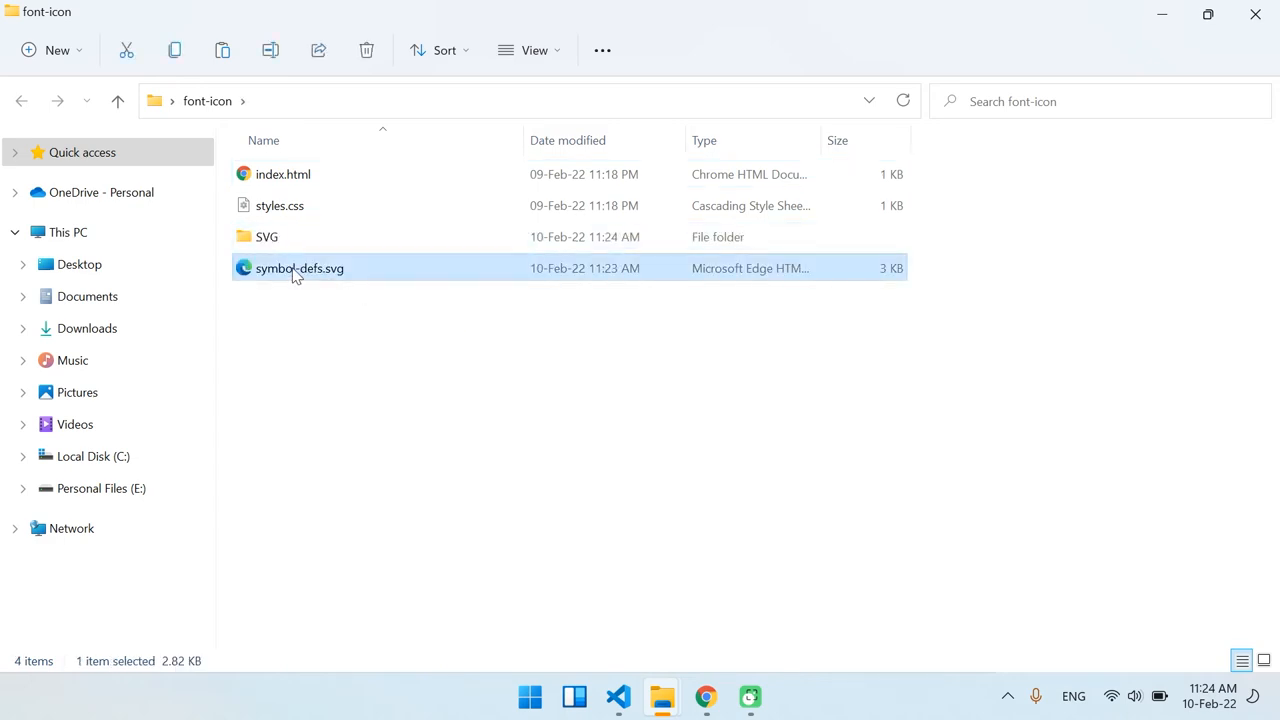
# - Rename symbol-defs.svg in the font-icon folder to sprite.svg and return to VS Code
pyautogui.click(299, 268)
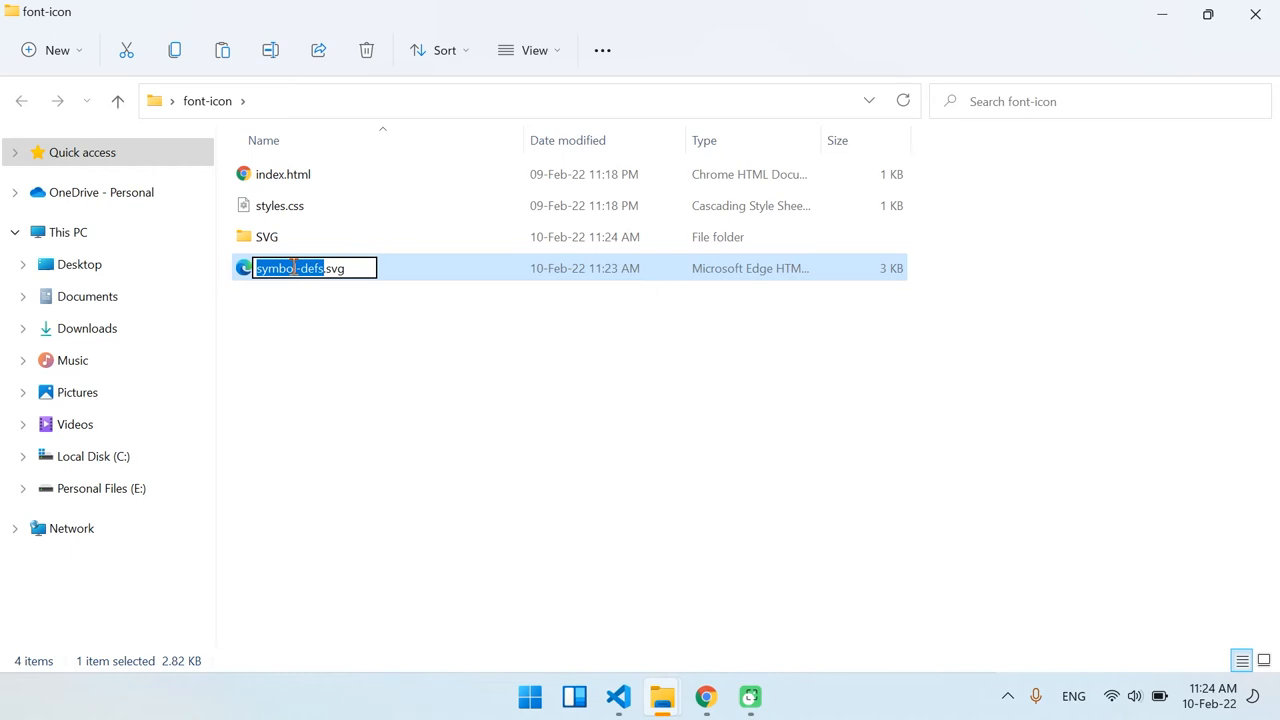
pyautogui.write('sprisvg')
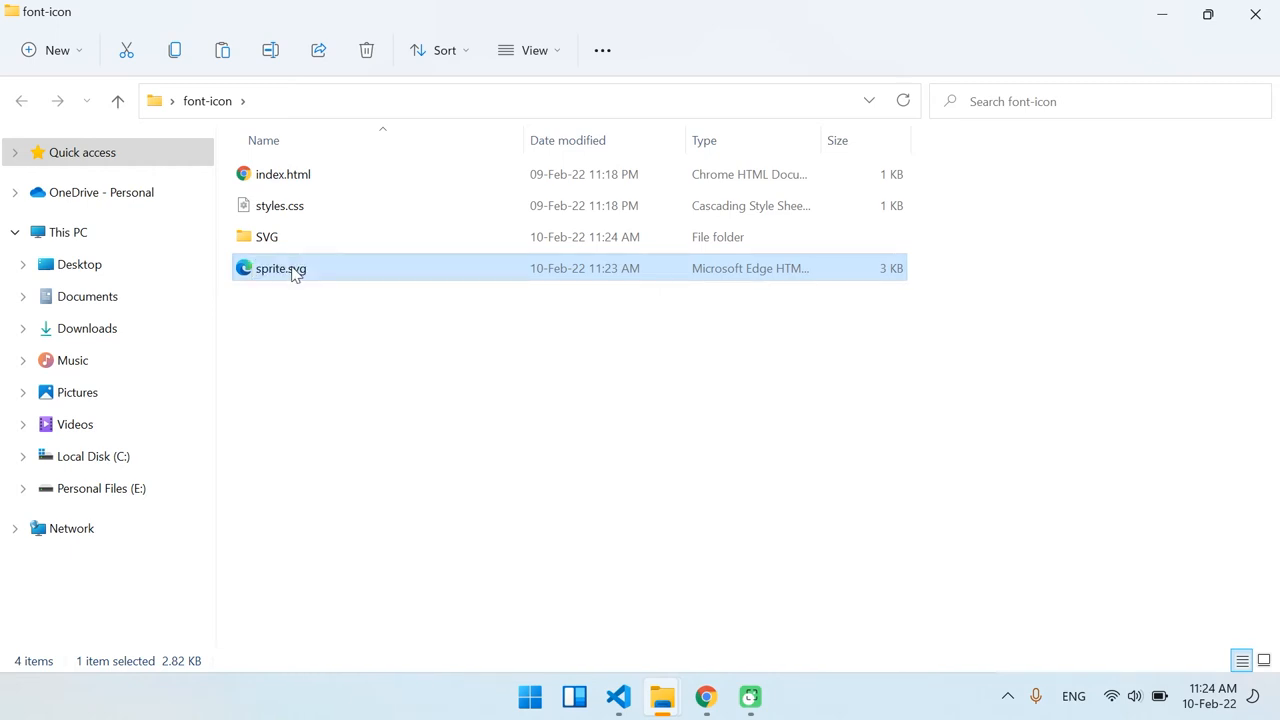
pyautogui.click(371, 405)
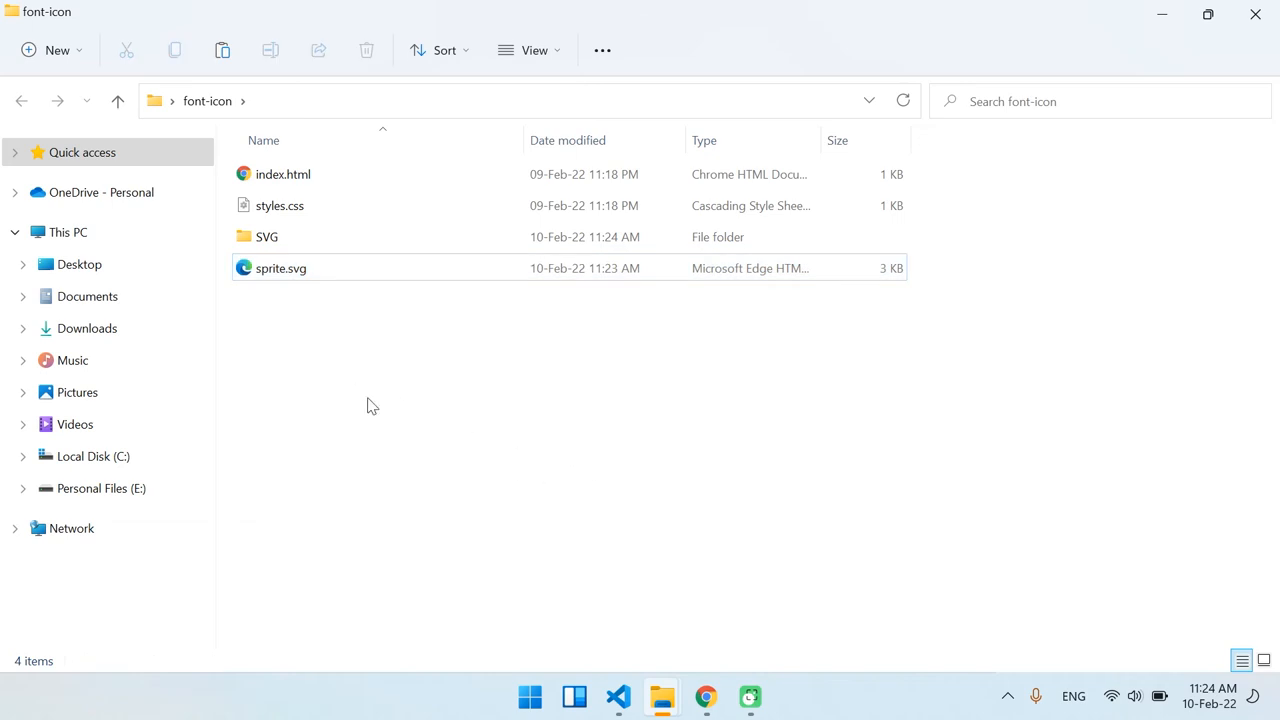
pyautogui.moveTo(395, 343)
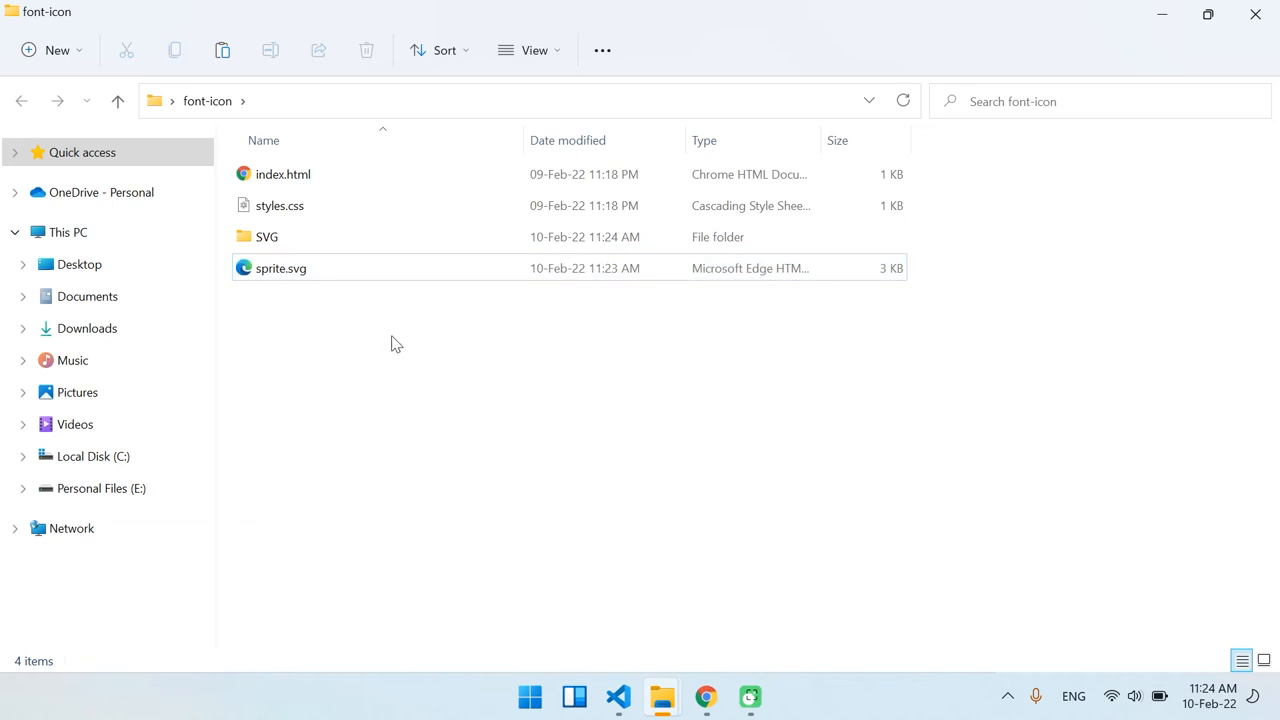
pyautogui.click(618, 697)
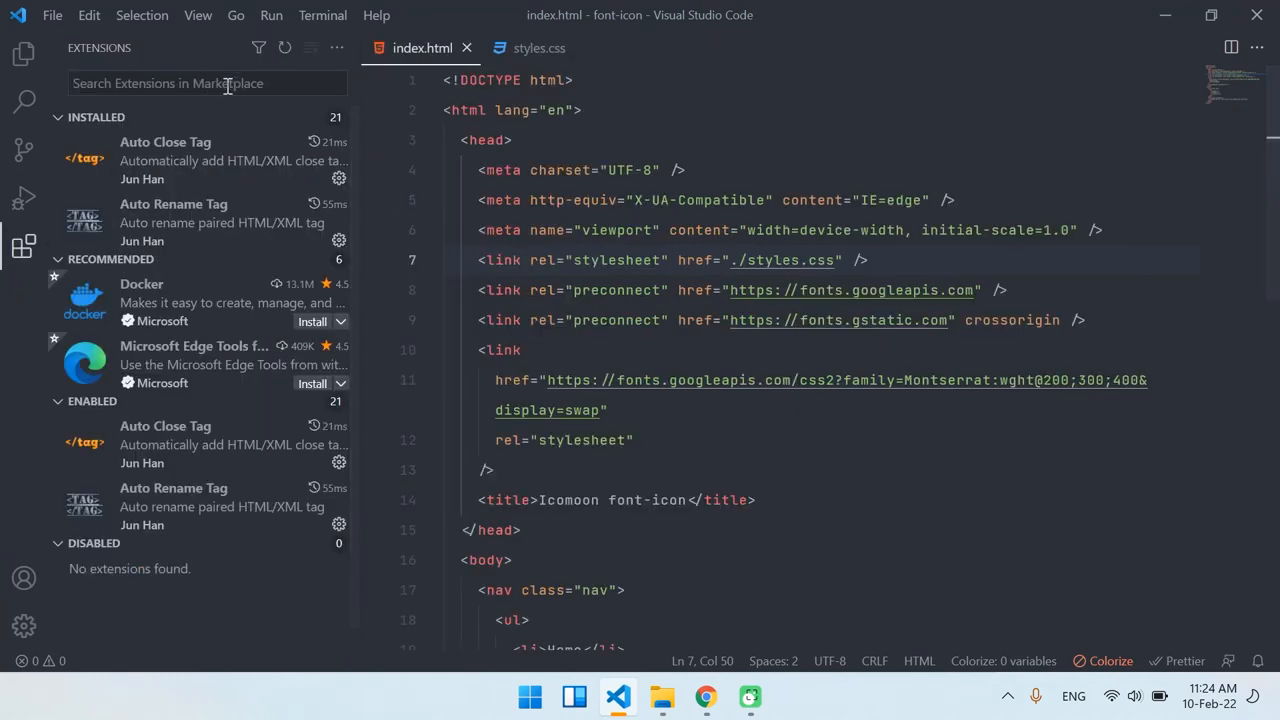
# - Search extensions for 'live server' and open Ritwick Dey's Live Server page
pyautogui.write('live server')
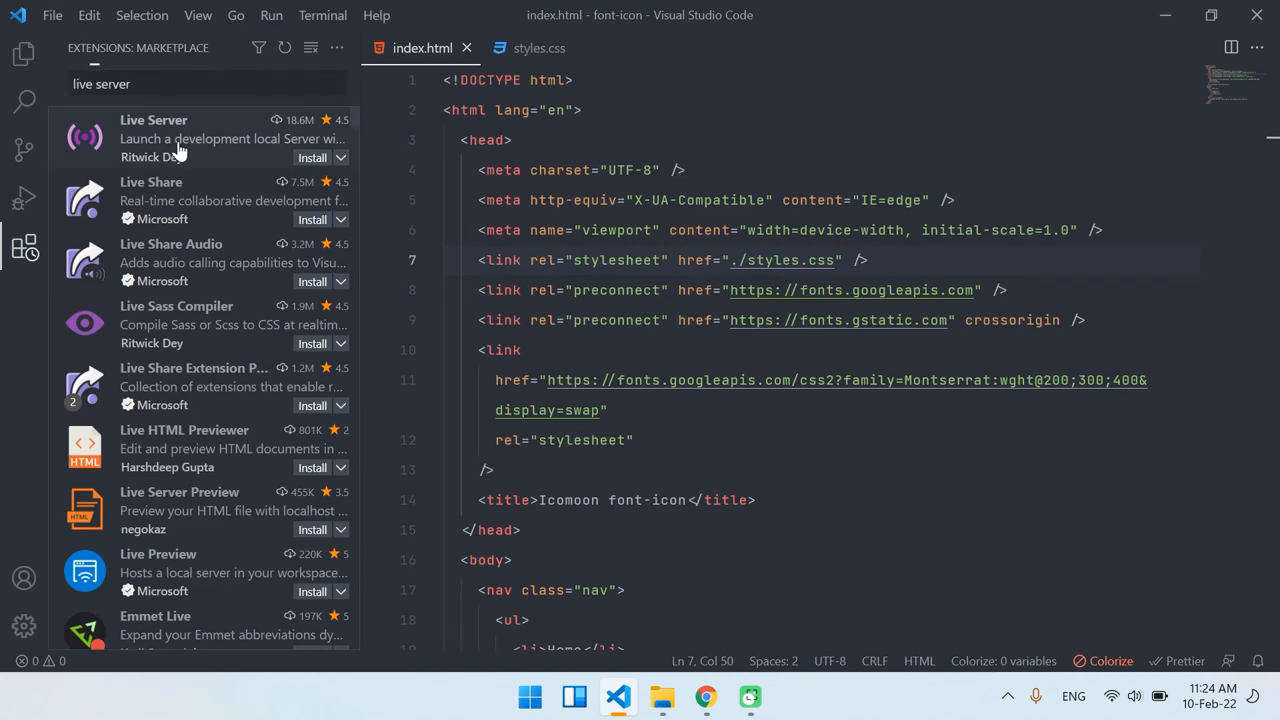
pyautogui.click(154, 138)
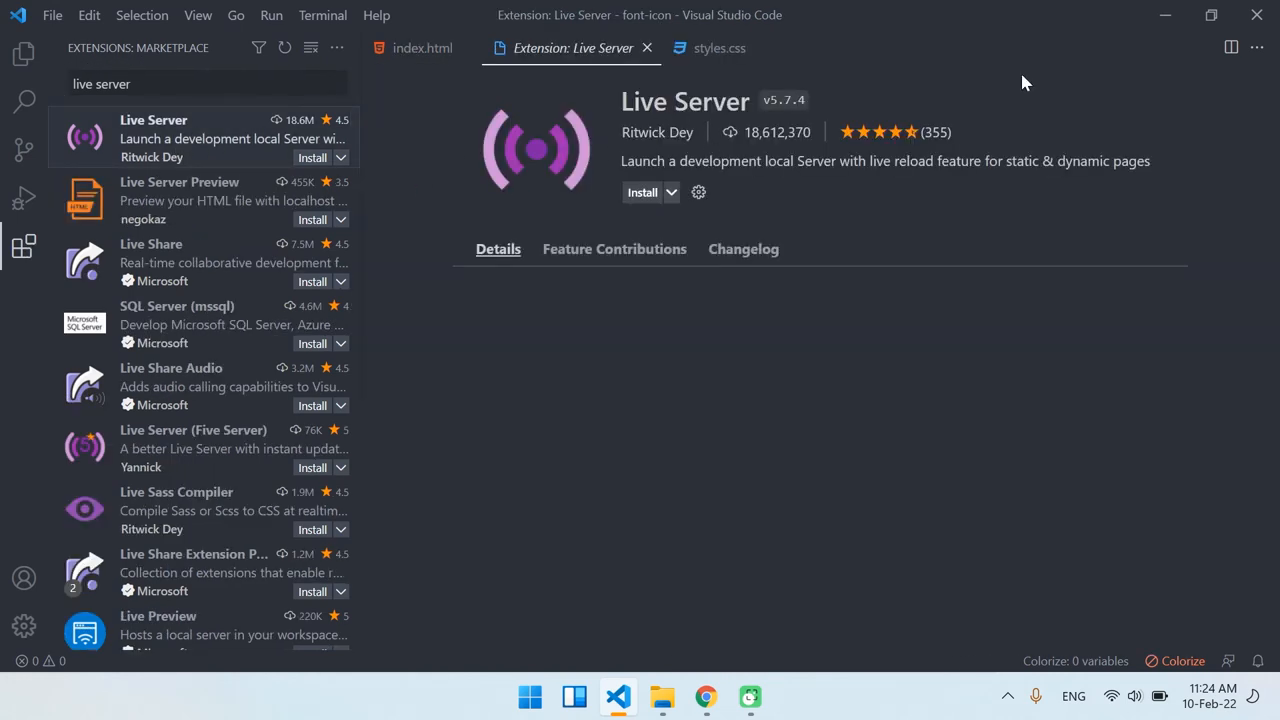
# - Open Git Bash in the font-icon folder and run live-server
pyautogui.click(661, 697)
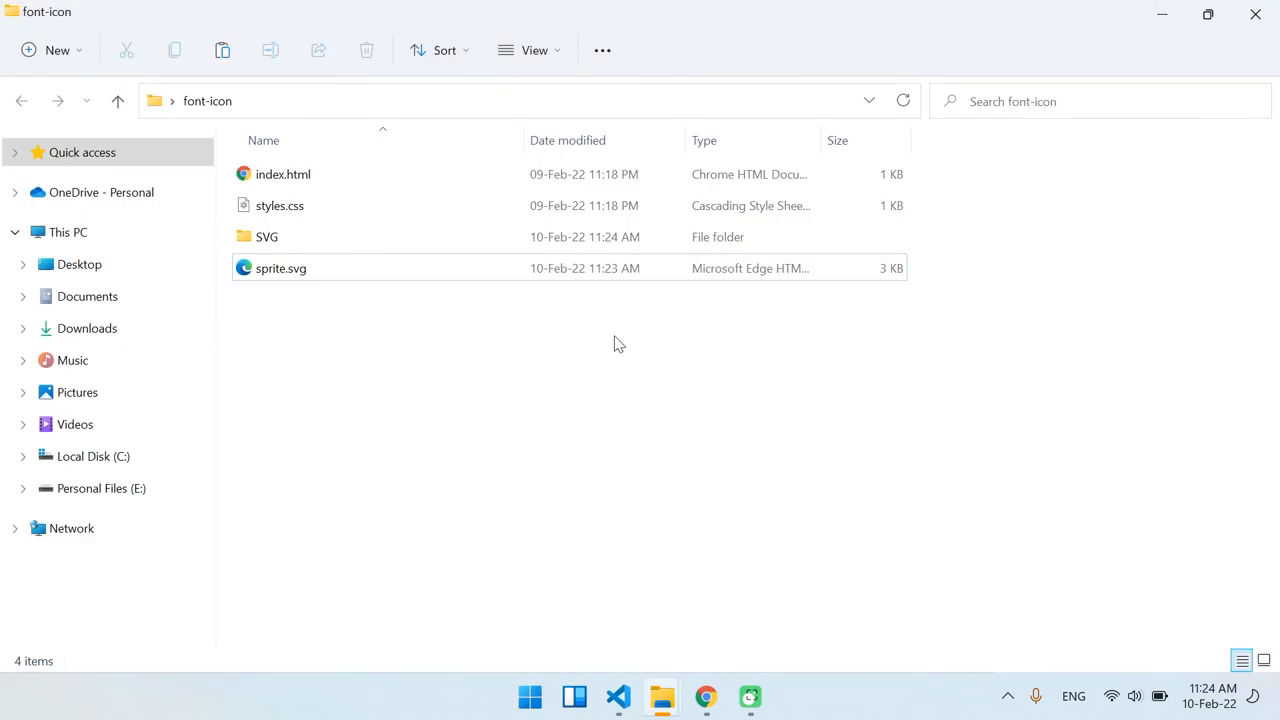
pyautogui.moveTo(432, 340)
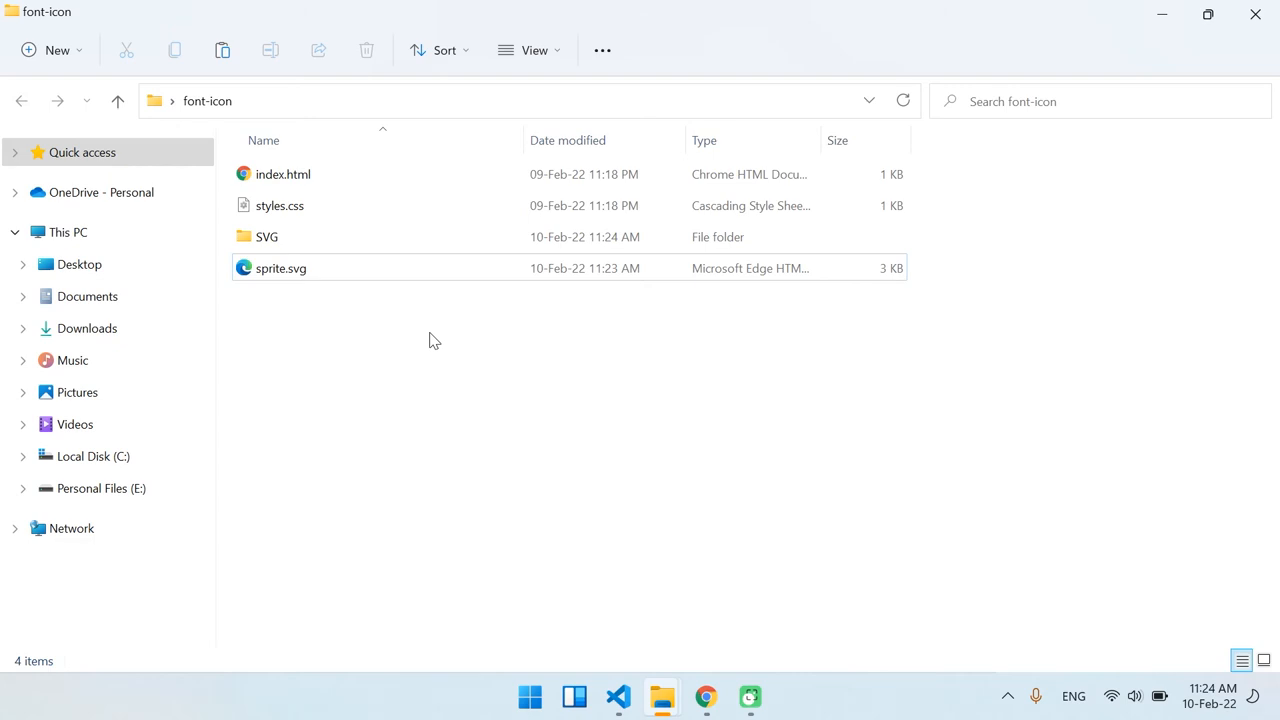
pyautogui.moveTo(618, 488)
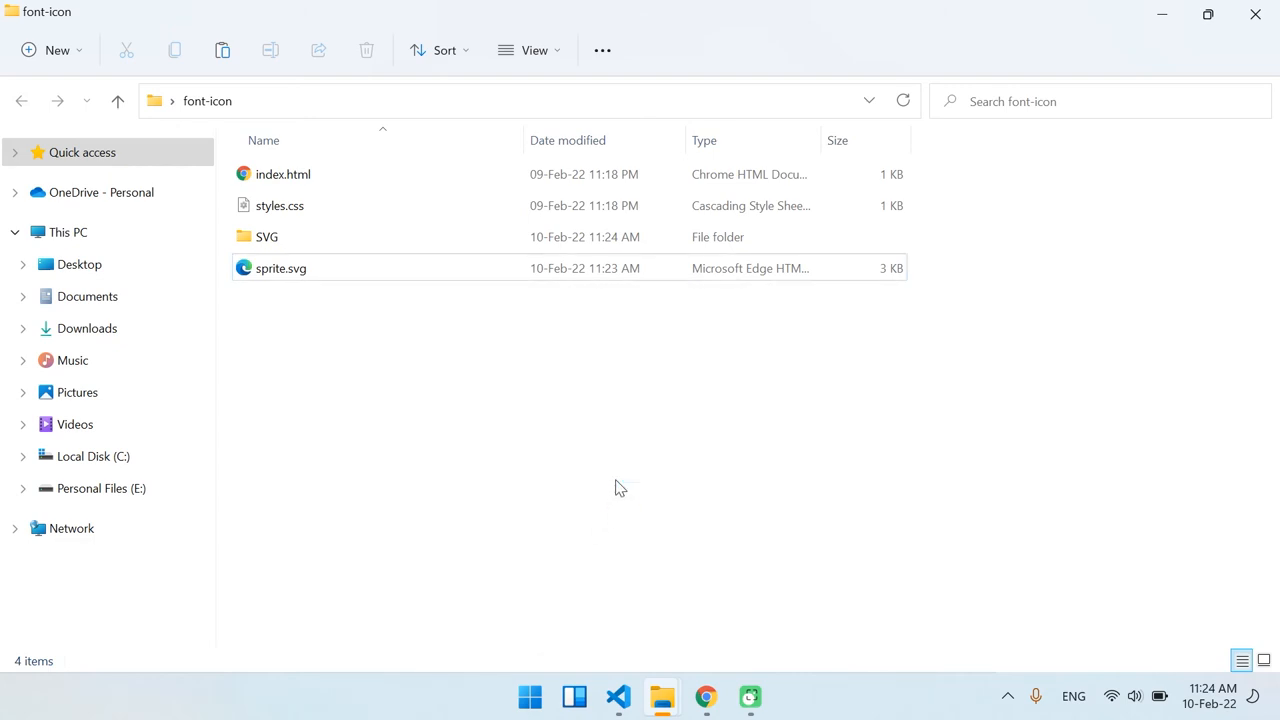
pyautogui.click(771, 697)
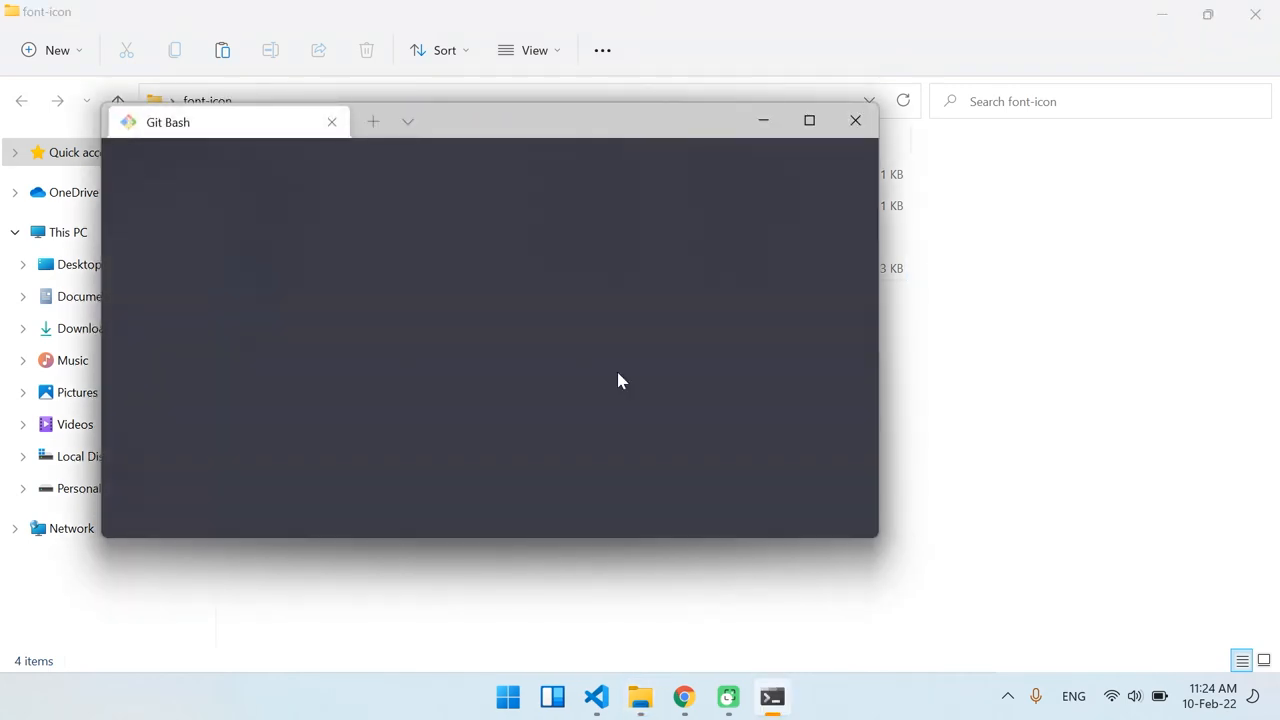
pyautogui.write('live-')
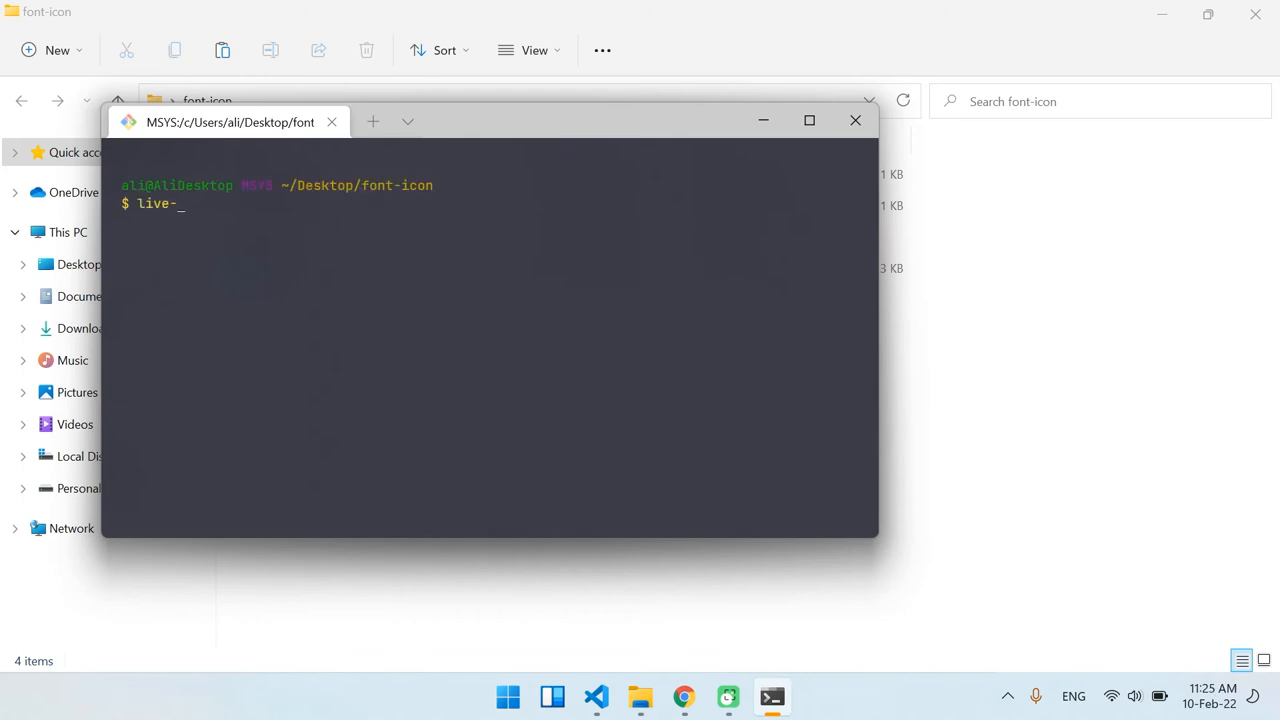
pyautogui.write('server')
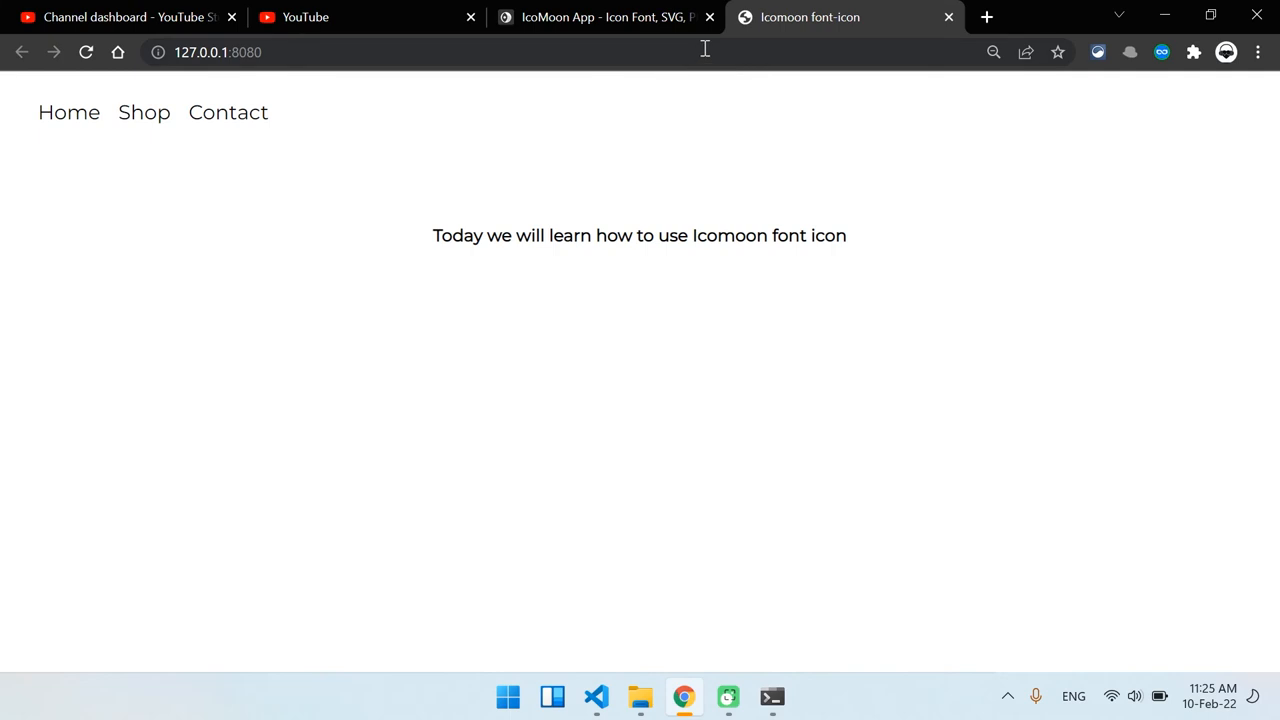
pyautogui.moveTo(744, 167)
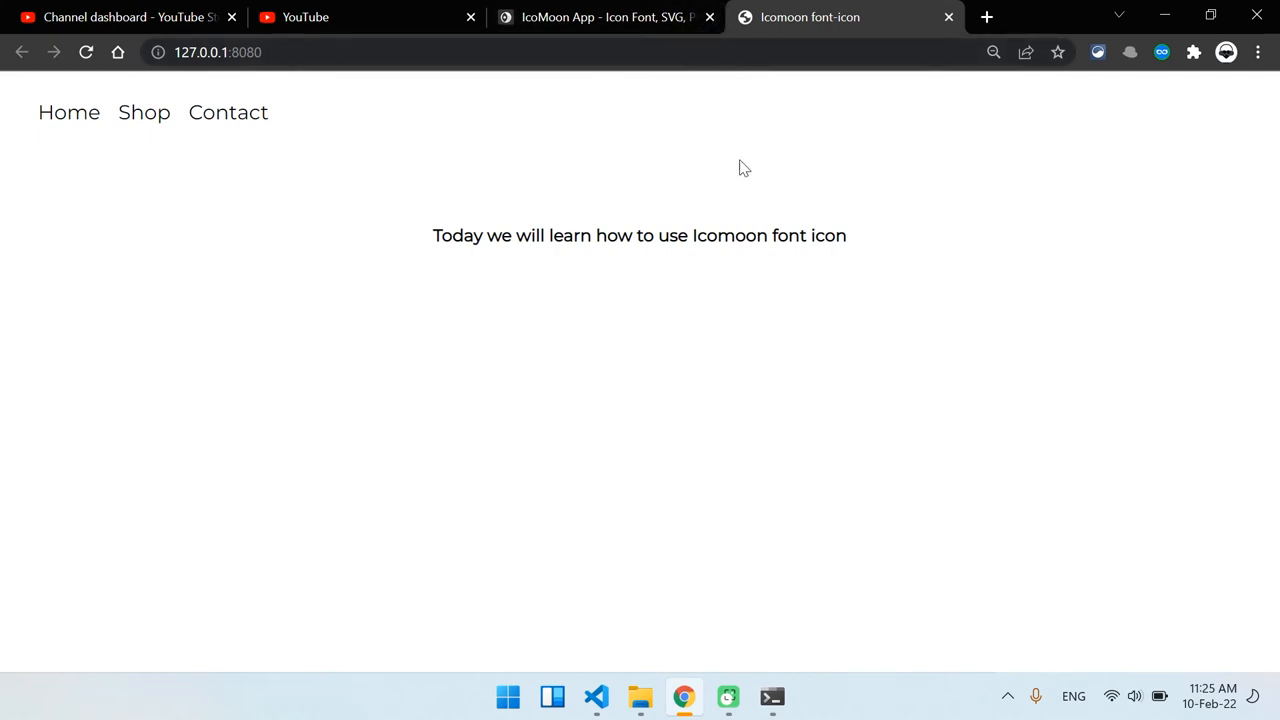
pyautogui.moveTo(600, 159)
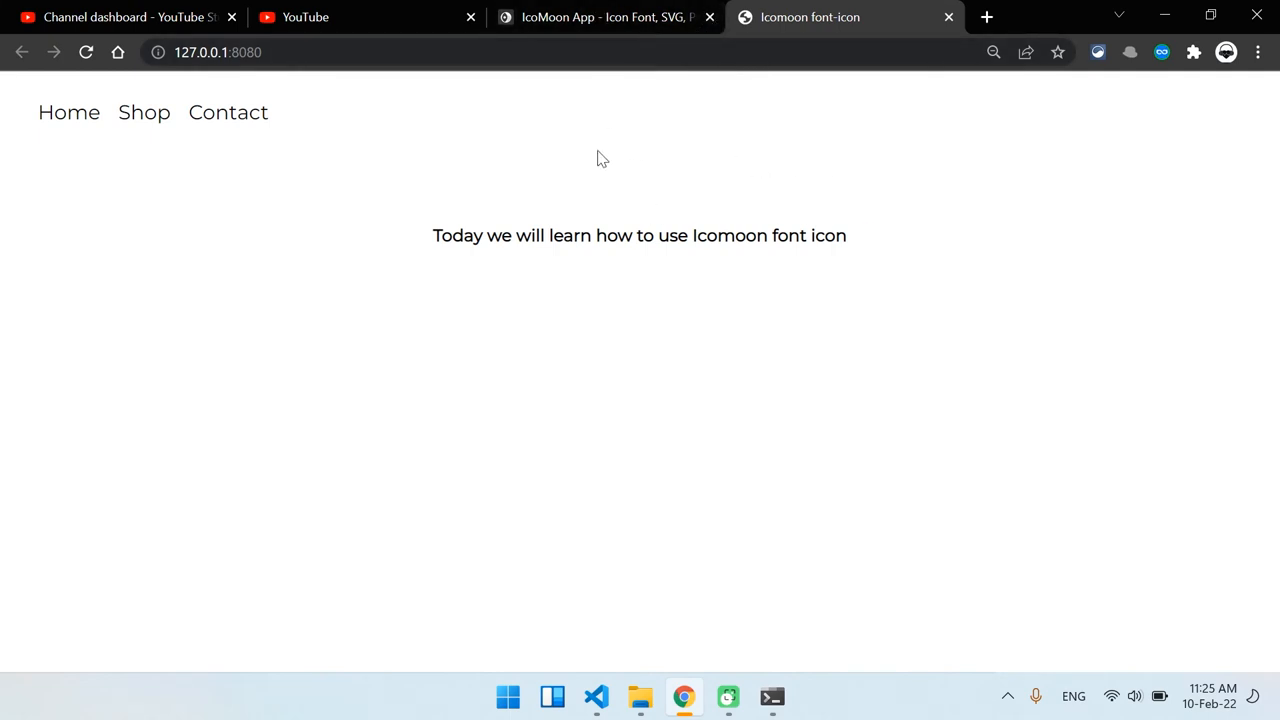
# - Inspect the page at 127.0.0.1:8080 showing Home, Shop, Contact and the Icomoon intro
pyautogui.tripleClick(639, 235)
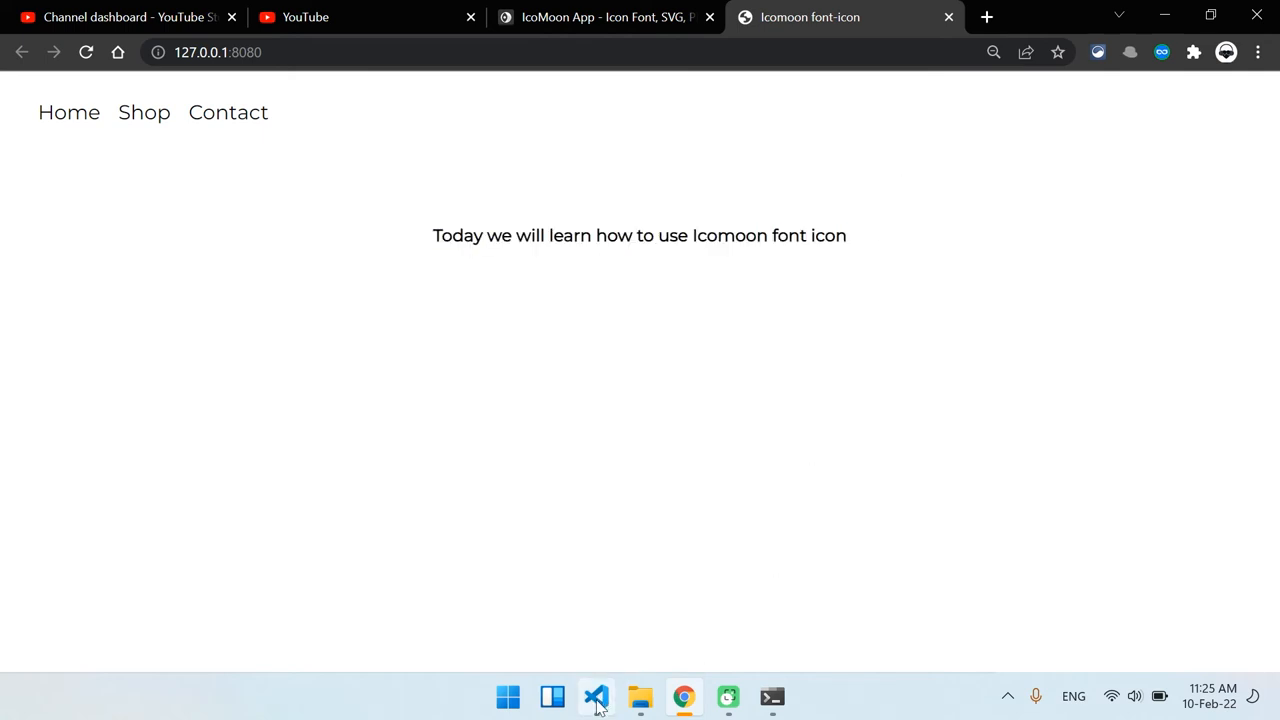
# - Return to index.html and begin a new tag below the heading
pyautogui.click(596, 697)
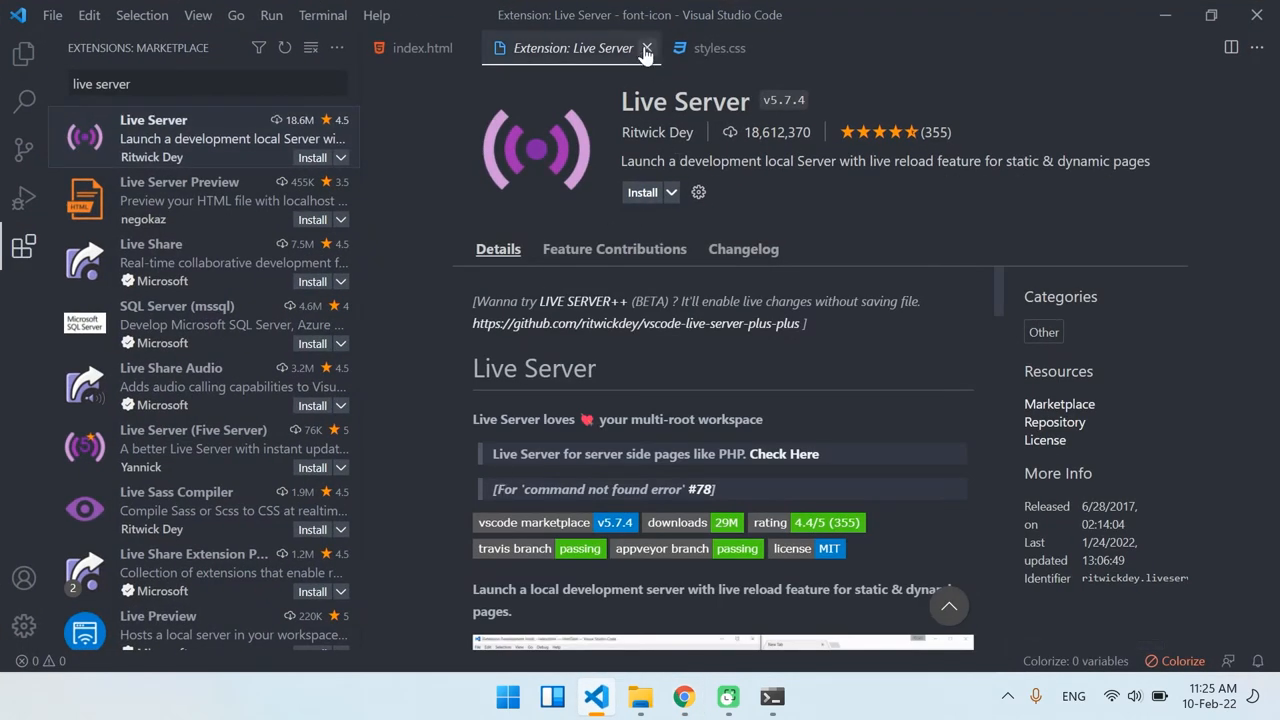
pyautogui.click(646, 48)
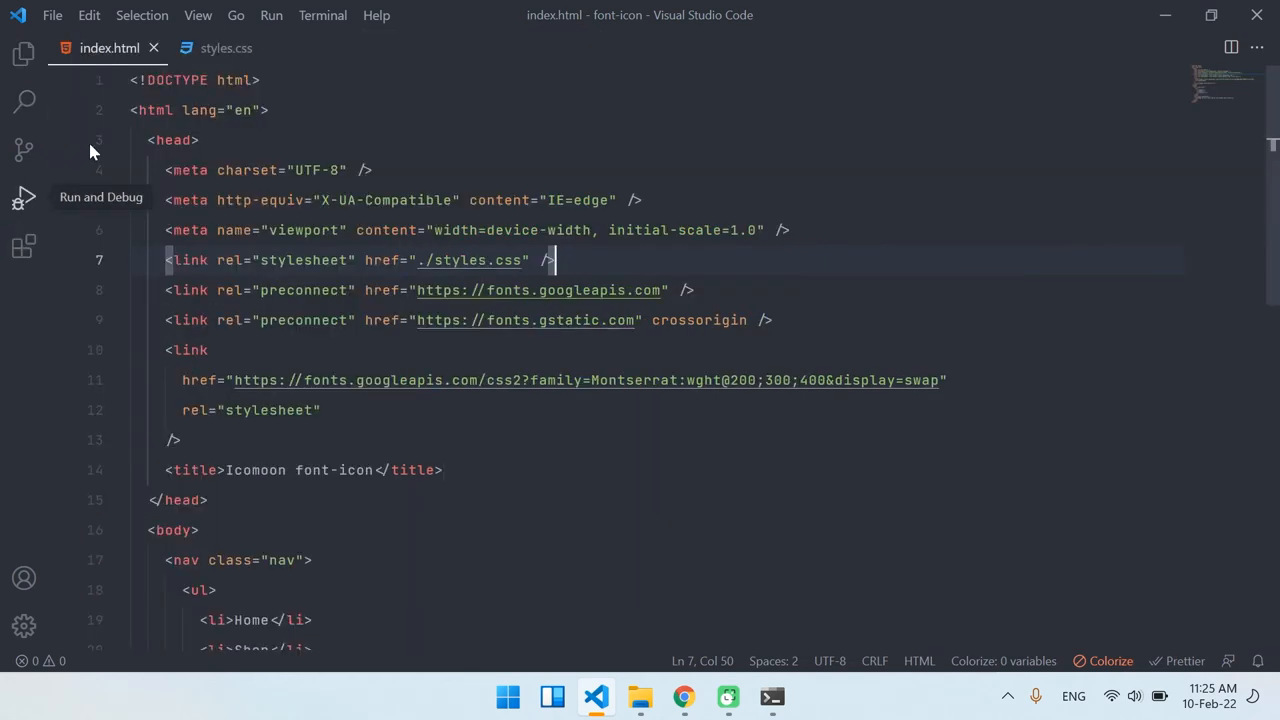
pyautogui.scroll(-3)
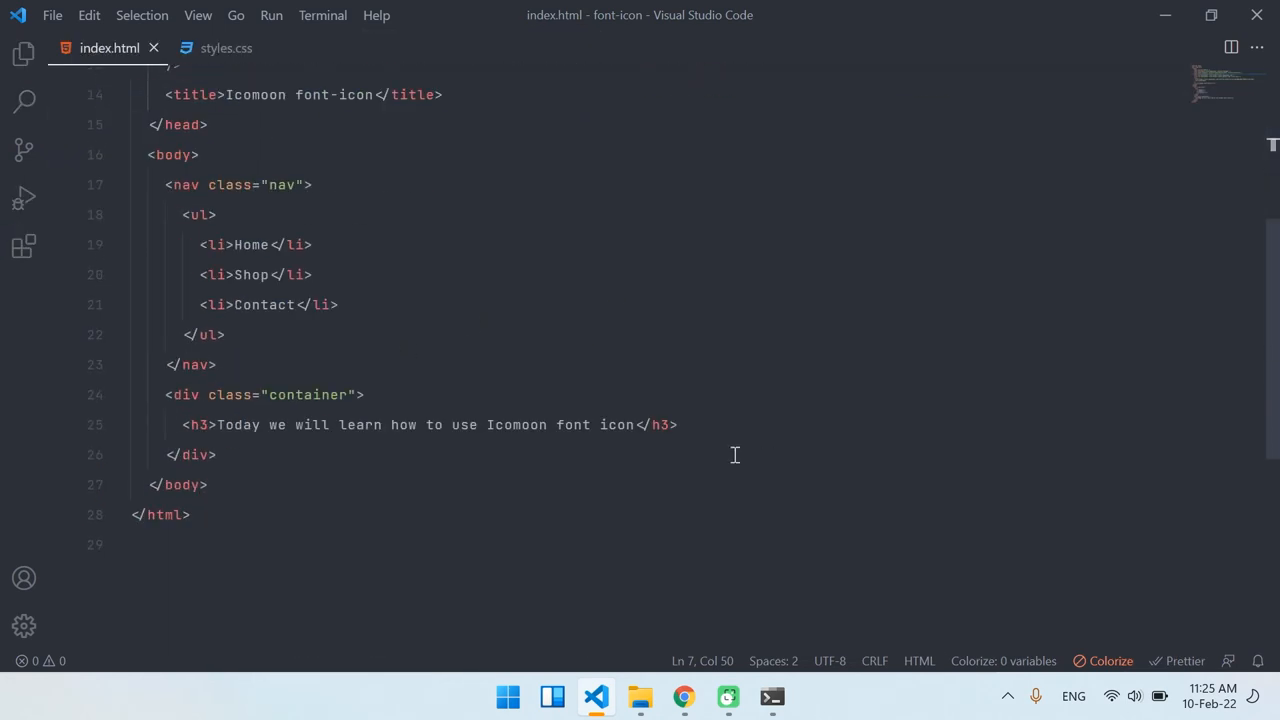
pyautogui.write('<')
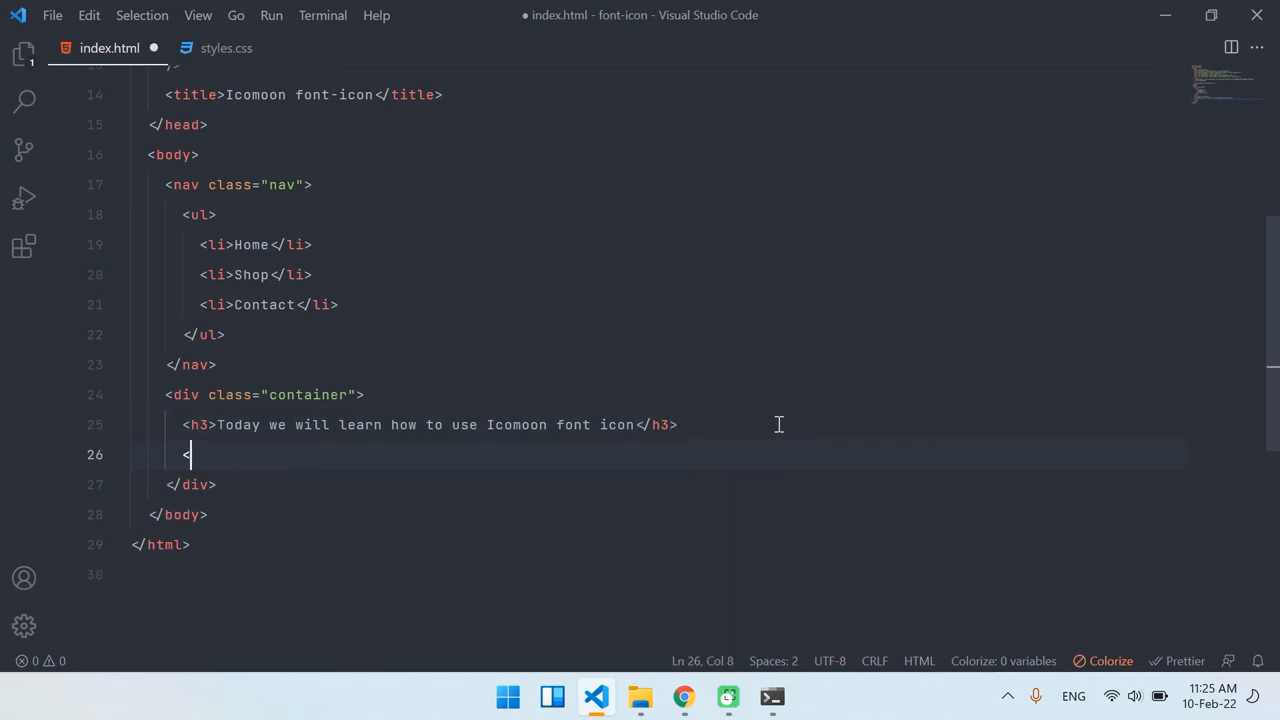
pyautogui.write('i></i>')
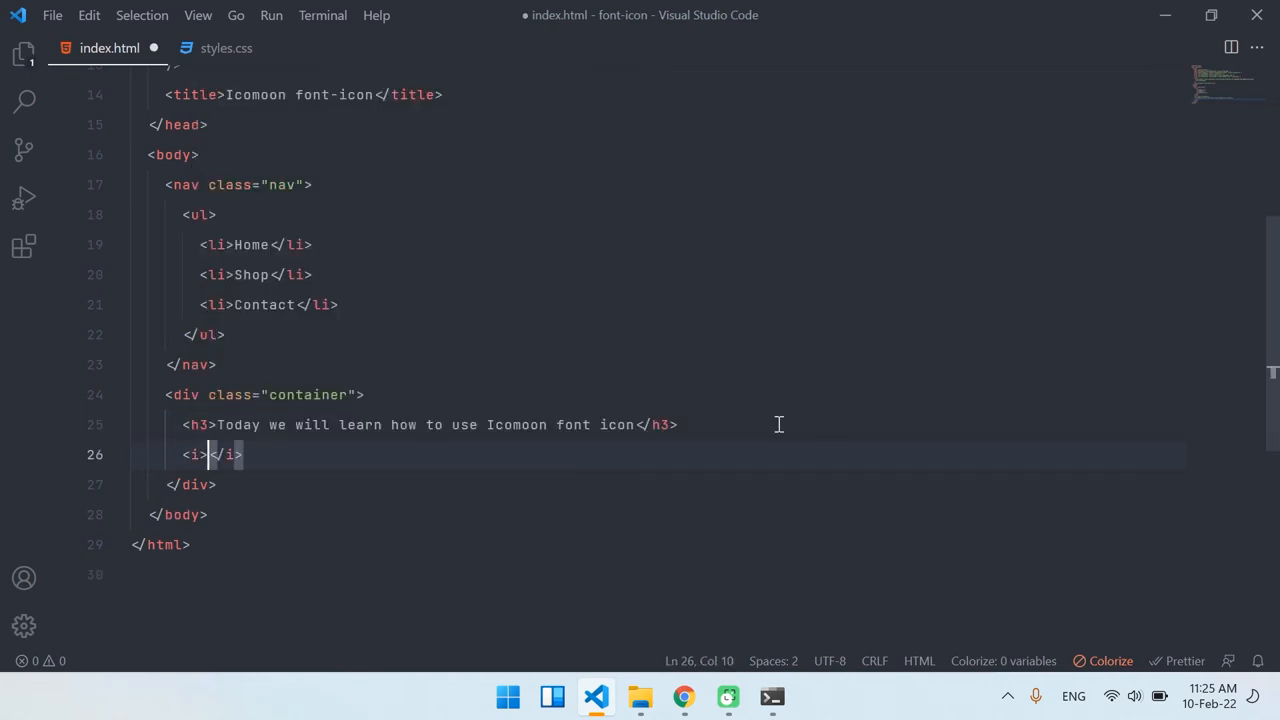
pyautogui.press('Enter')
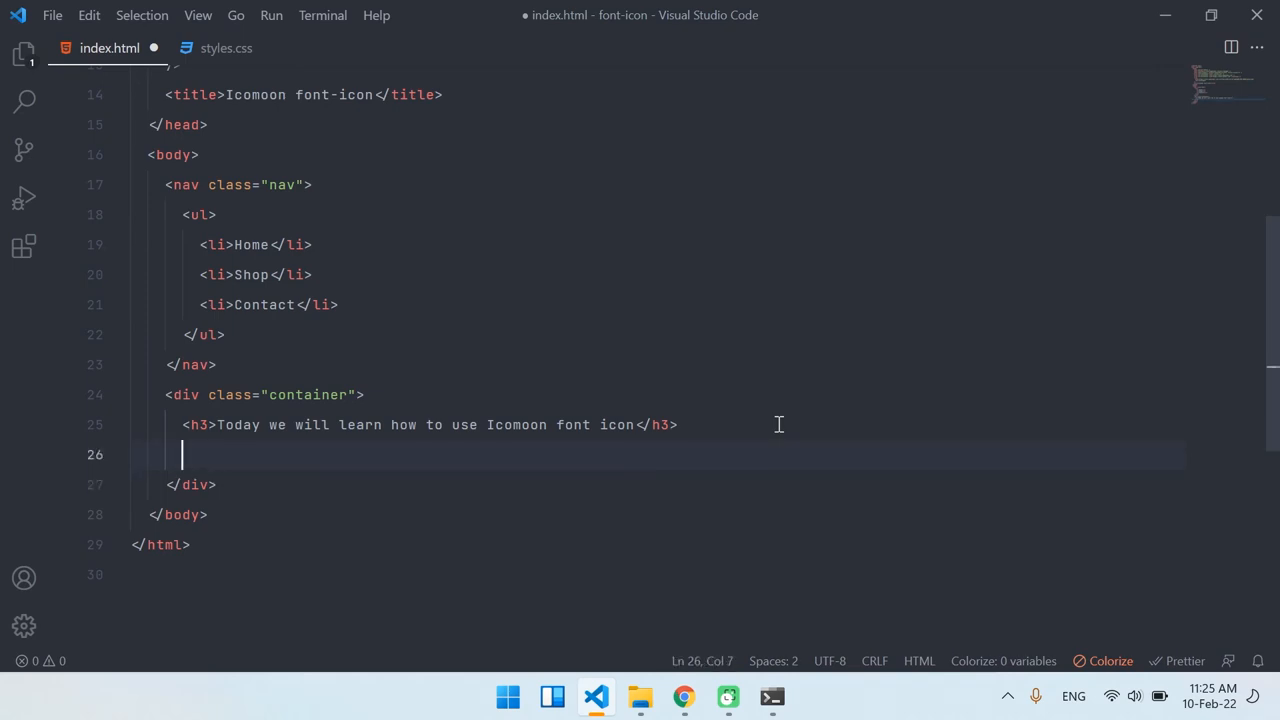
# - Type the svg and use markup up to xlink:href=" in the container div
pyautogui.write('<svg>')
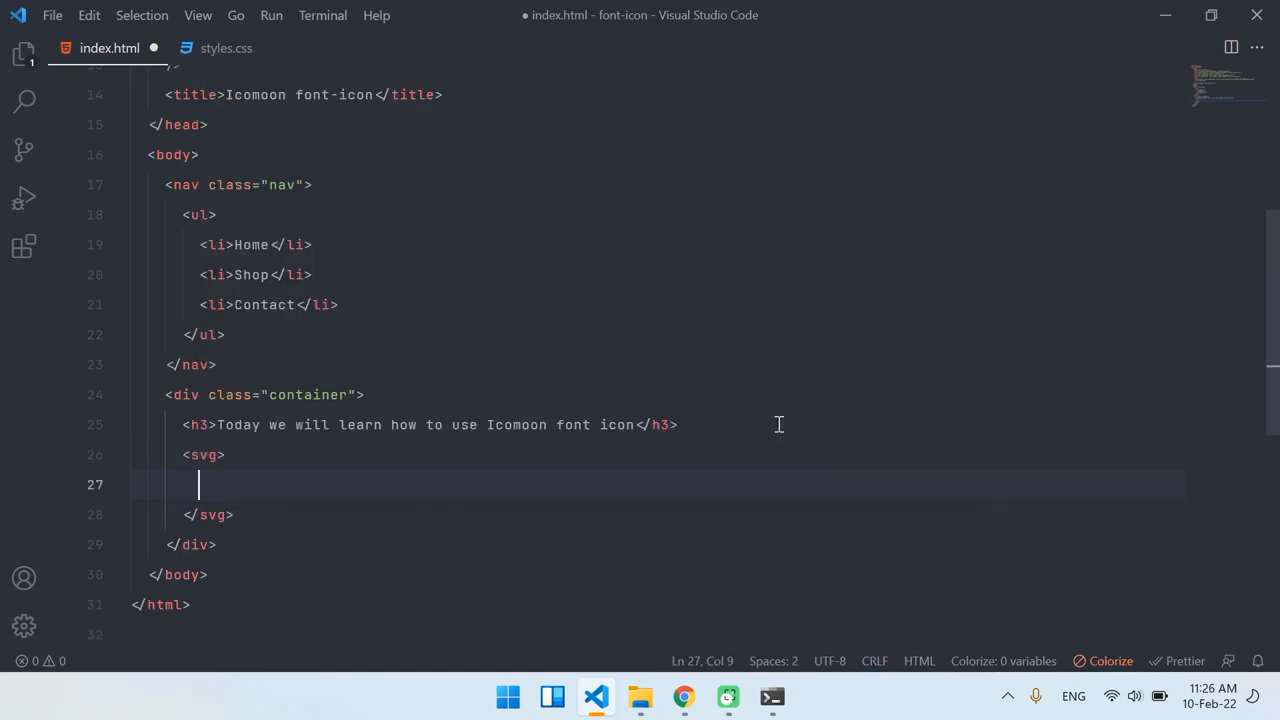
pyautogui.write('<use>')
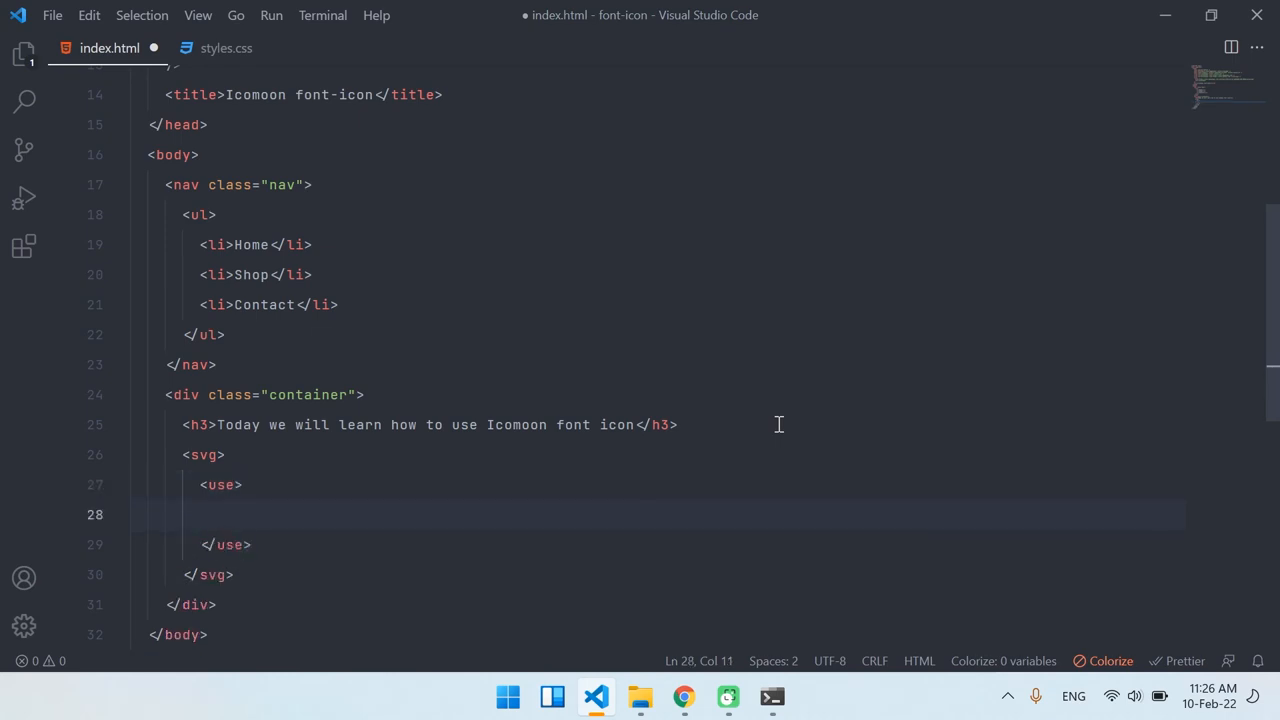
pyautogui.write('fdsfsdf')
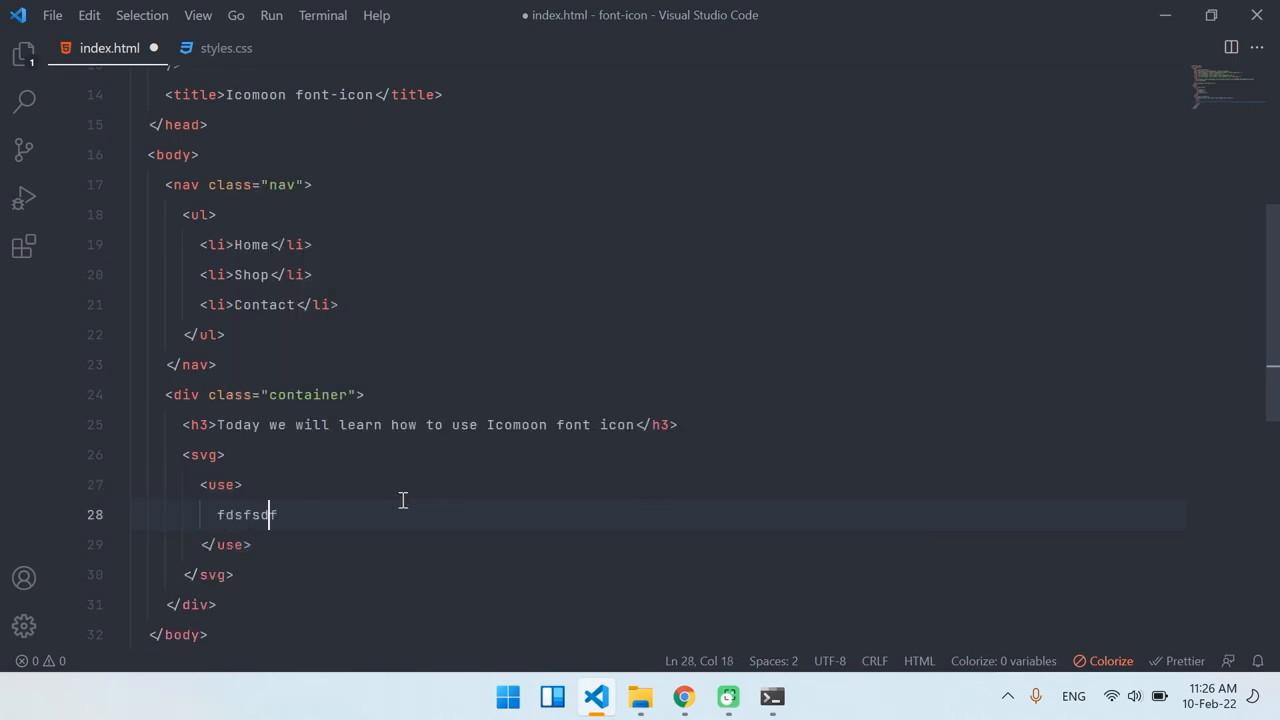
pyautogui.write('ds')
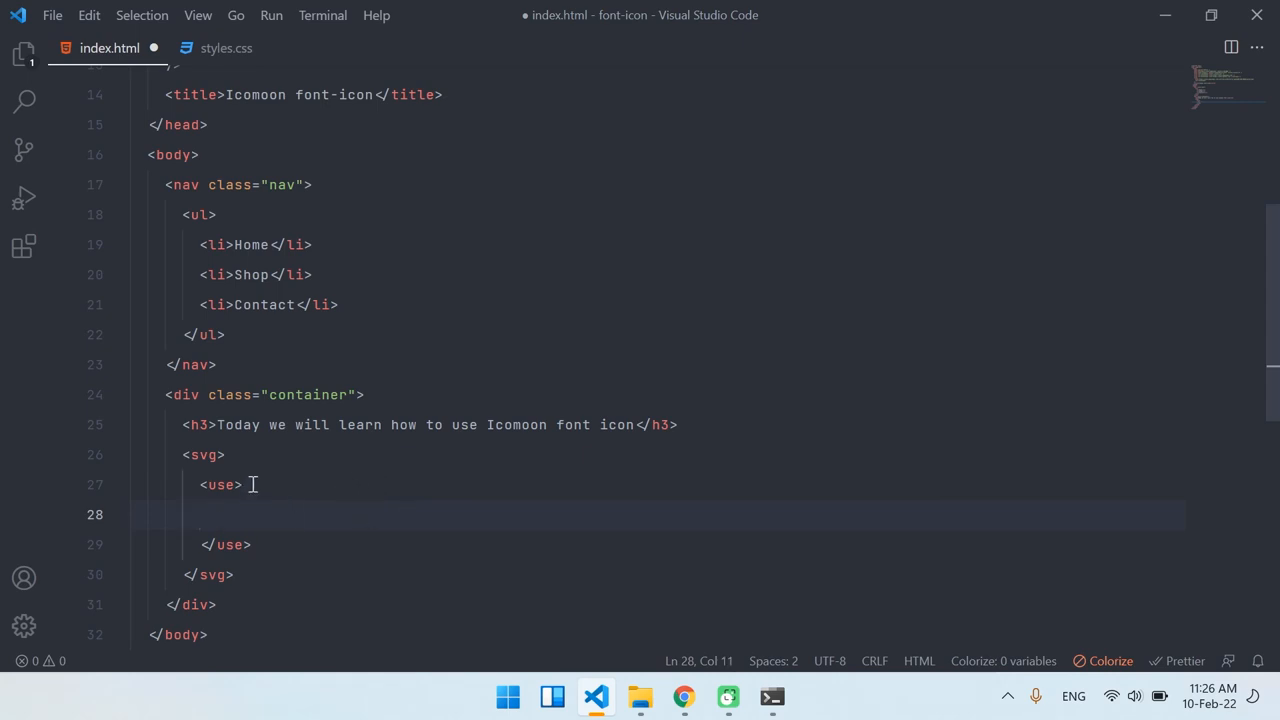
pyautogui.write('dfsdfsd')
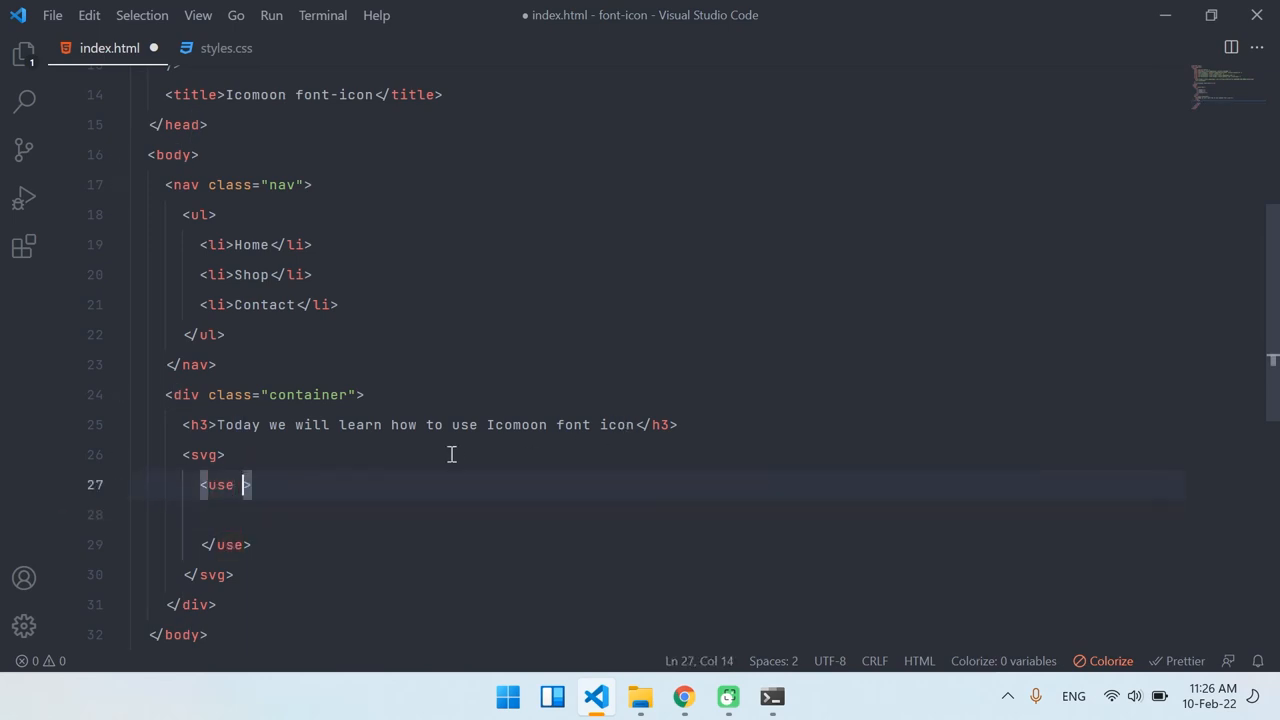
pyautogui.write('xlink:')
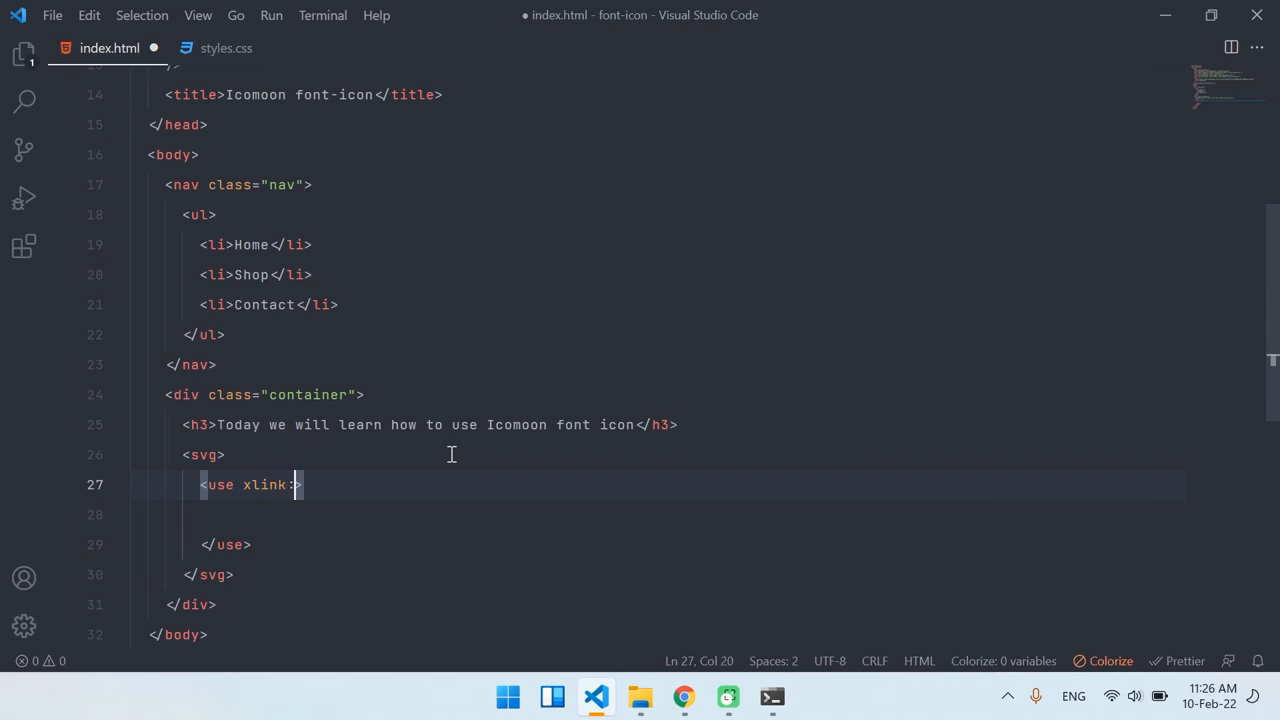
pyautogui.write('href')
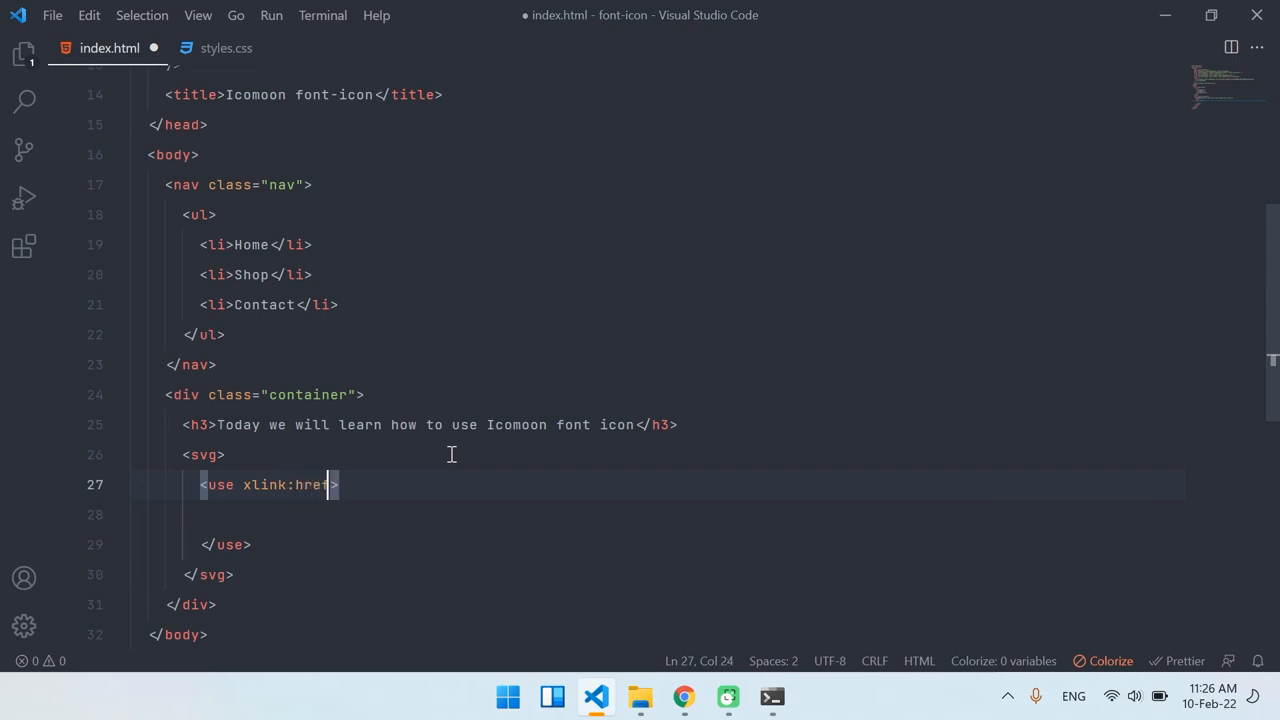
pyautogui.write('="')
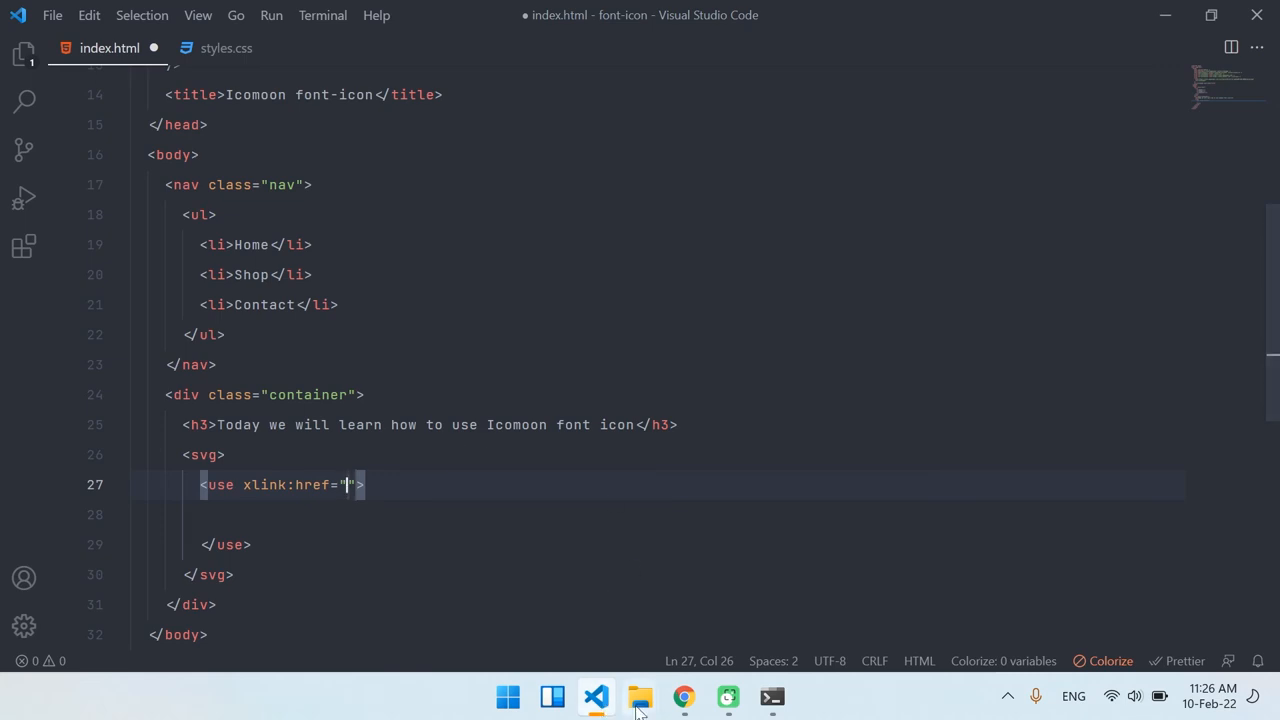
# - Confirm the sprite.svg filename and complete the href as ./sprite.svg# with no id
pyautogui.click(639, 697)
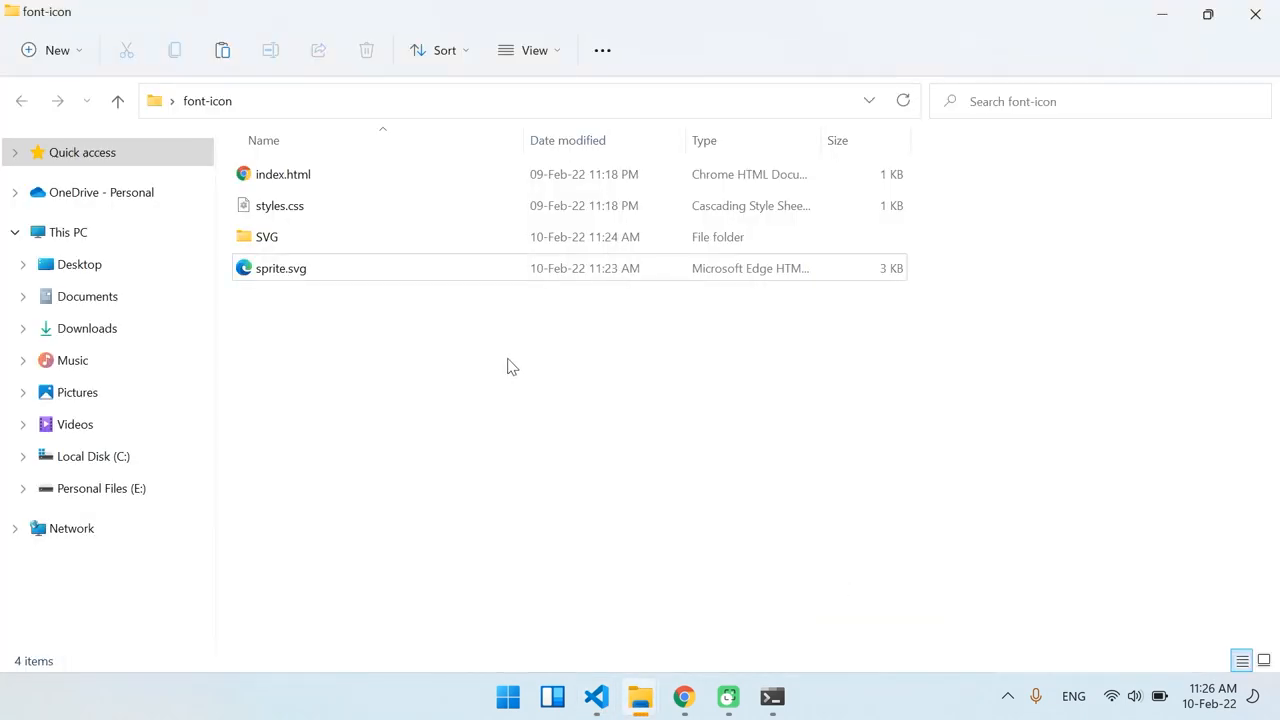
pyautogui.click(281, 268)
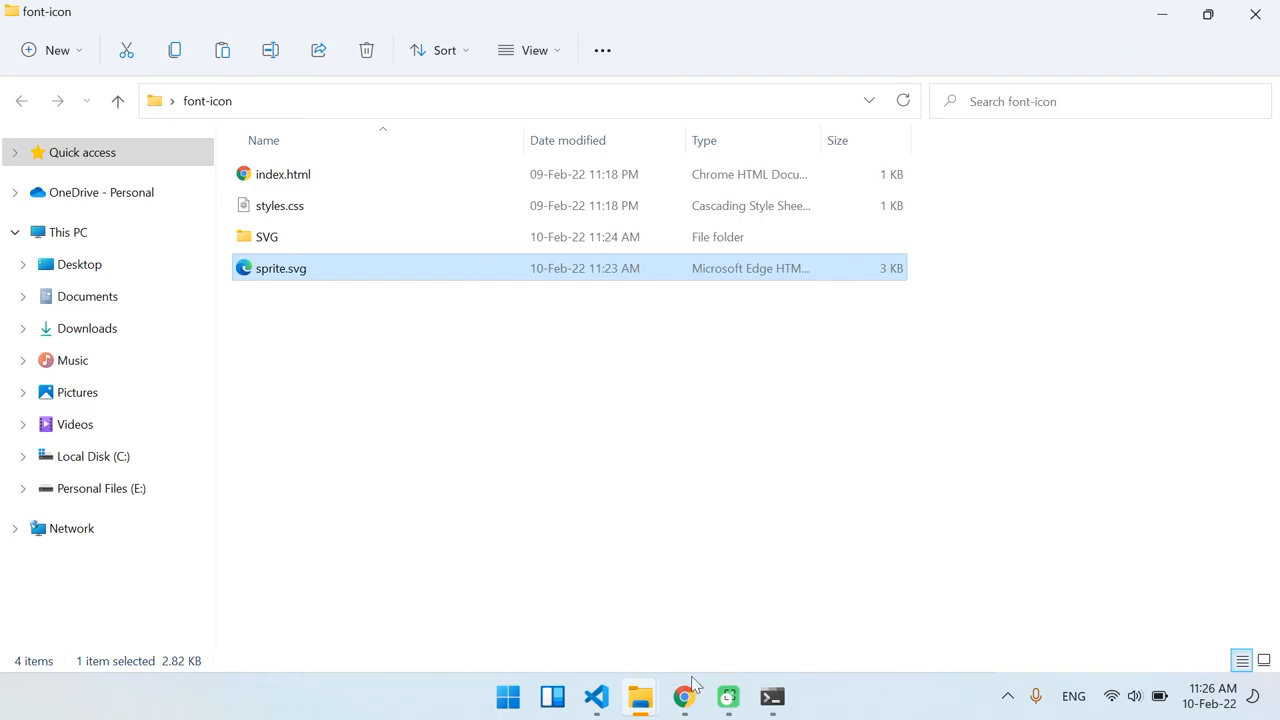
pyautogui.click(596, 697)
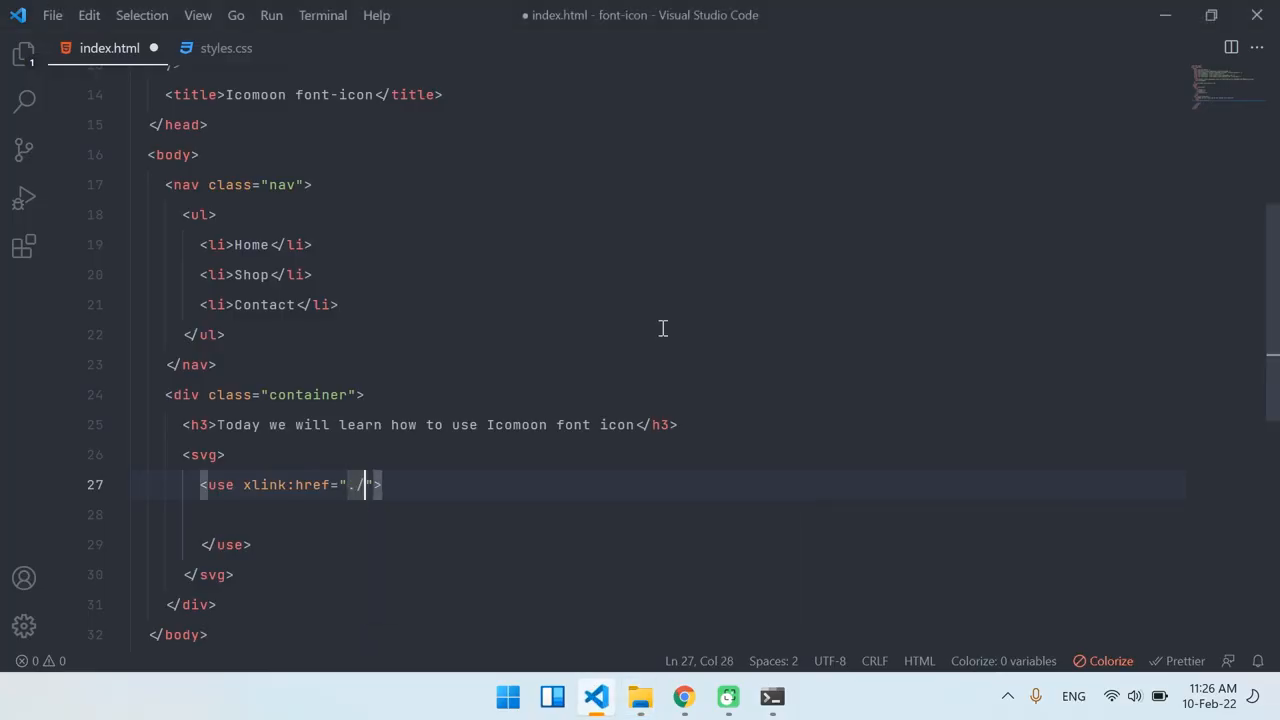
pyautogui.write('sprite.svg')
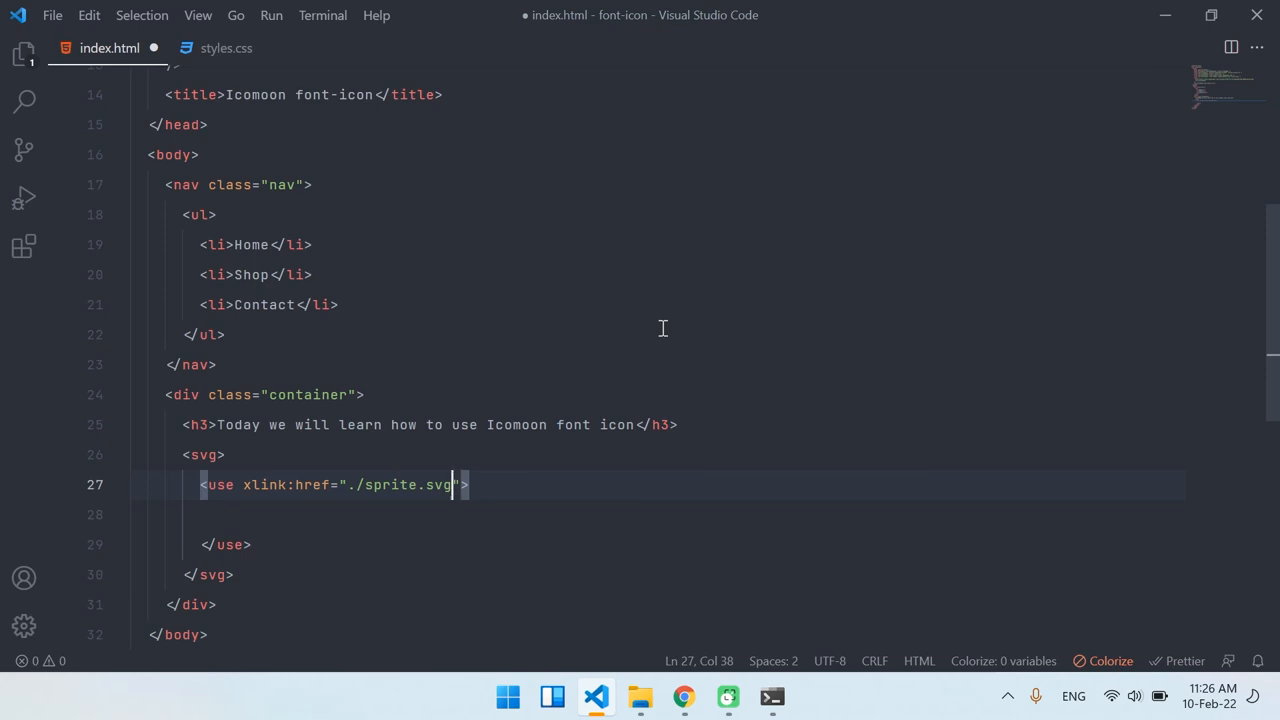
pyautogui.write('#')
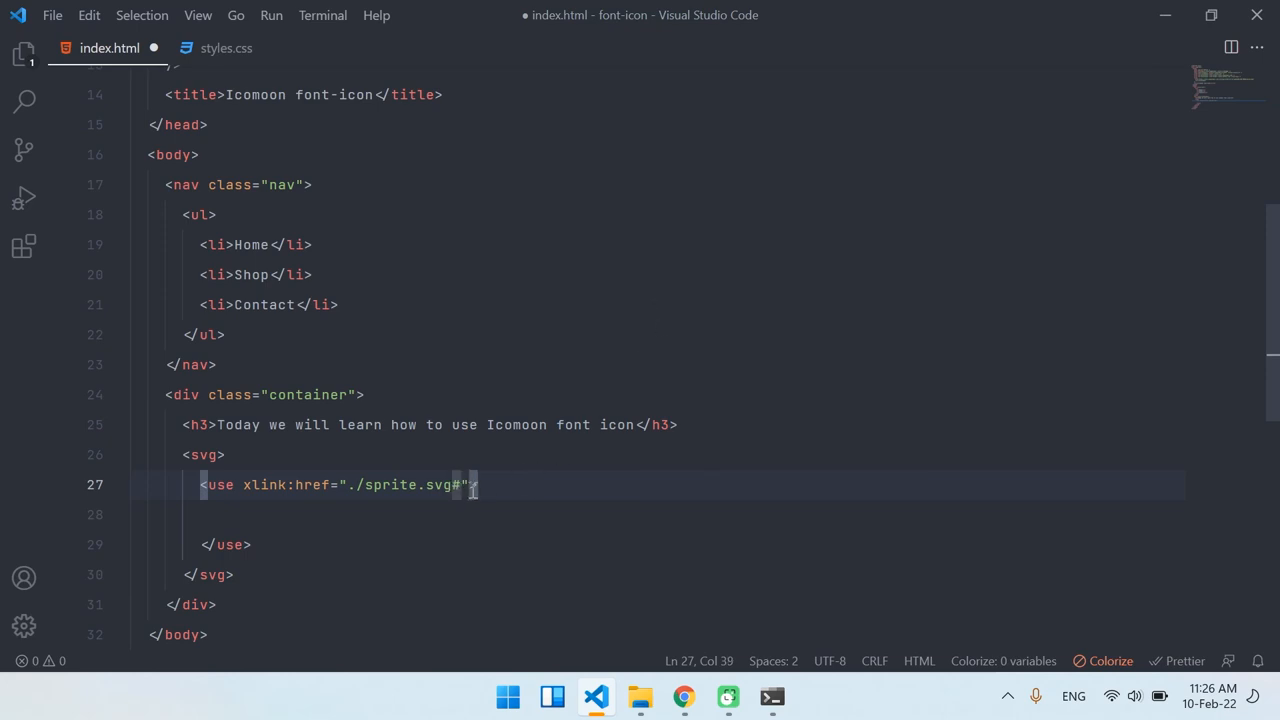
pyautogui.write('fdsdsf')
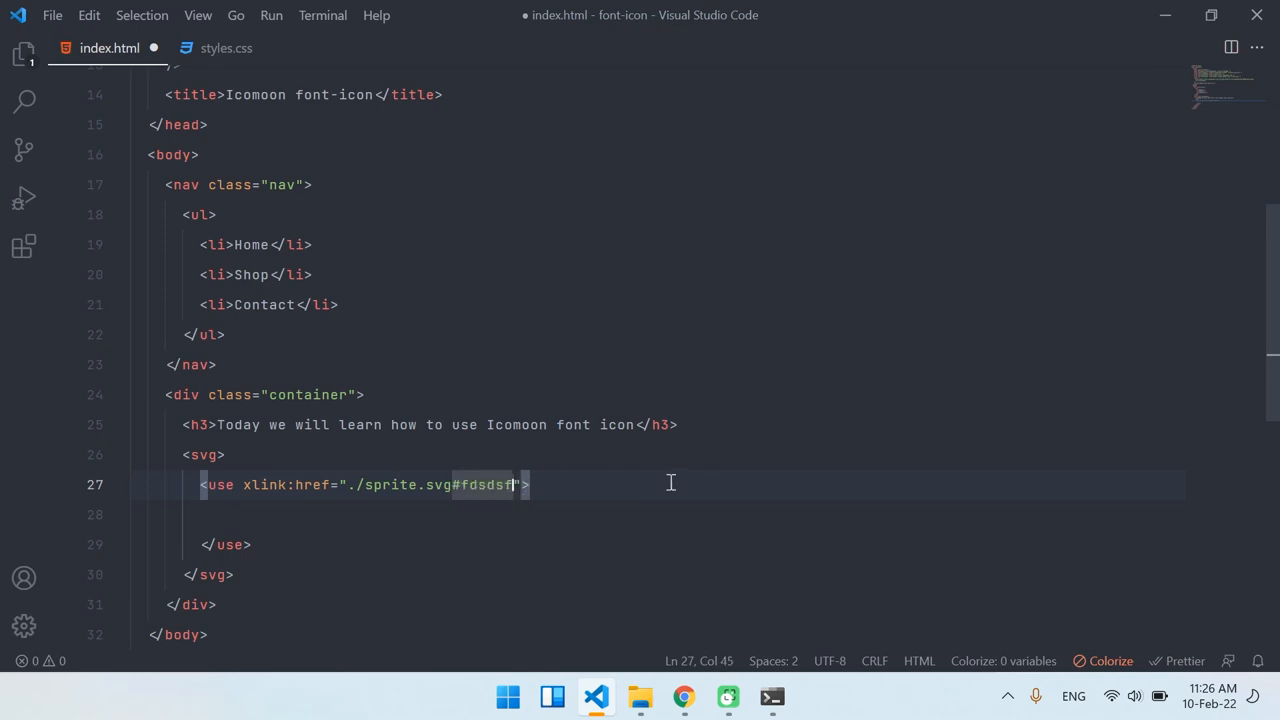
pyautogui.press('Backspace')
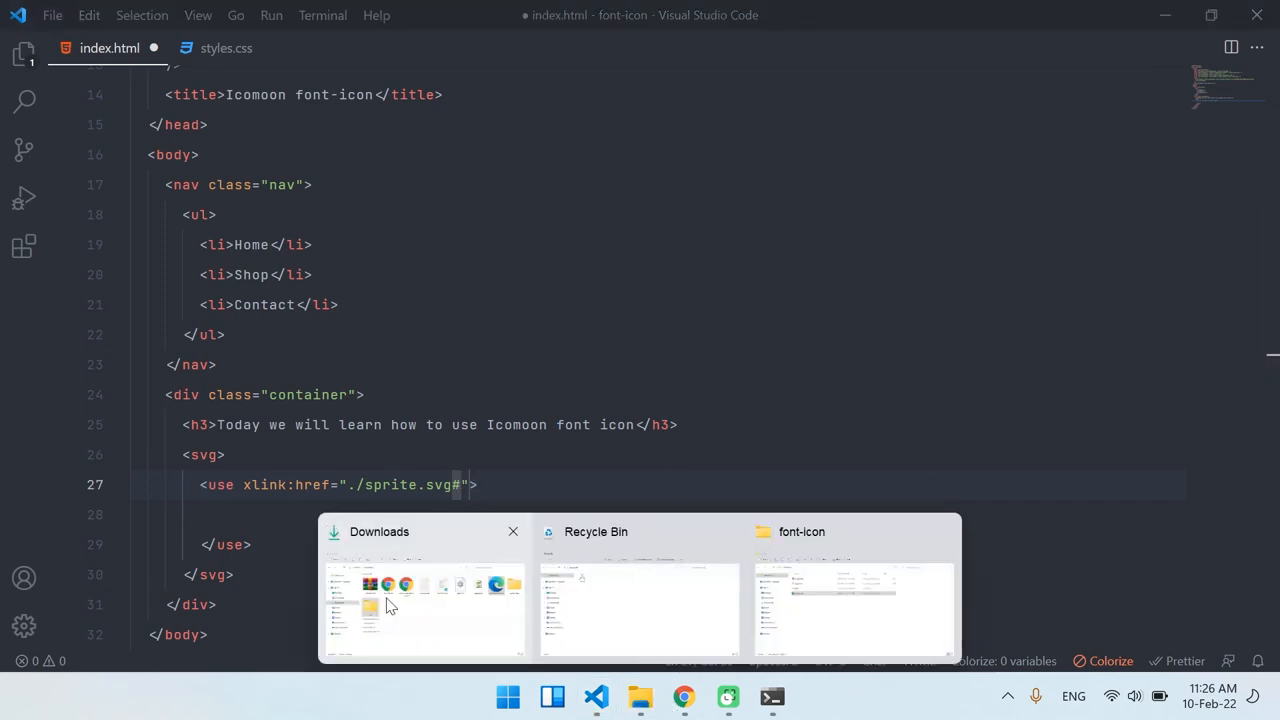
# - Copy 'icon-trophy' from the IcoMoon demo page and paste it after # in the href
pyautogui.click(422, 608)
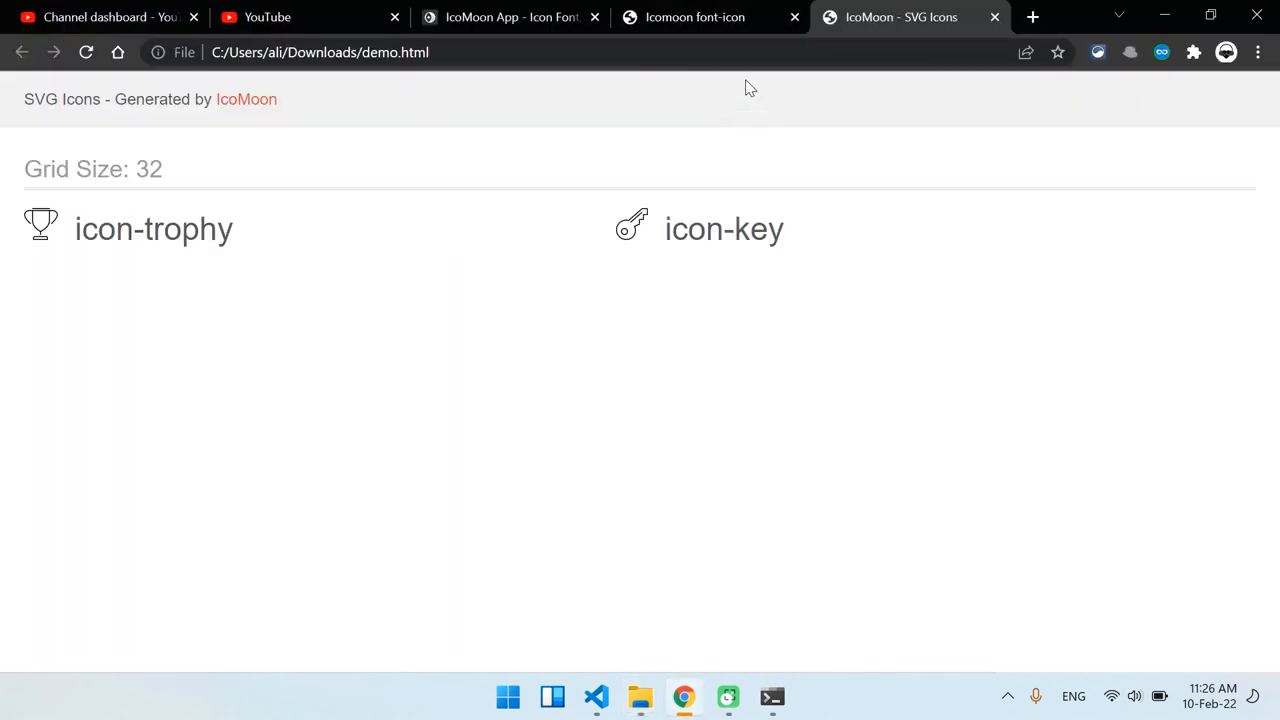
pyautogui.doubleClick(153, 229)
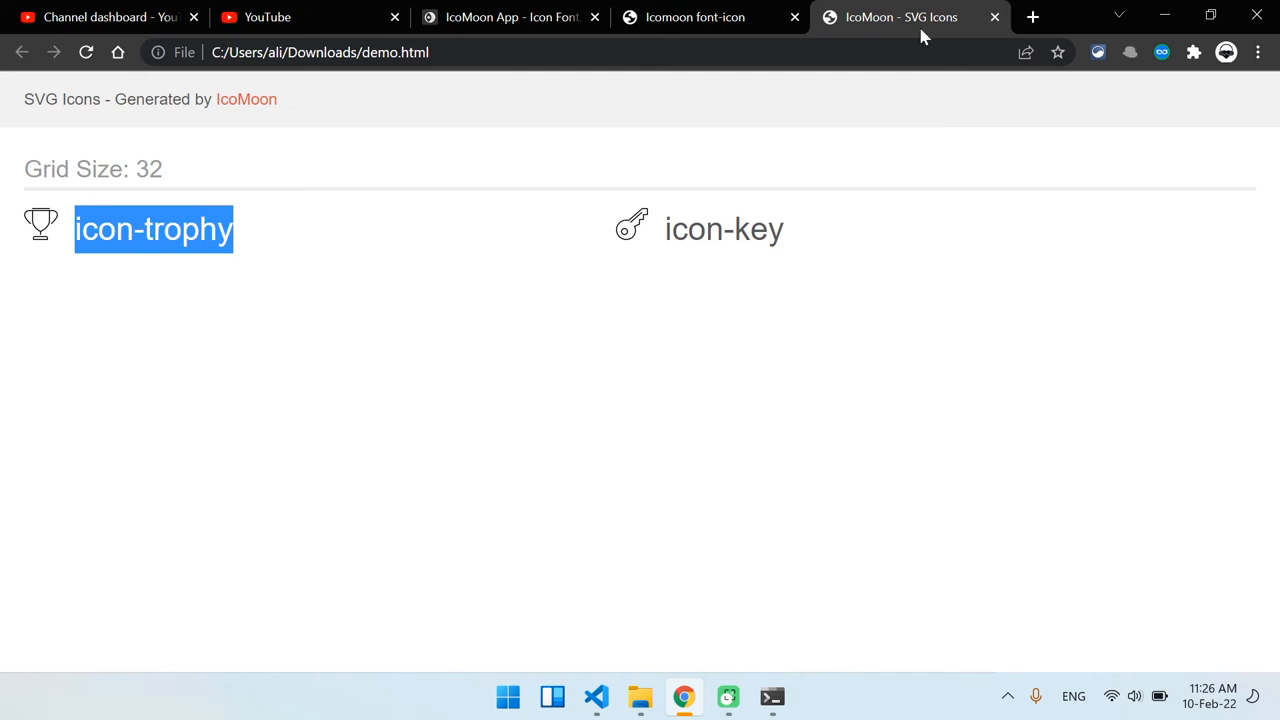
pyautogui.click(640, 697)
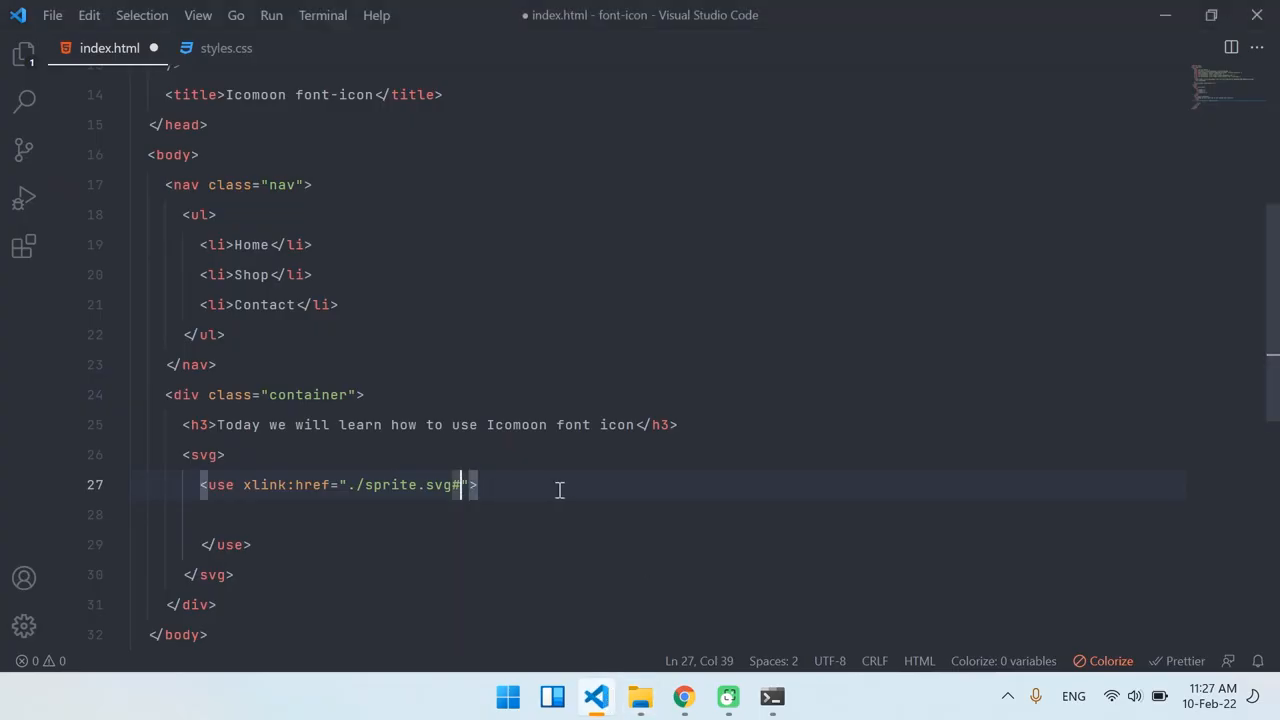
pyautogui.write('icon-trophy')
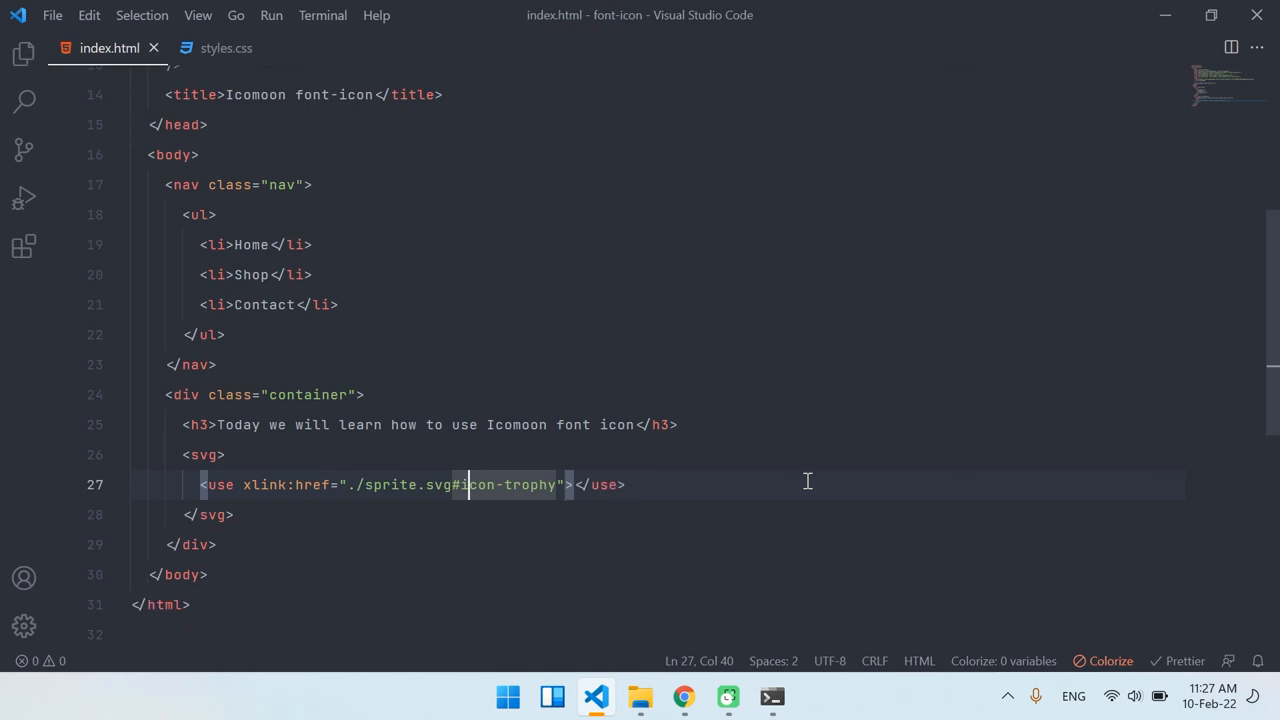
# - View the trophy icon on the 127.0.0.1:8080 page, then return to VS Code
pyautogui.click(683, 697)
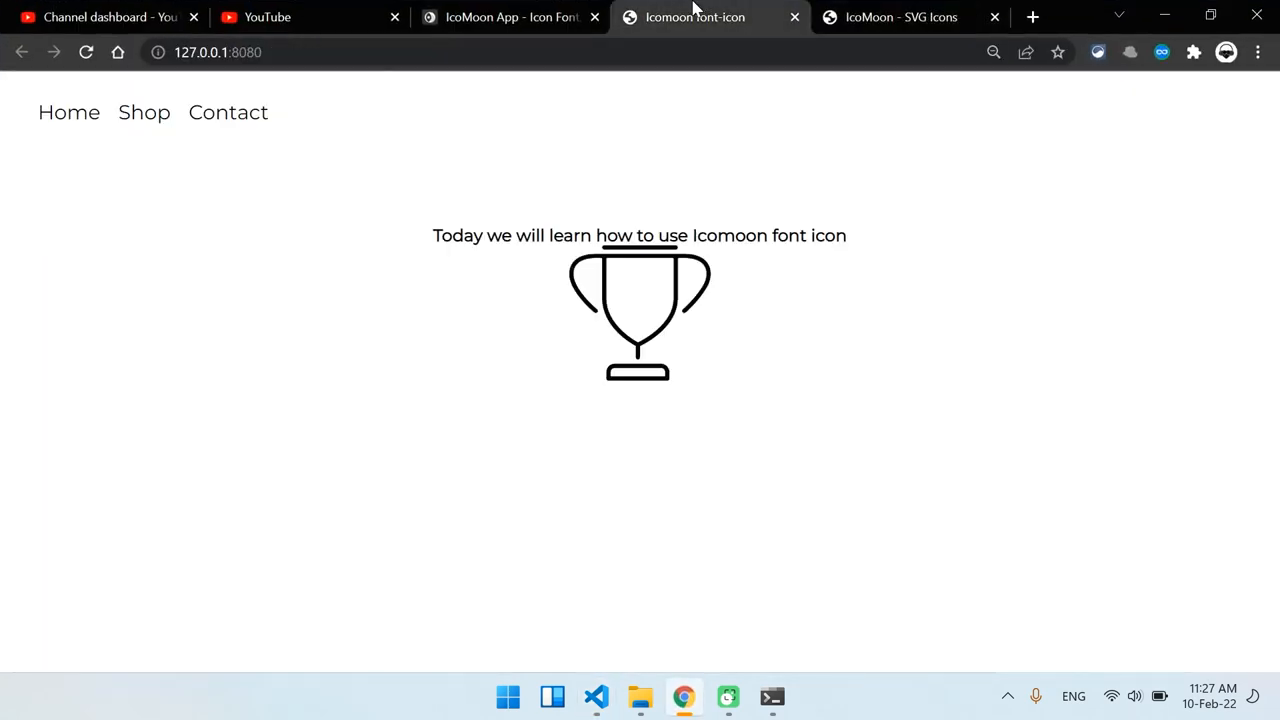
pyautogui.moveTo(700, 341)
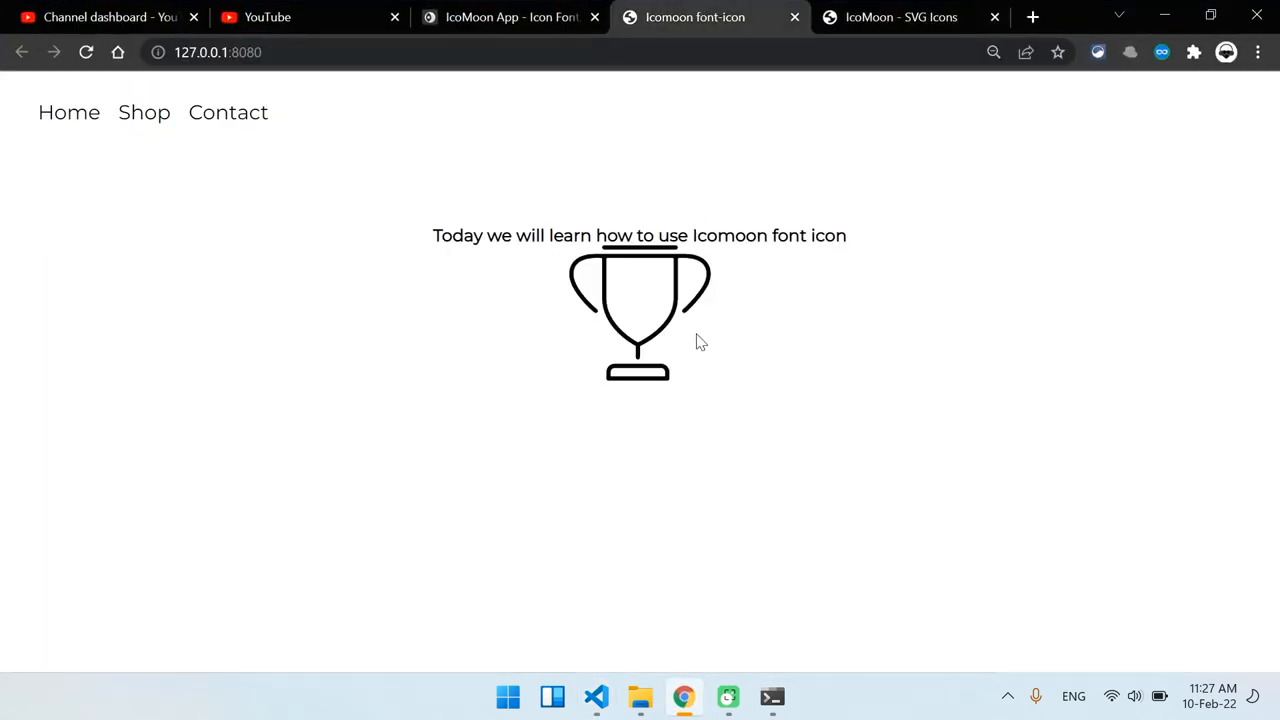
pyautogui.moveTo(635, 288)
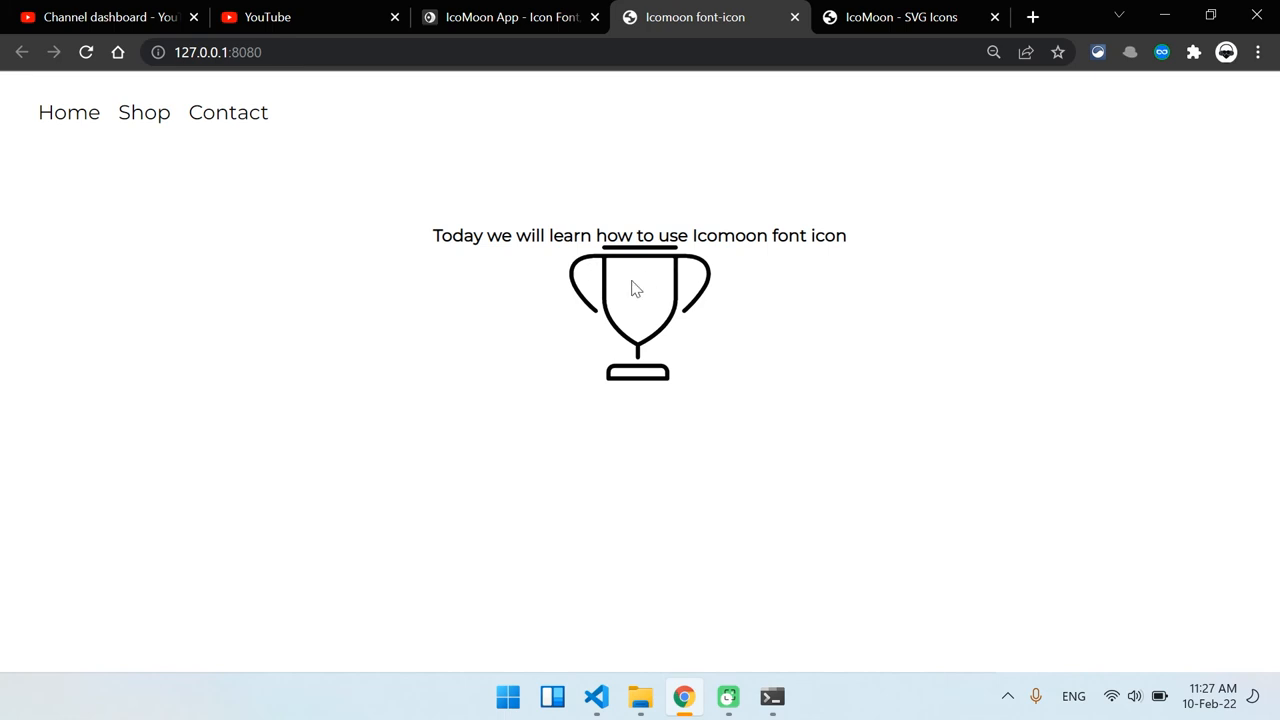
pyautogui.moveTo(1060, 37)
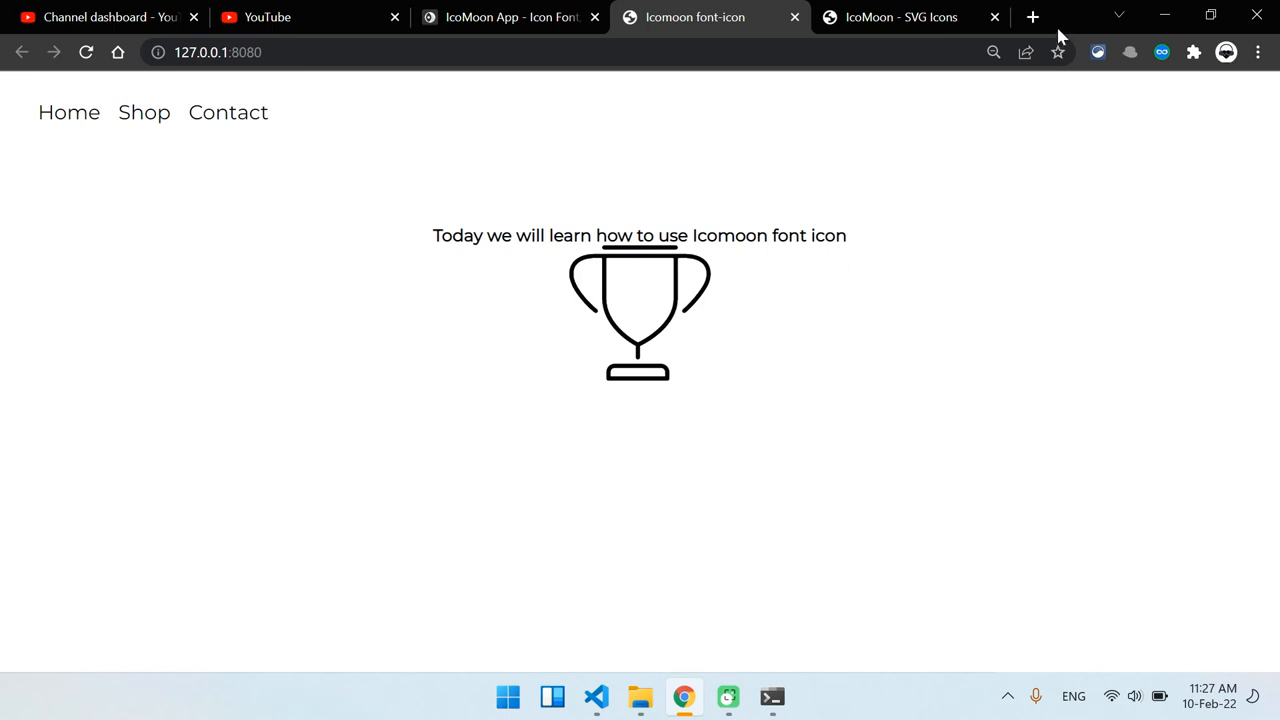
pyautogui.click(596, 697)
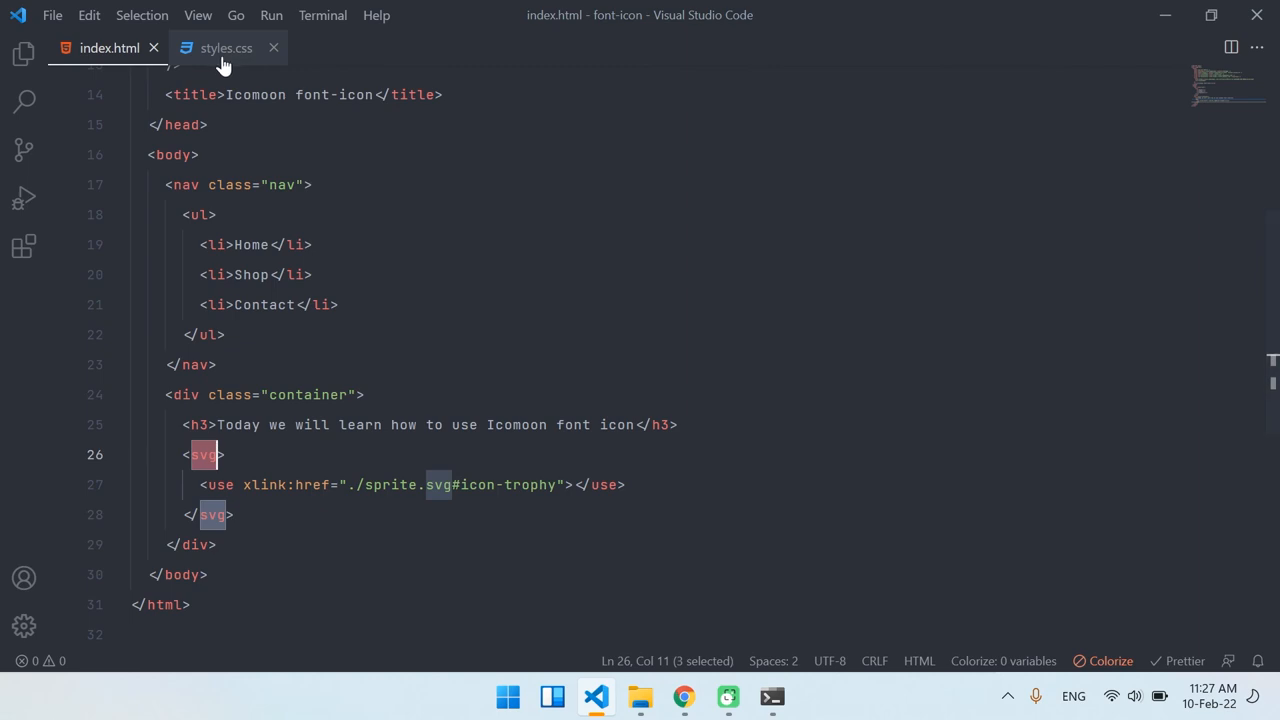
# - Add an svg rule to styles.css, test color red, then pick rgb(0, 174, 255)
pyautogui.click(226, 47)
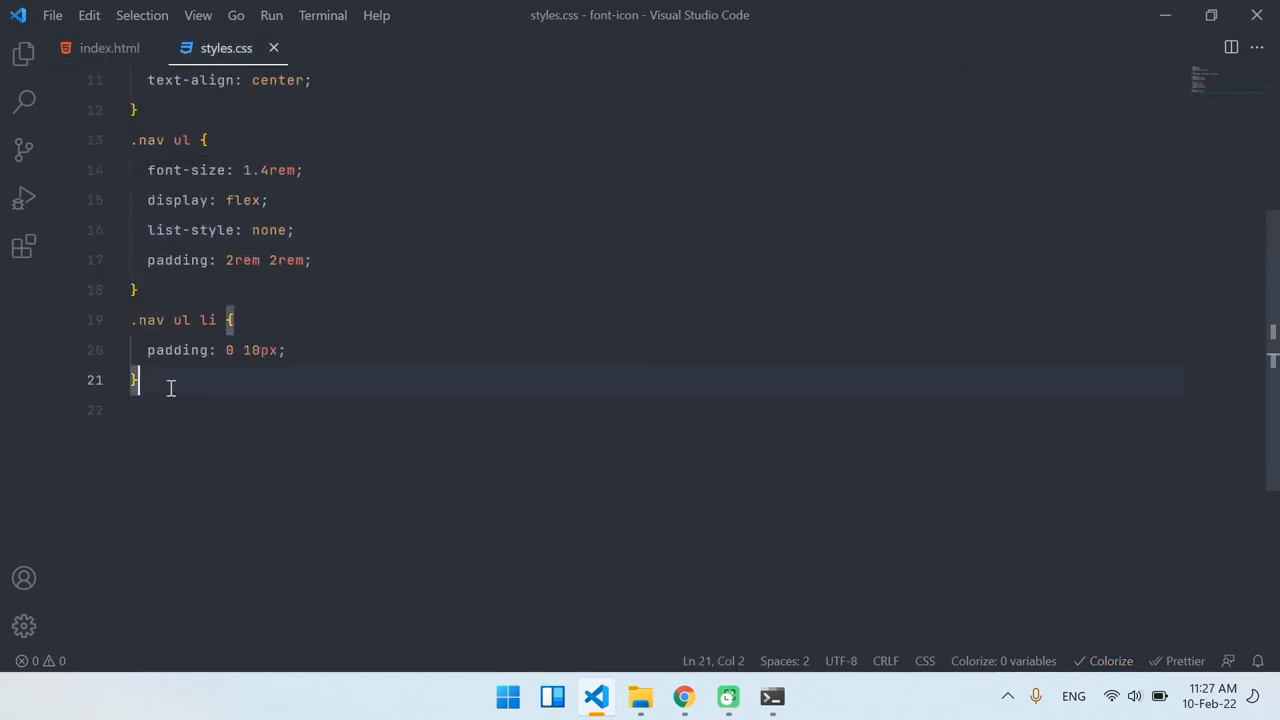
pyautogui.write('svg{')
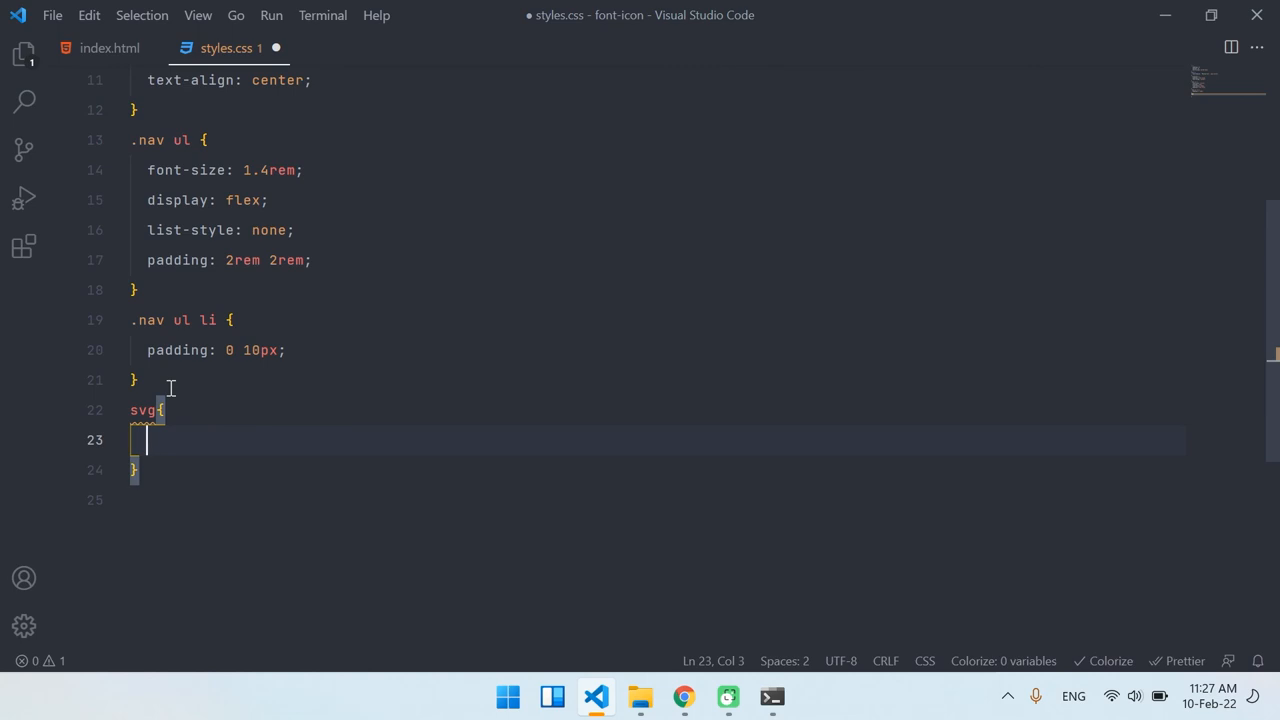
pyautogui.write('color: ;')
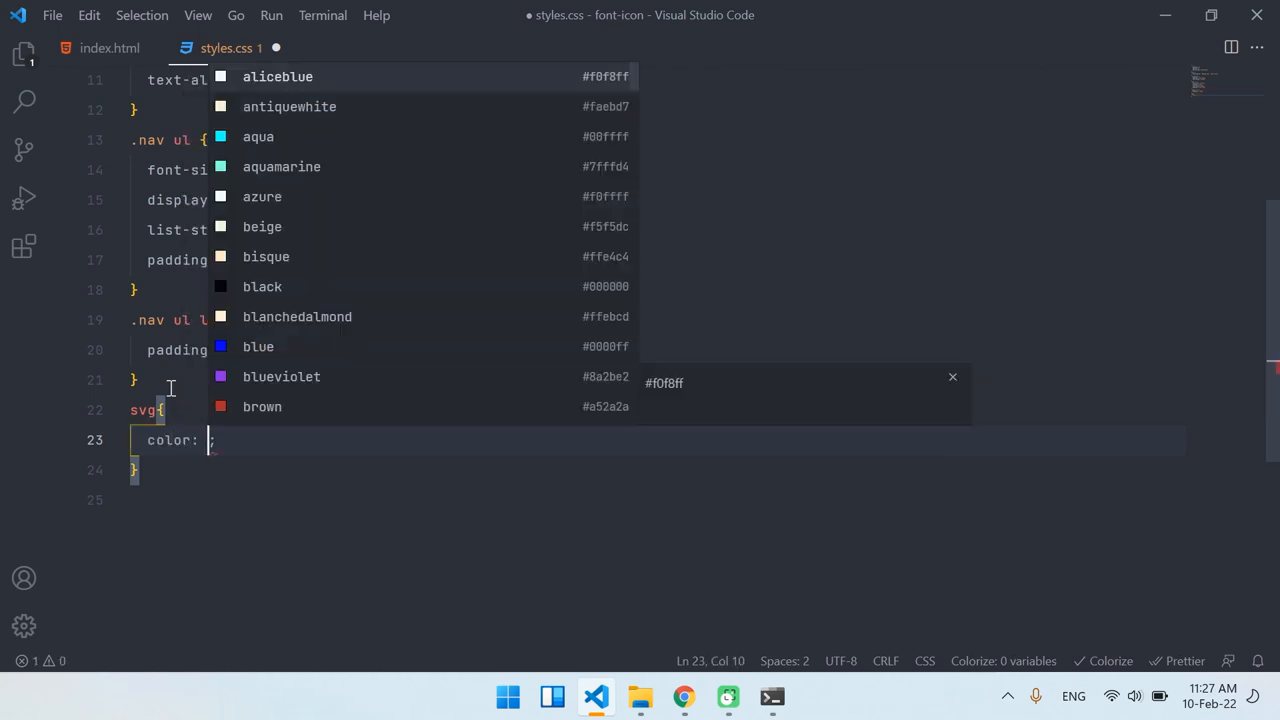
pyautogui.write('red')
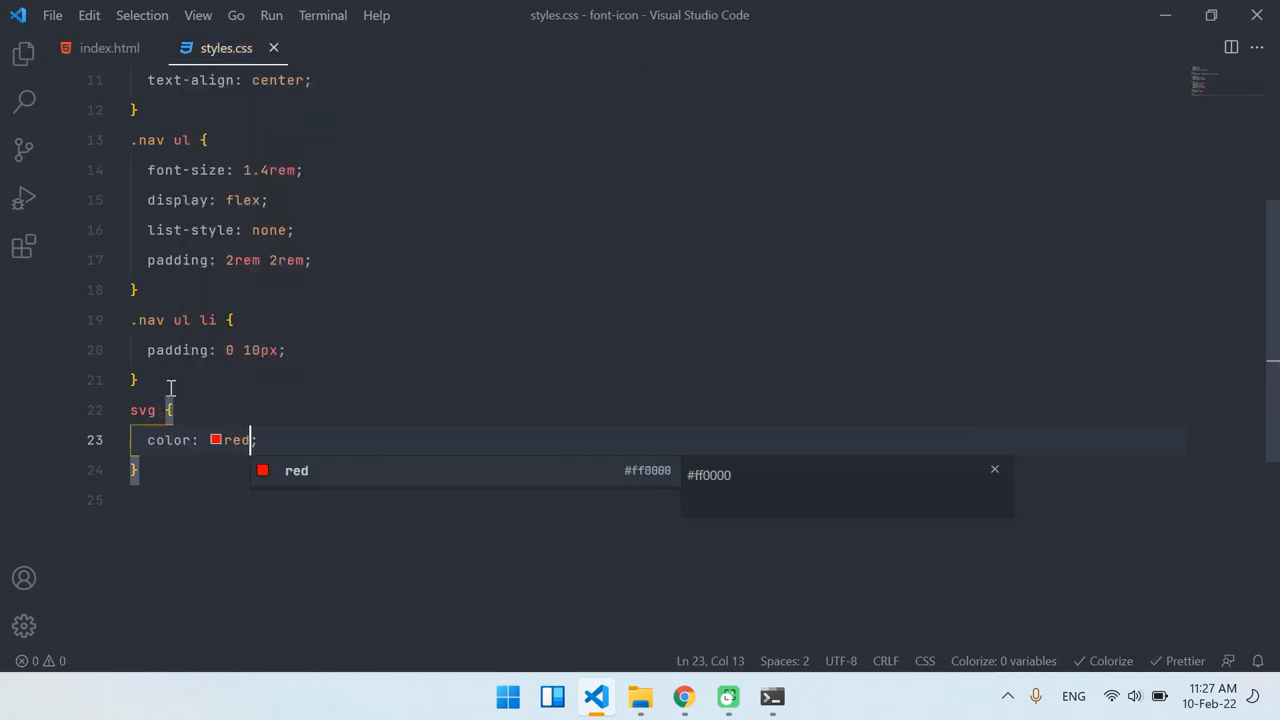
pyautogui.click(683, 697)
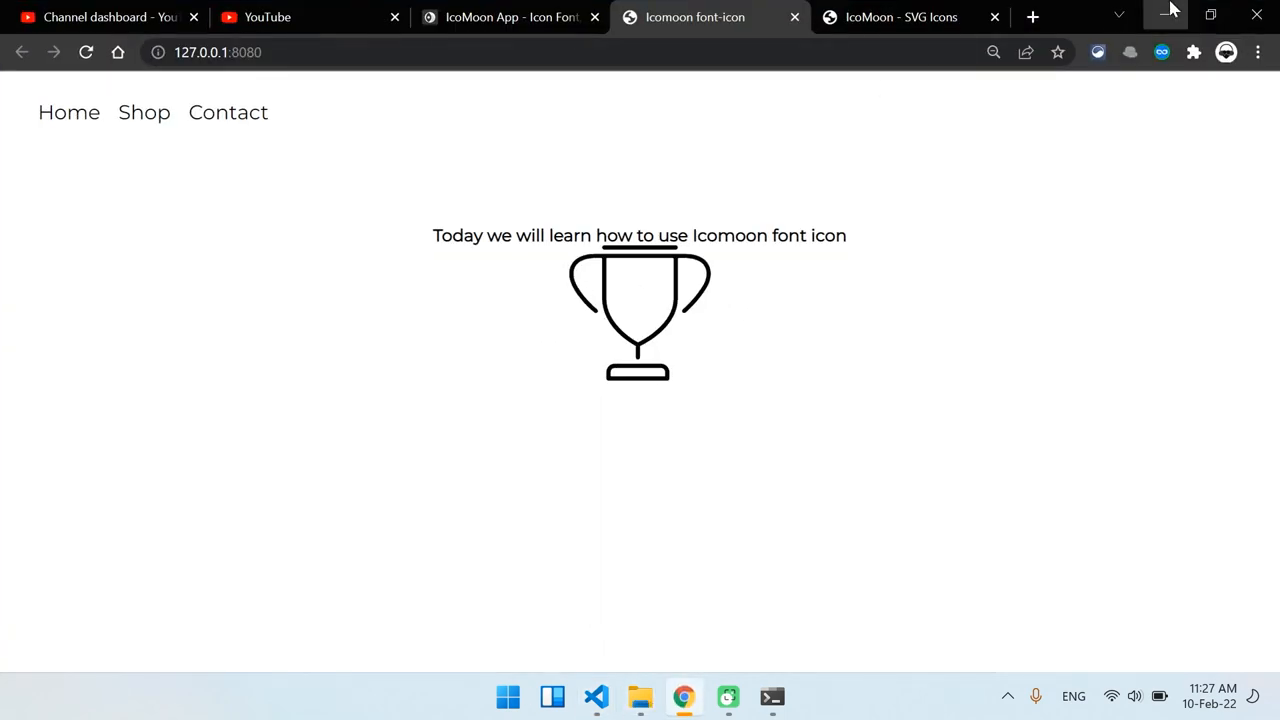
pyautogui.click(595, 697)
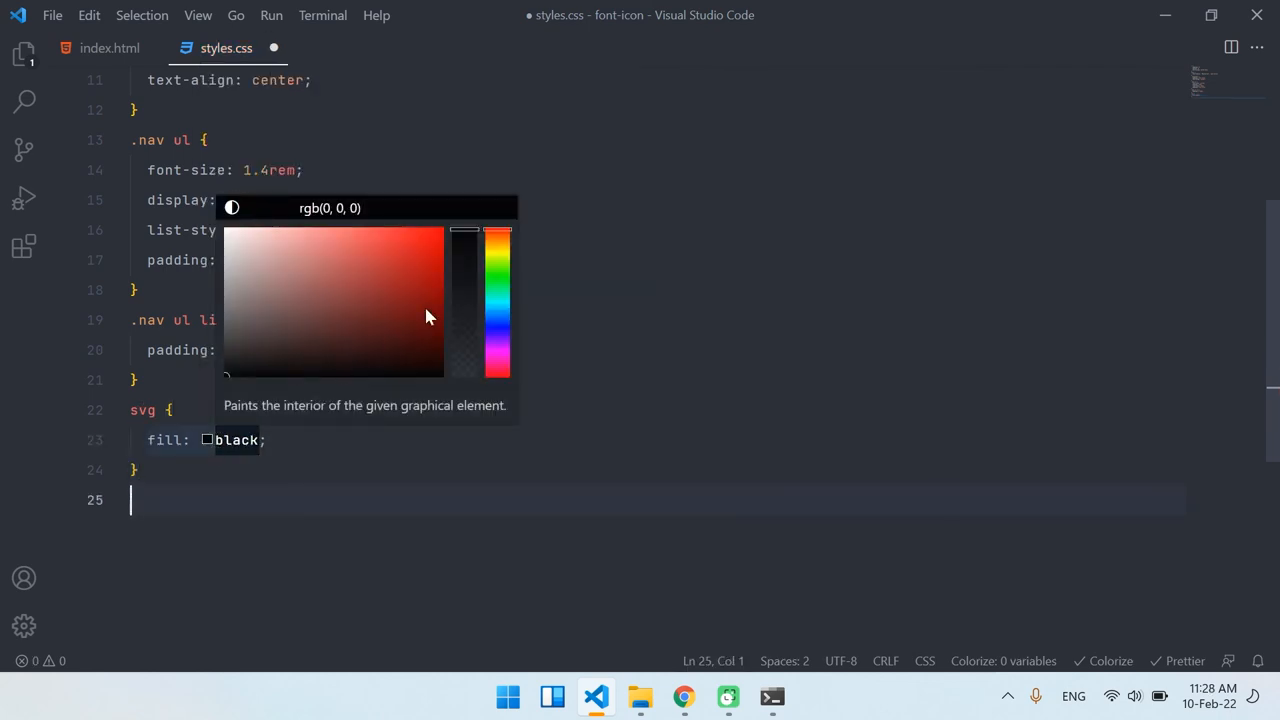
pyautogui.click(497, 300)
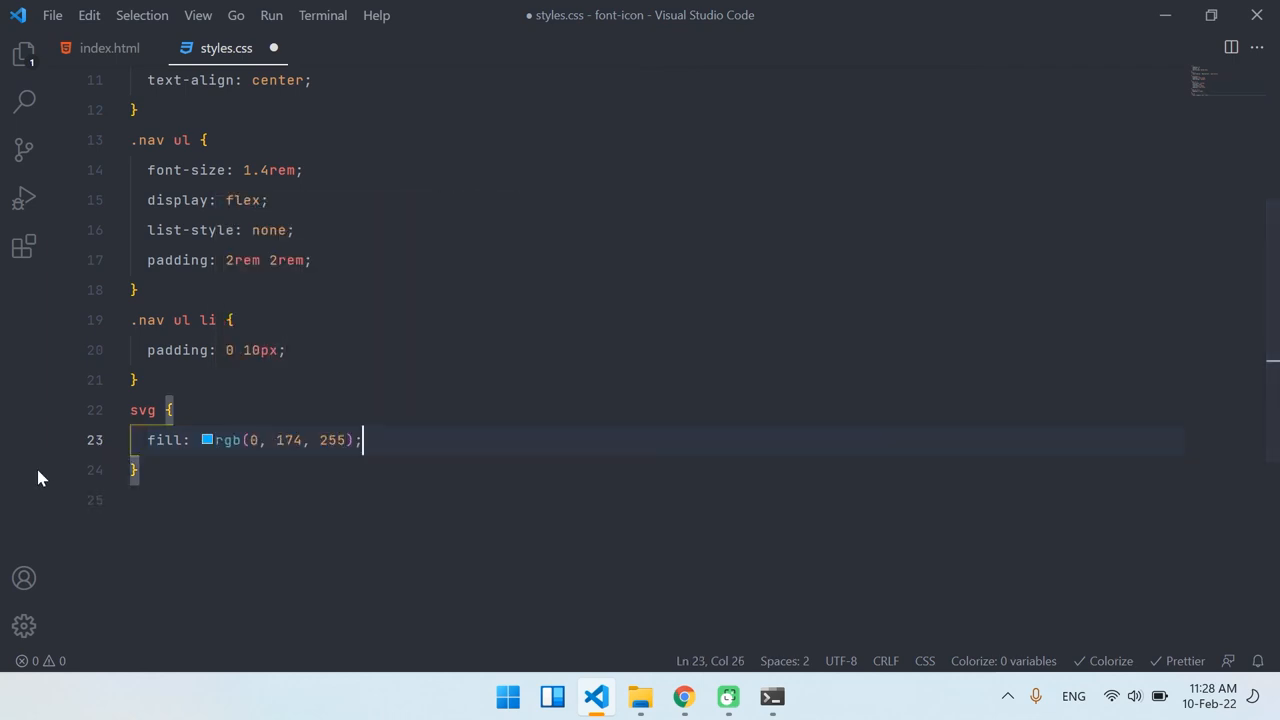
pyautogui.click(683, 697)
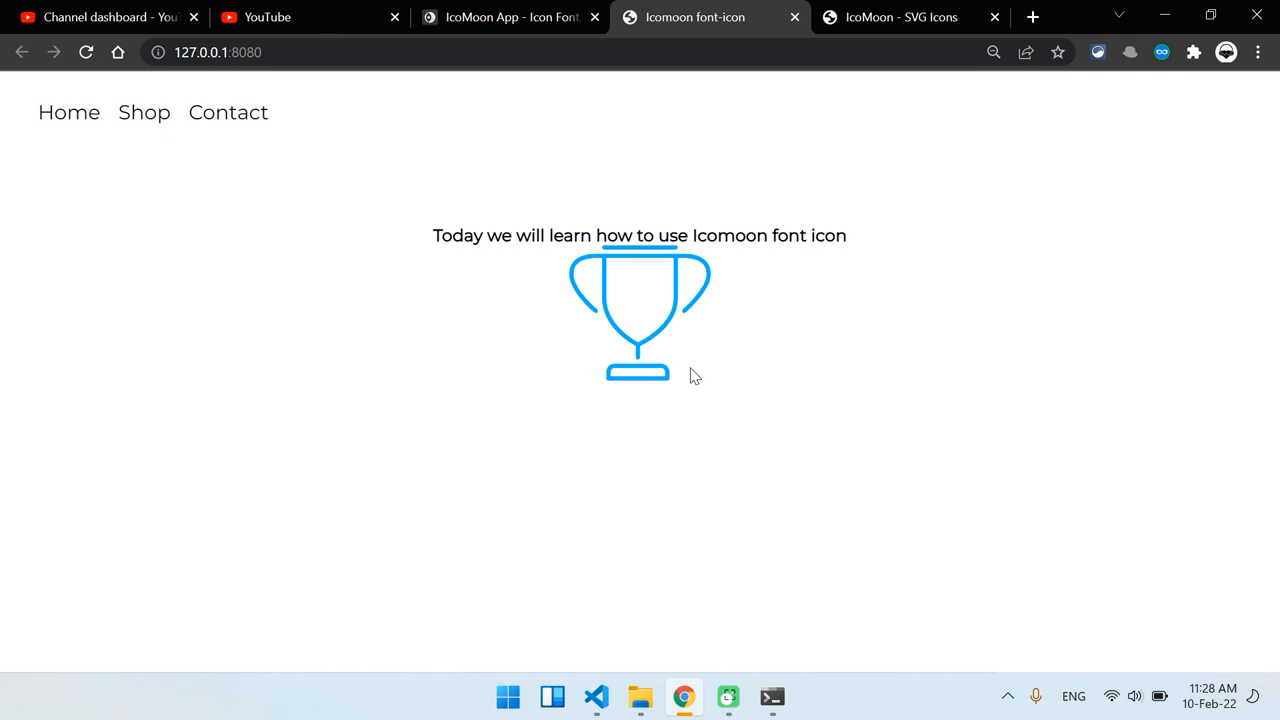
pyautogui.moveTo(406, 187)
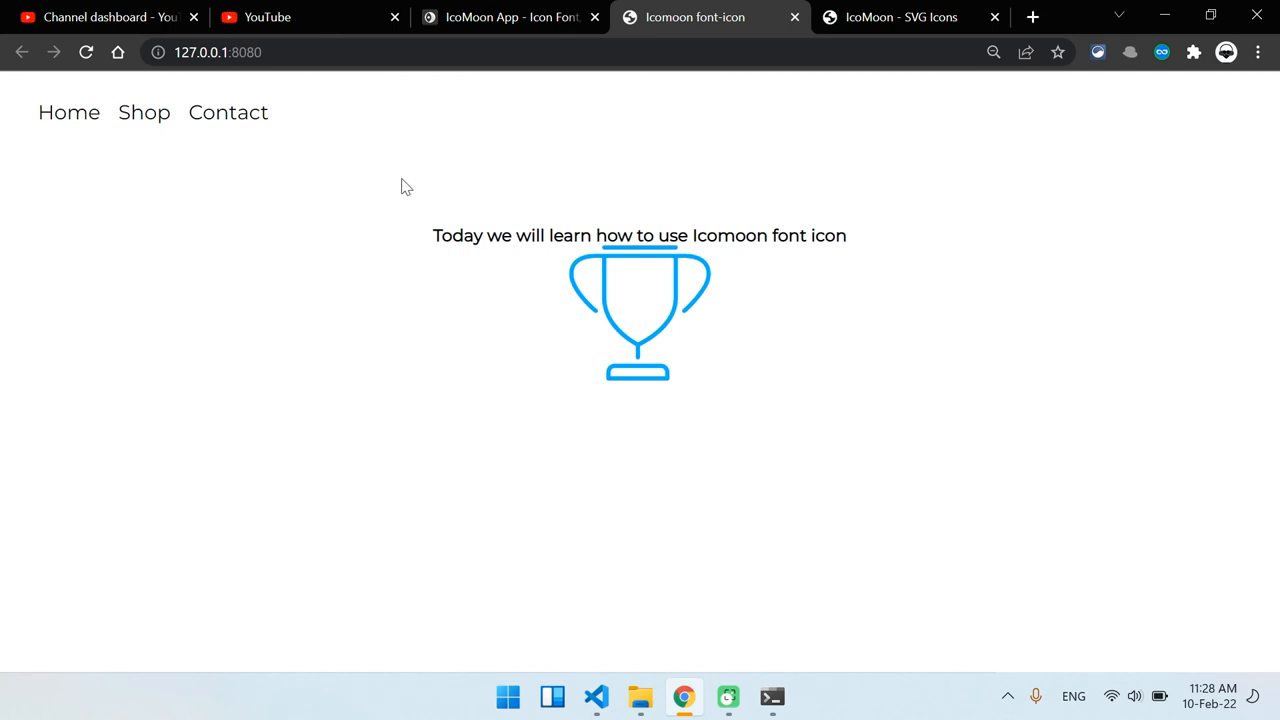
pyautogui.moveTo(295, 75)
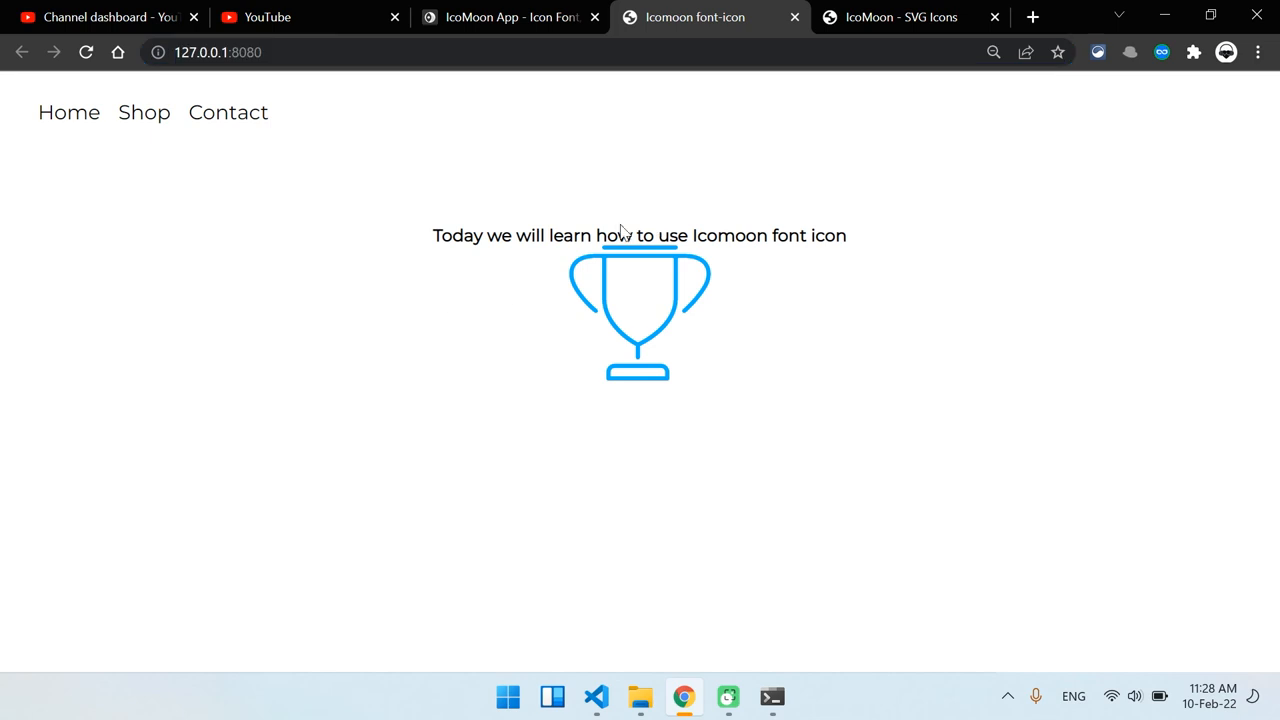
pyautogui.moveTo(520, 258)
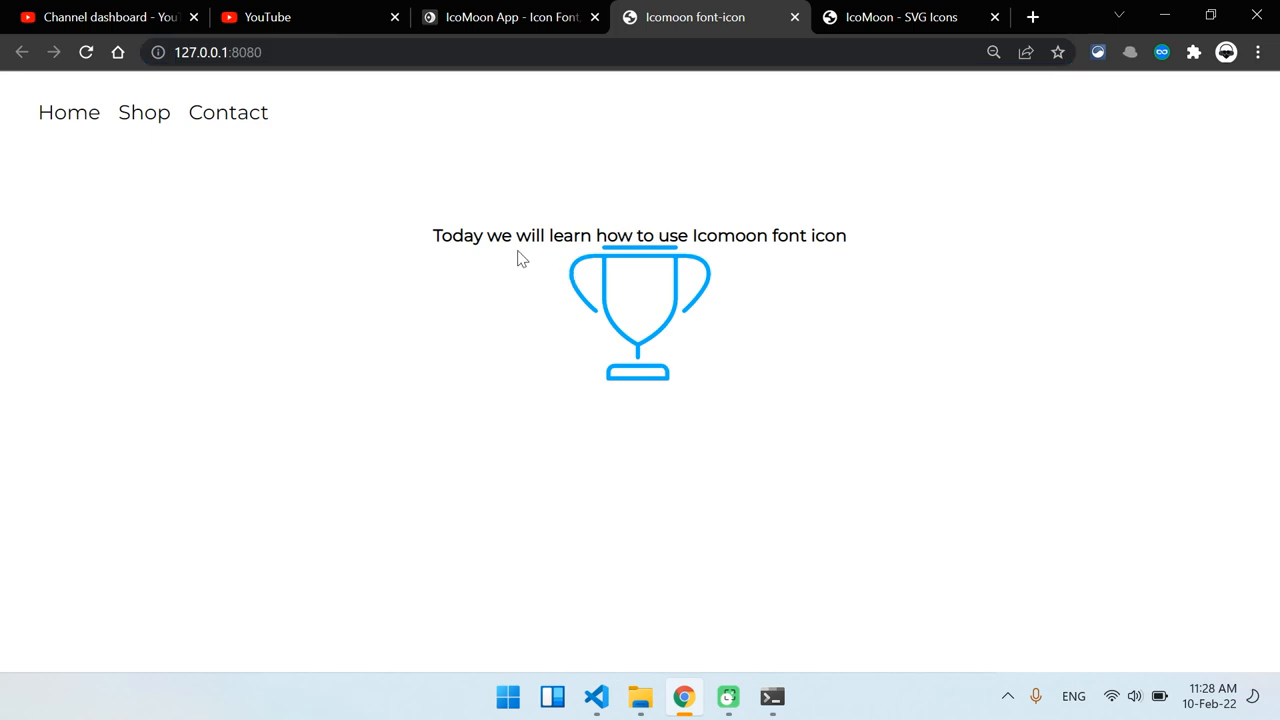
pyautogui.moveTo(696, 390)
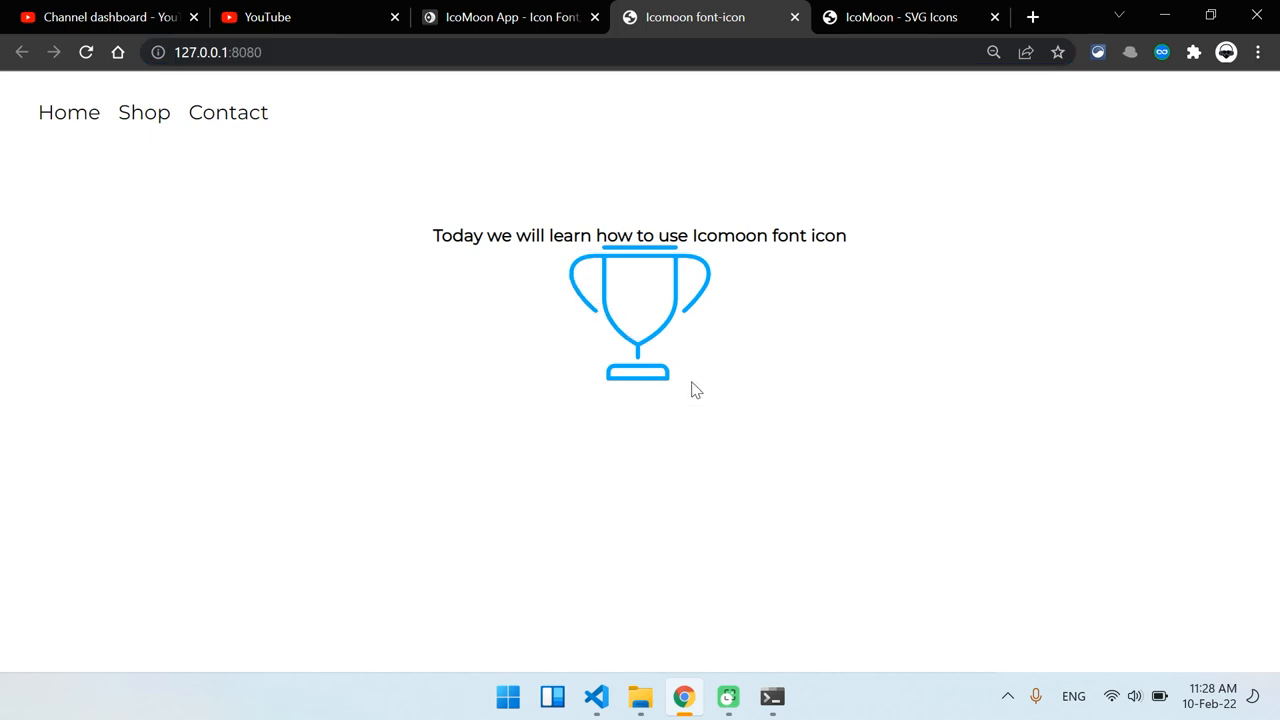
pyautogui.moveTo(900, 17)
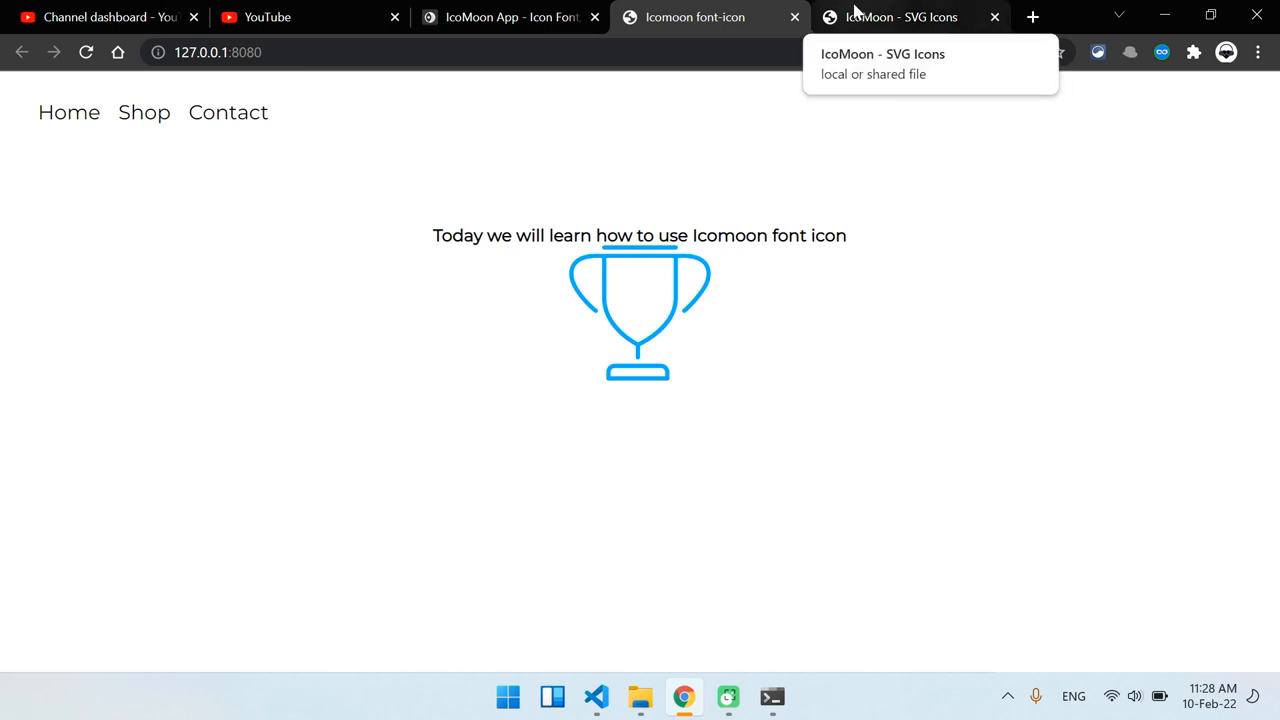
# - Switch to the IcoMoon App tab and minimize Chrome to reveal the Git Bash terminal
pyautogui.click(510, 17)
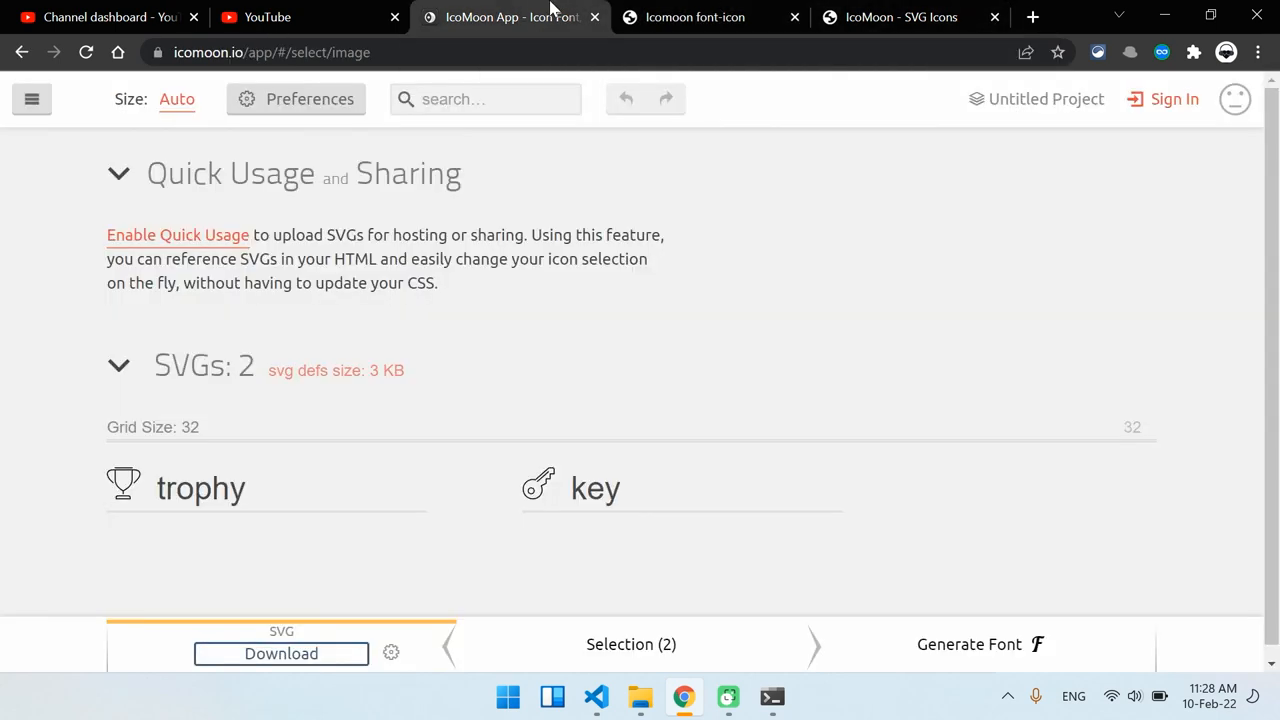
pyautogui.click(640, 697)
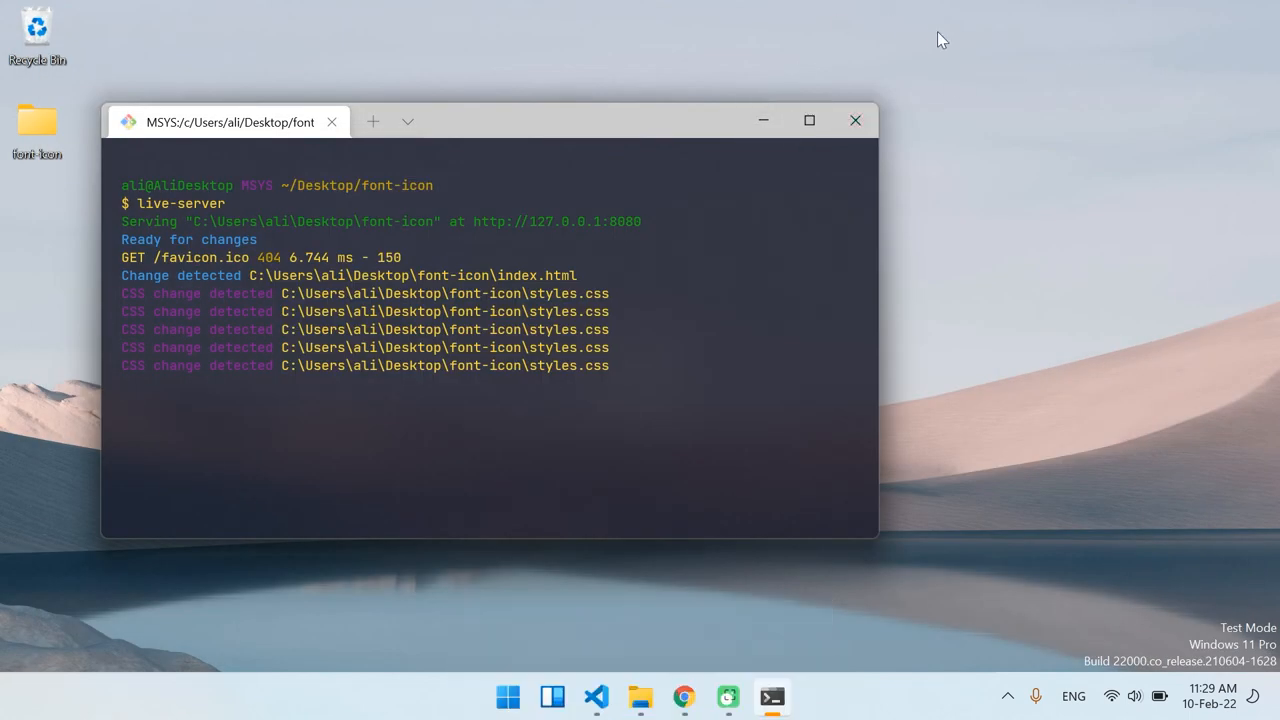
pyautogui.moveTo(970, 25)
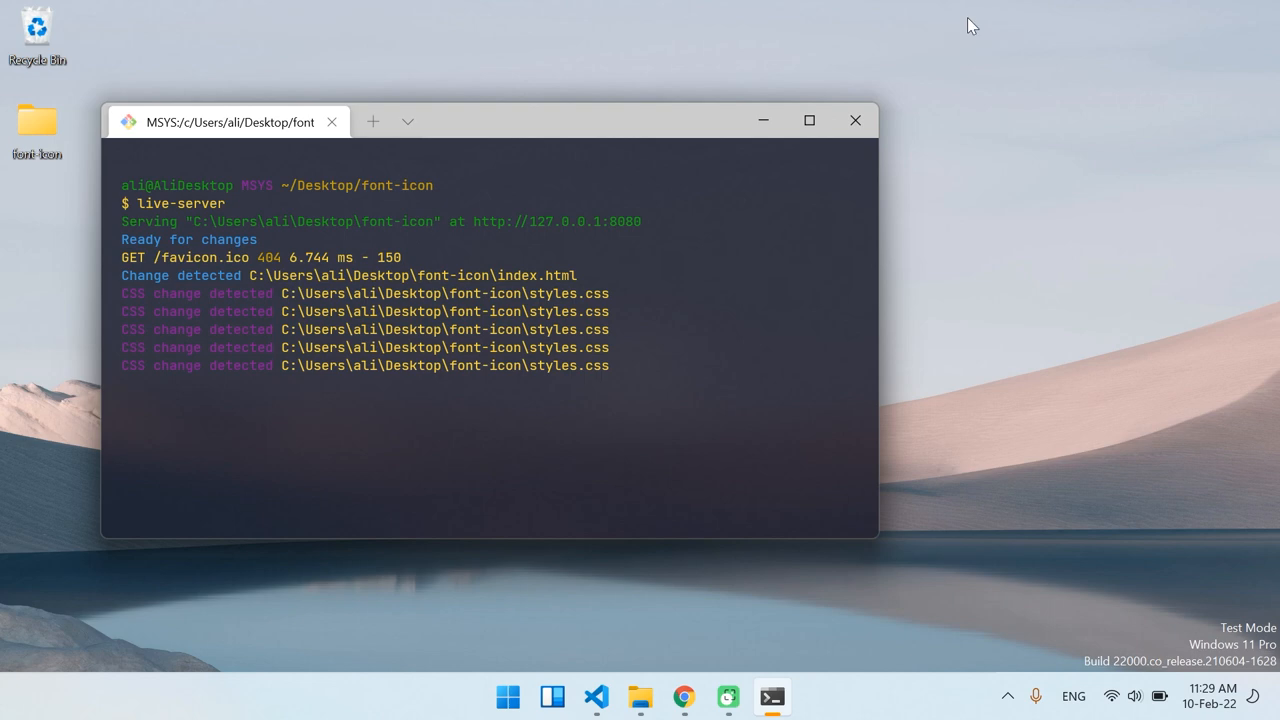